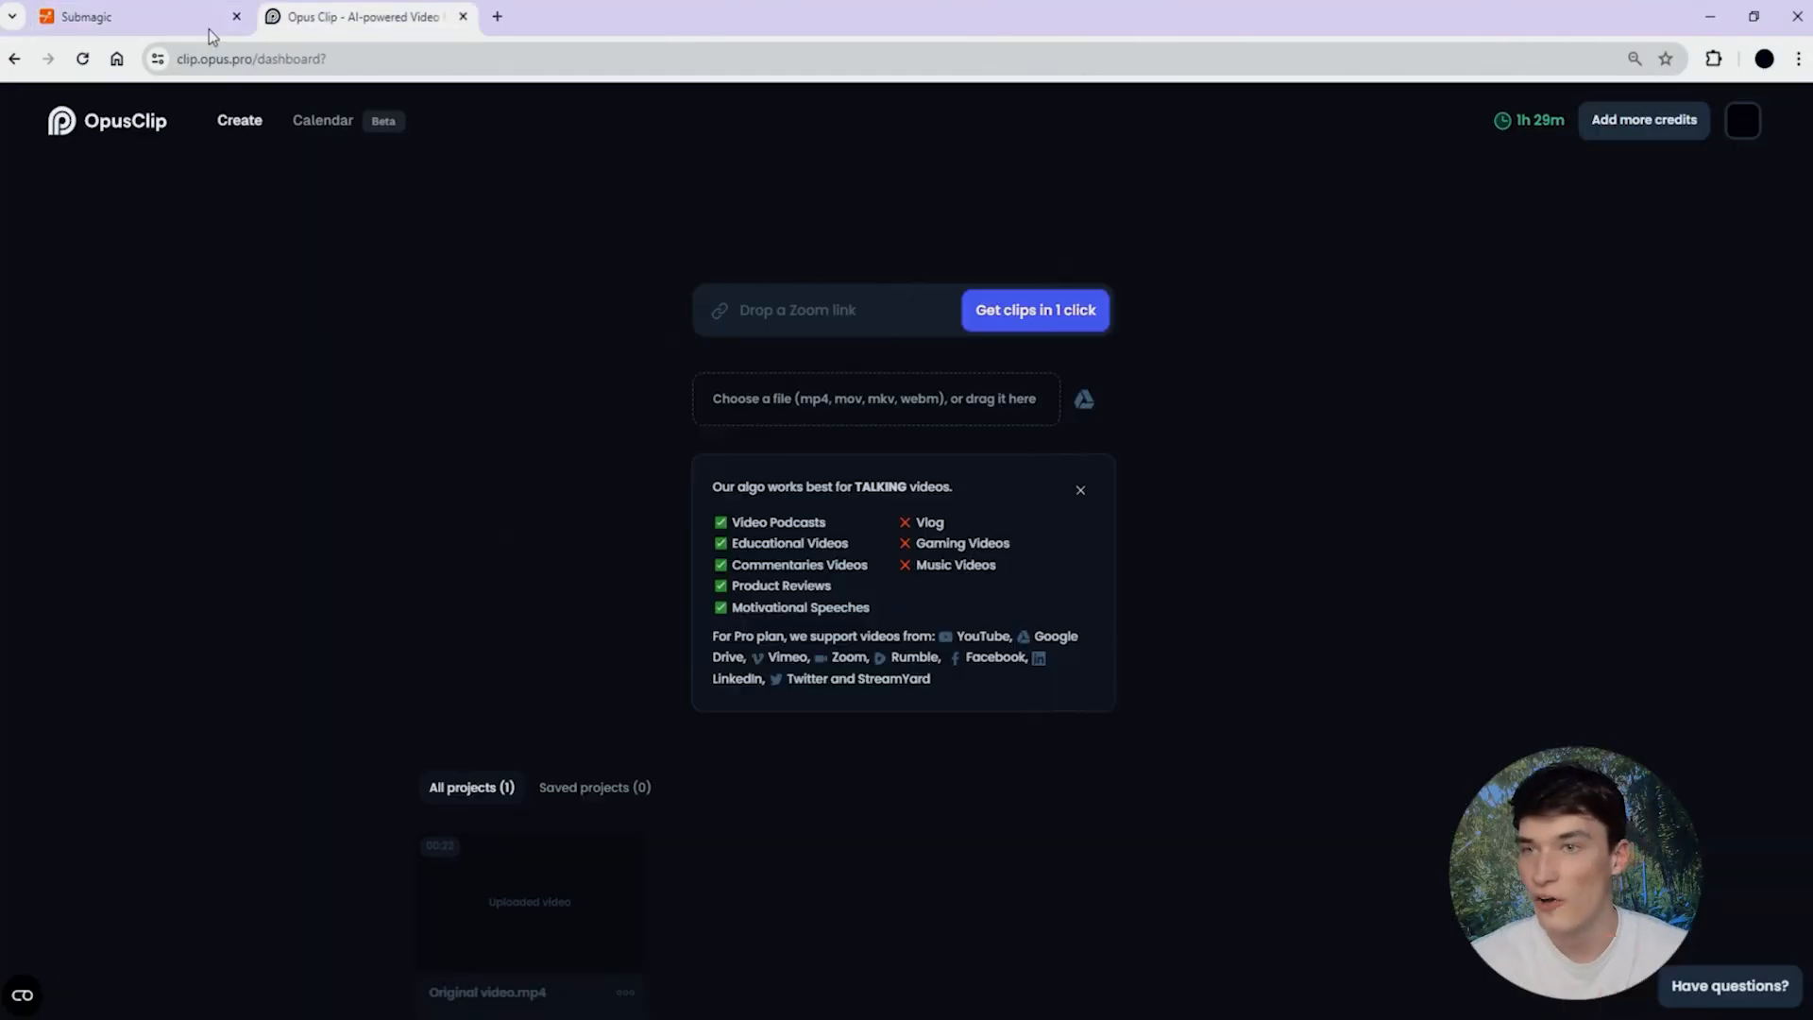
Switch from the Opus Clip dashboard to the Submagic projects page.
left_click(133, 17)
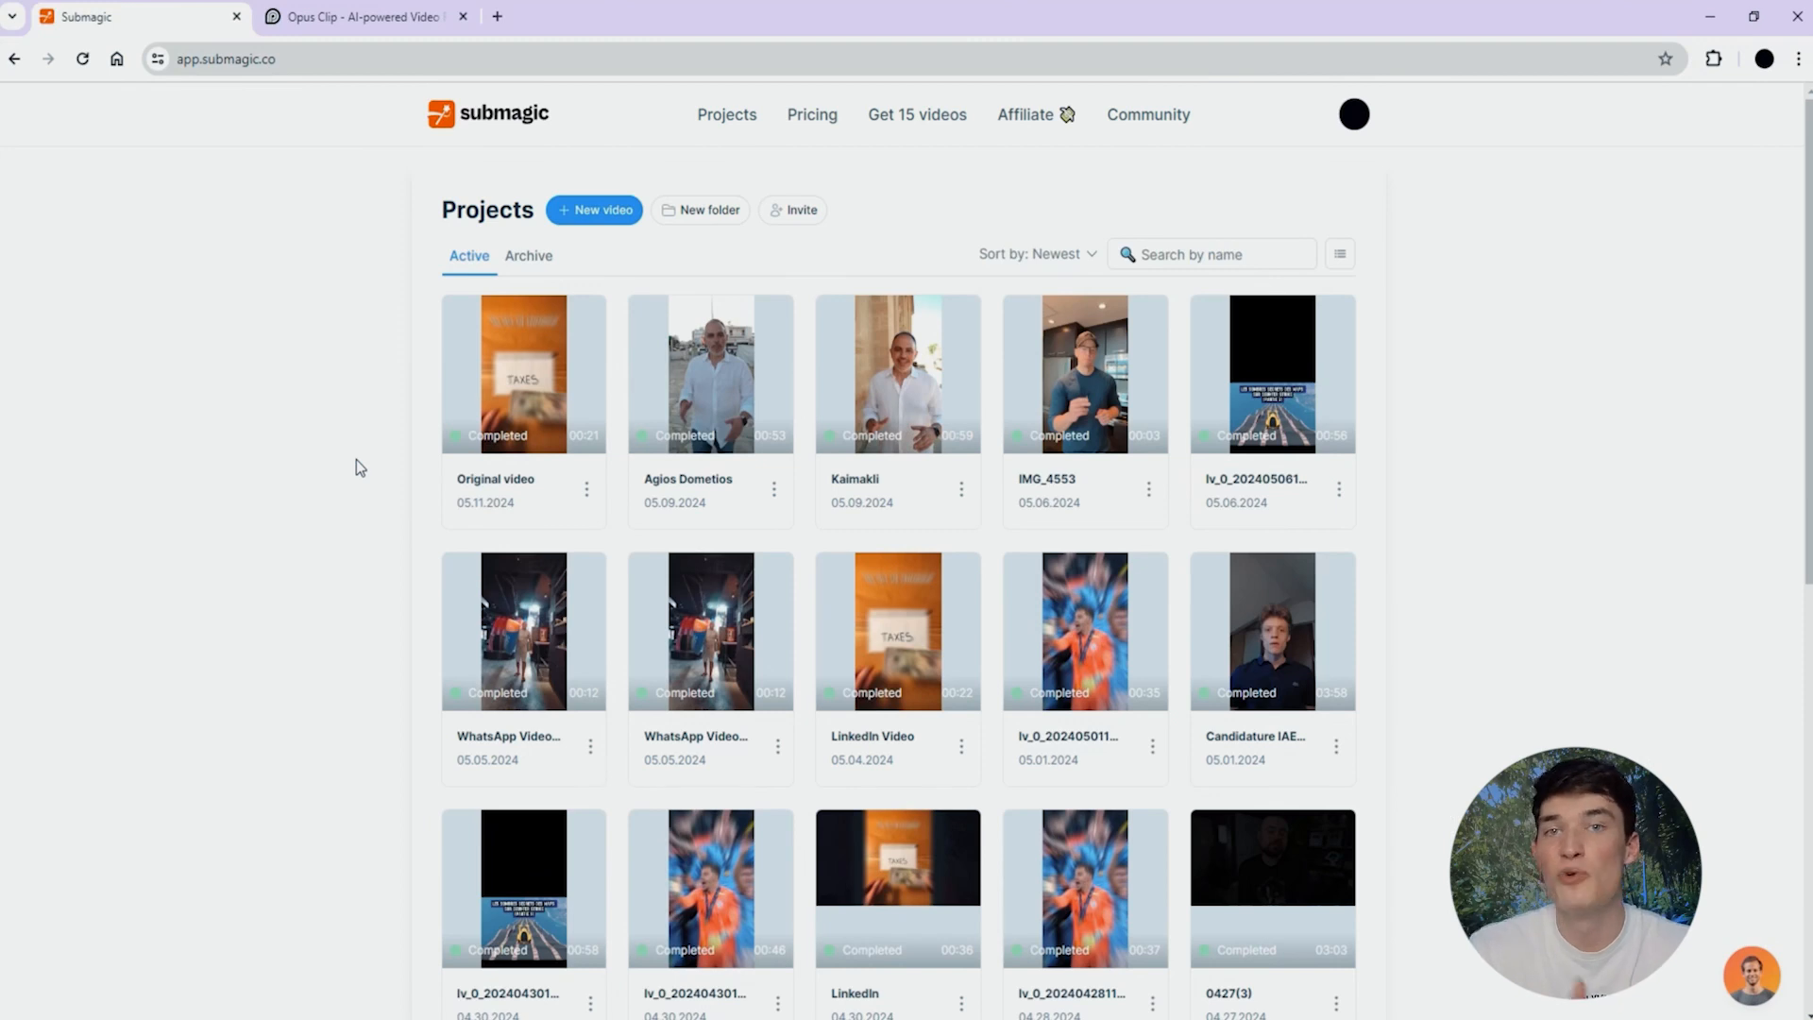
Start a new Submagic video upload and browse the caption language list.
left_click(594, 210)
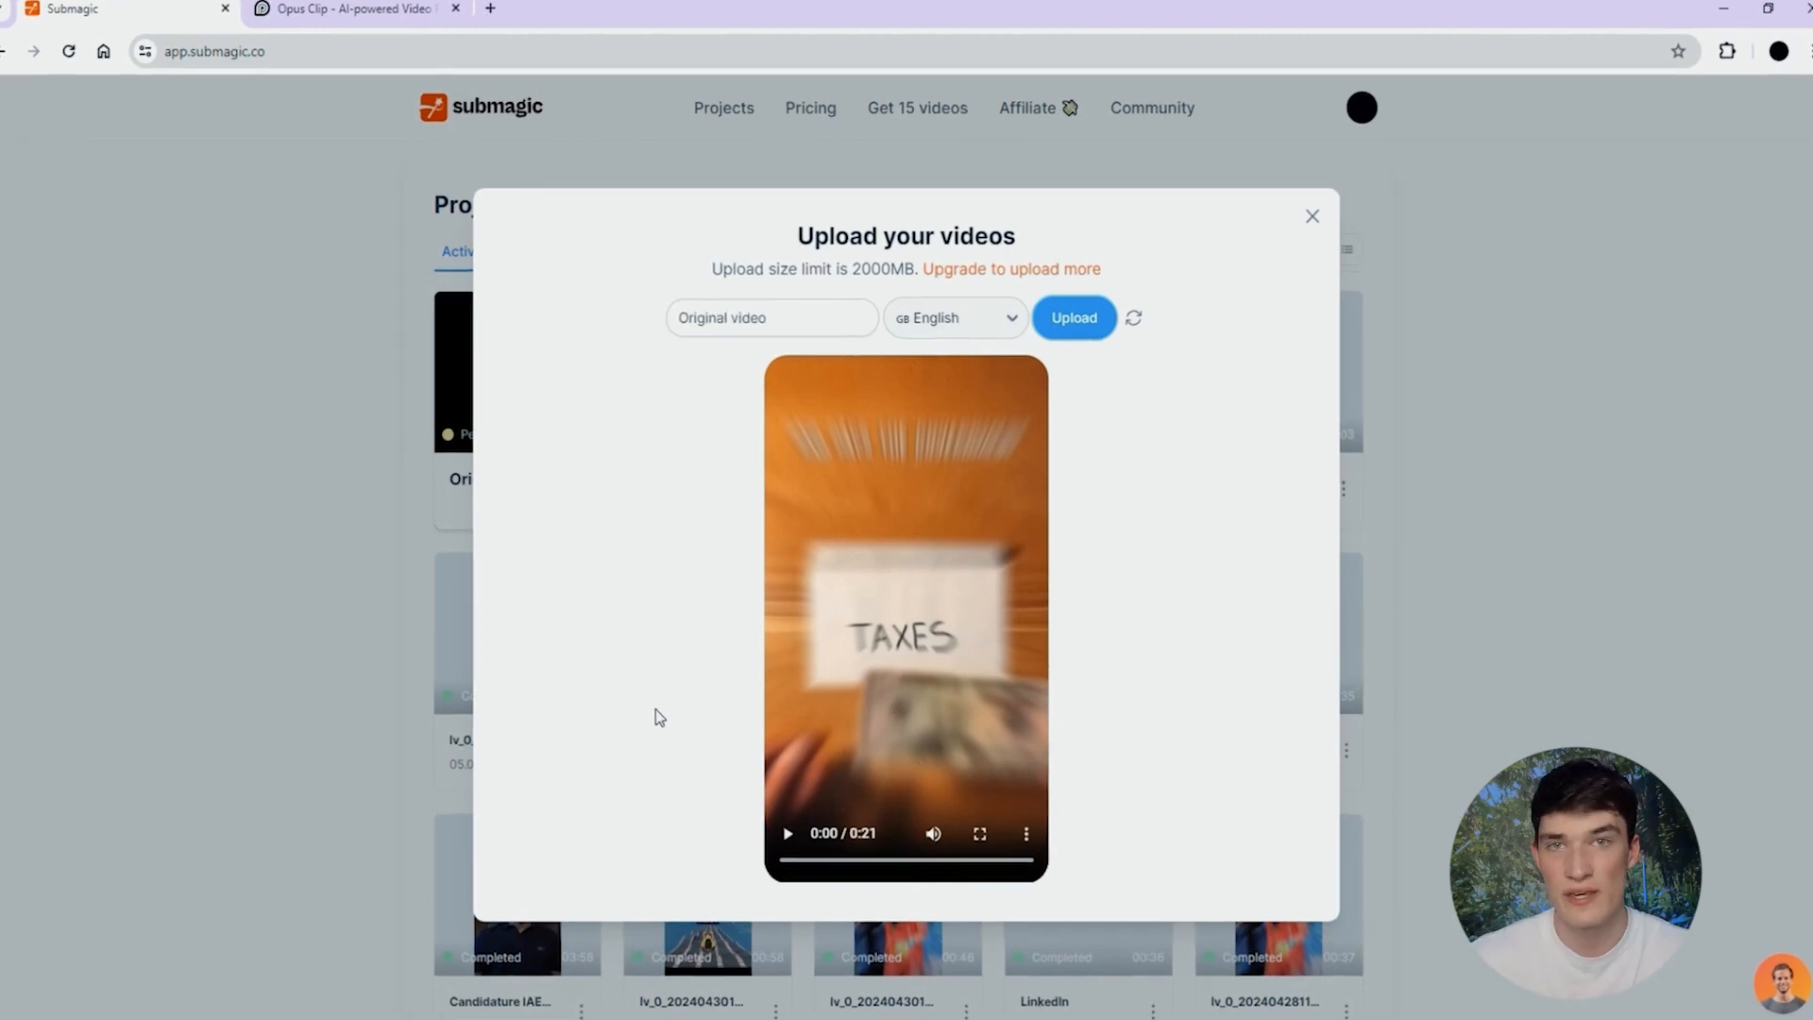
left_click(953, 318)
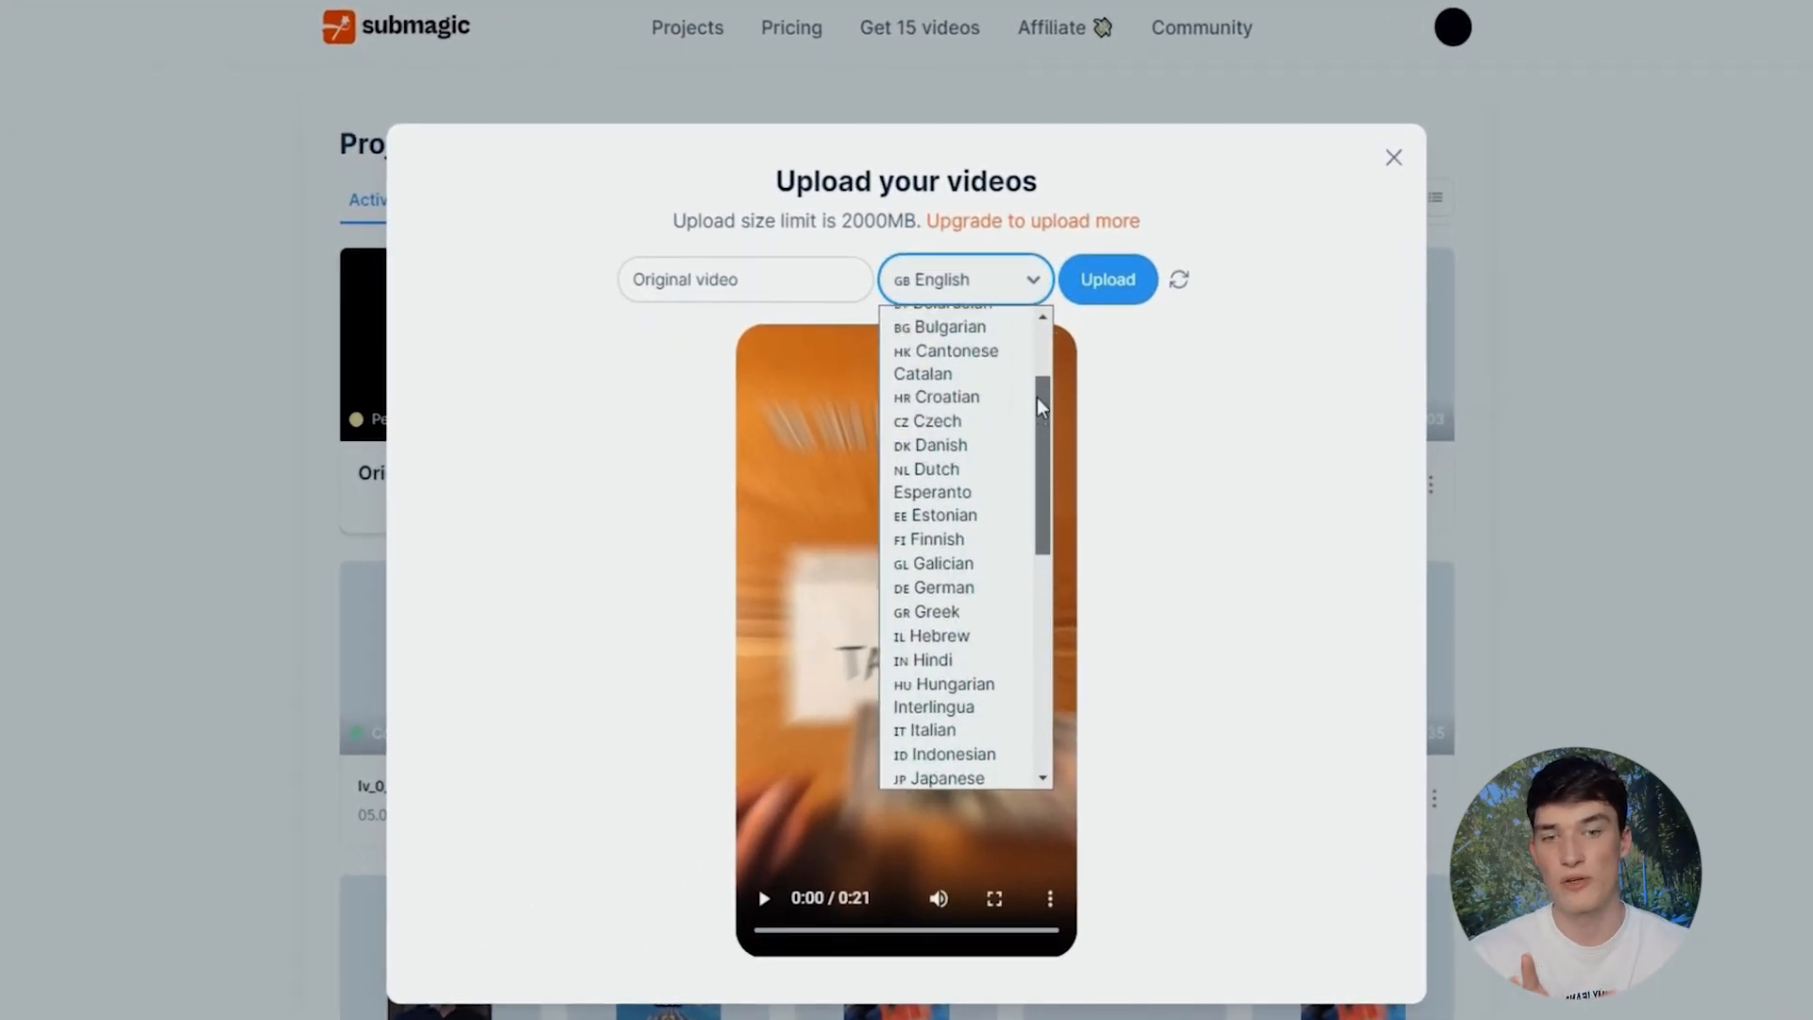
scroll("down", 3)
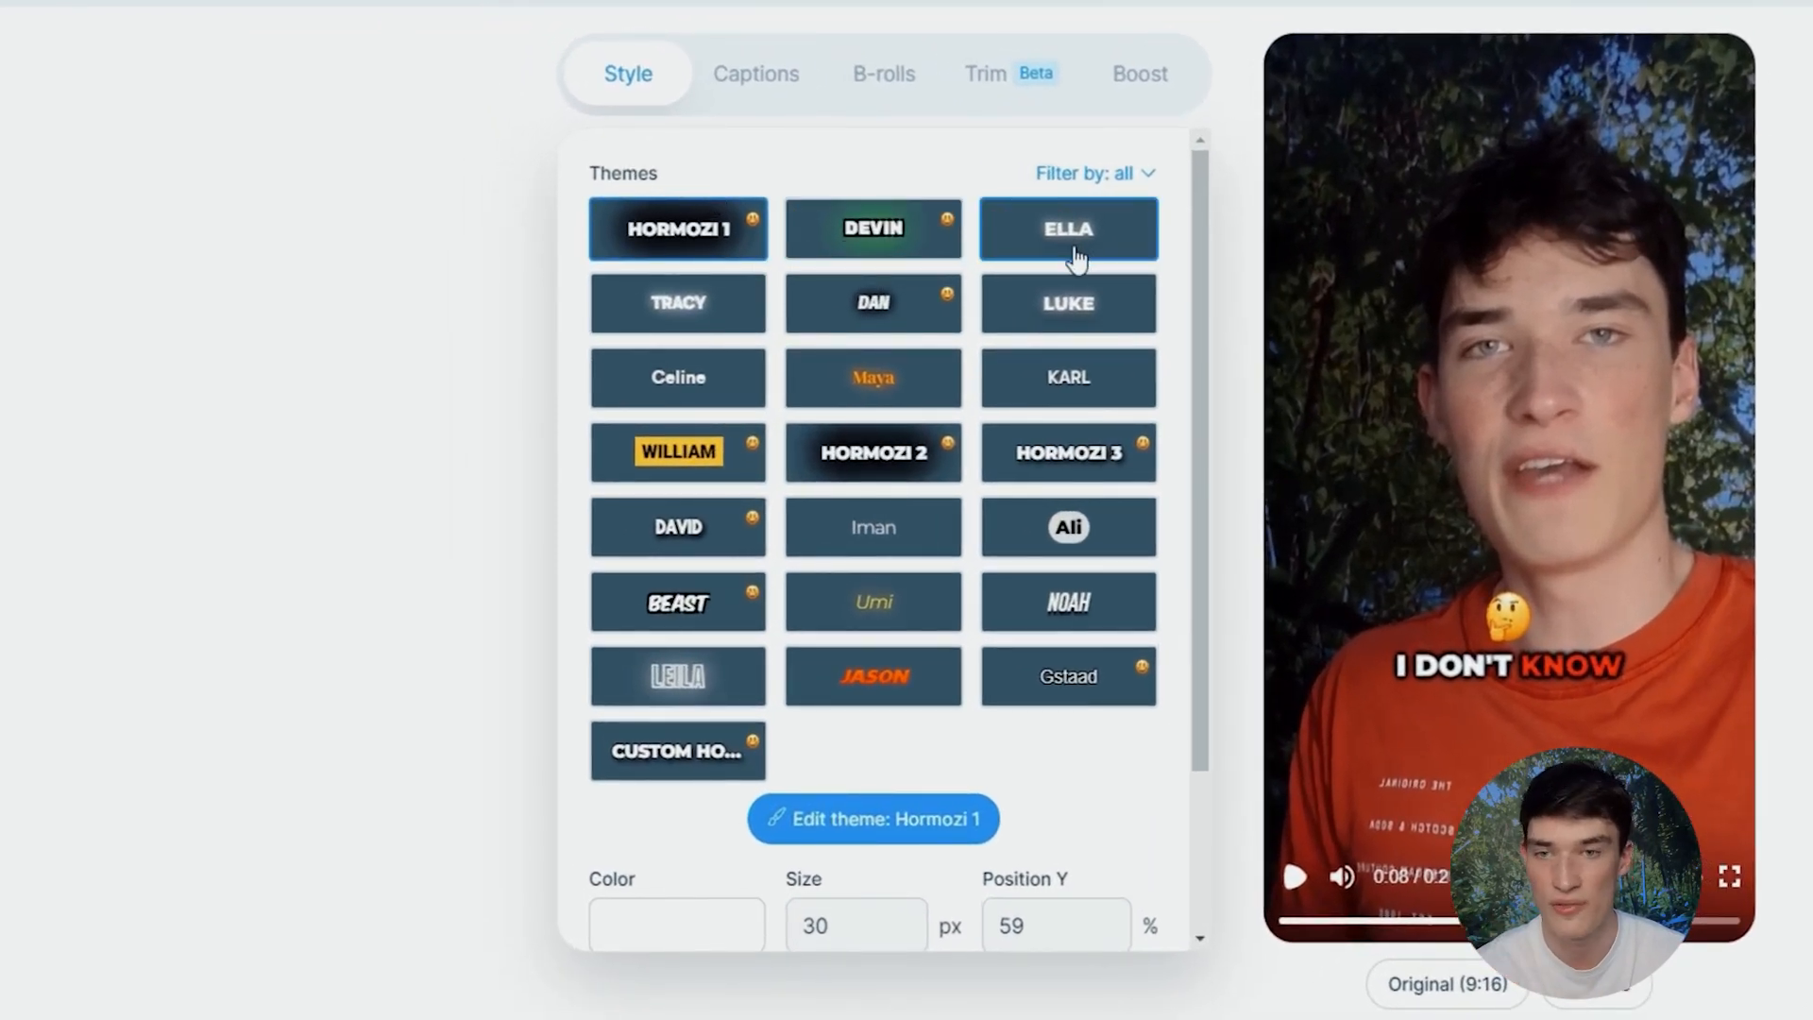
Scroll through the clip's transcript in the Opus Clip caption editor.
scroll("down", 3)
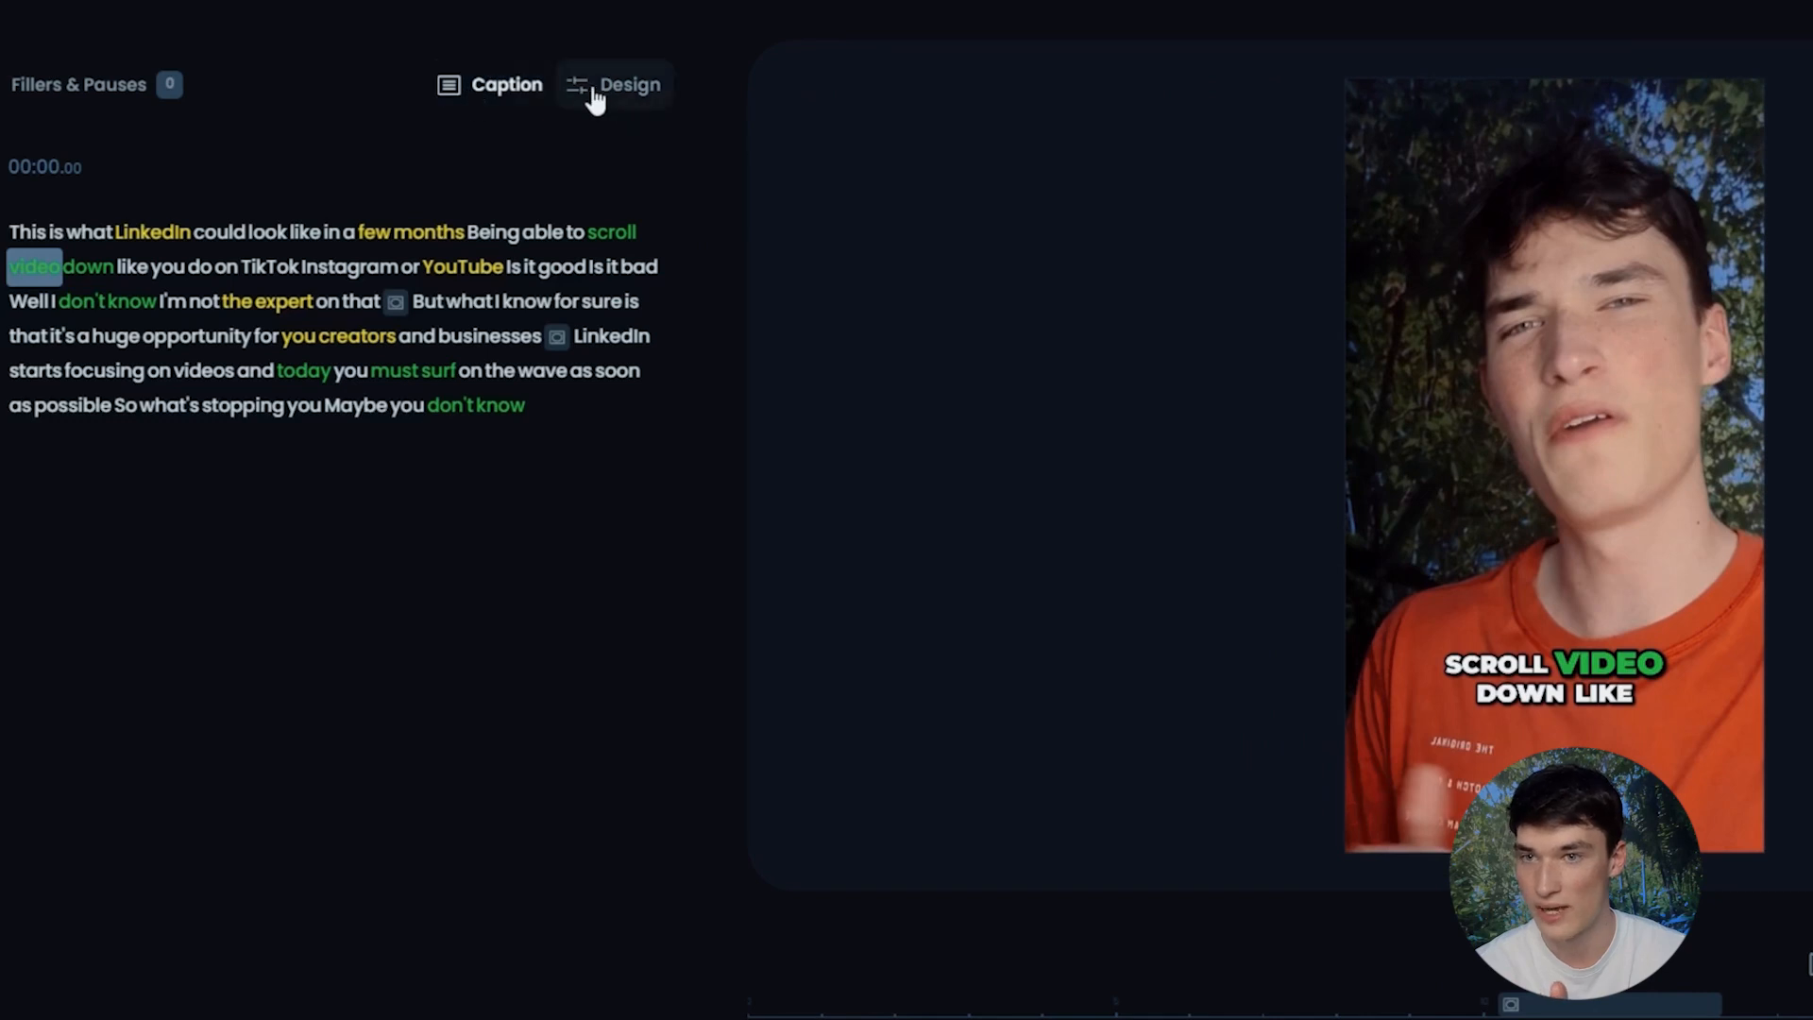
Open Opus Clip's Design settings and expand the caption style presets.
left_click(630, 83)
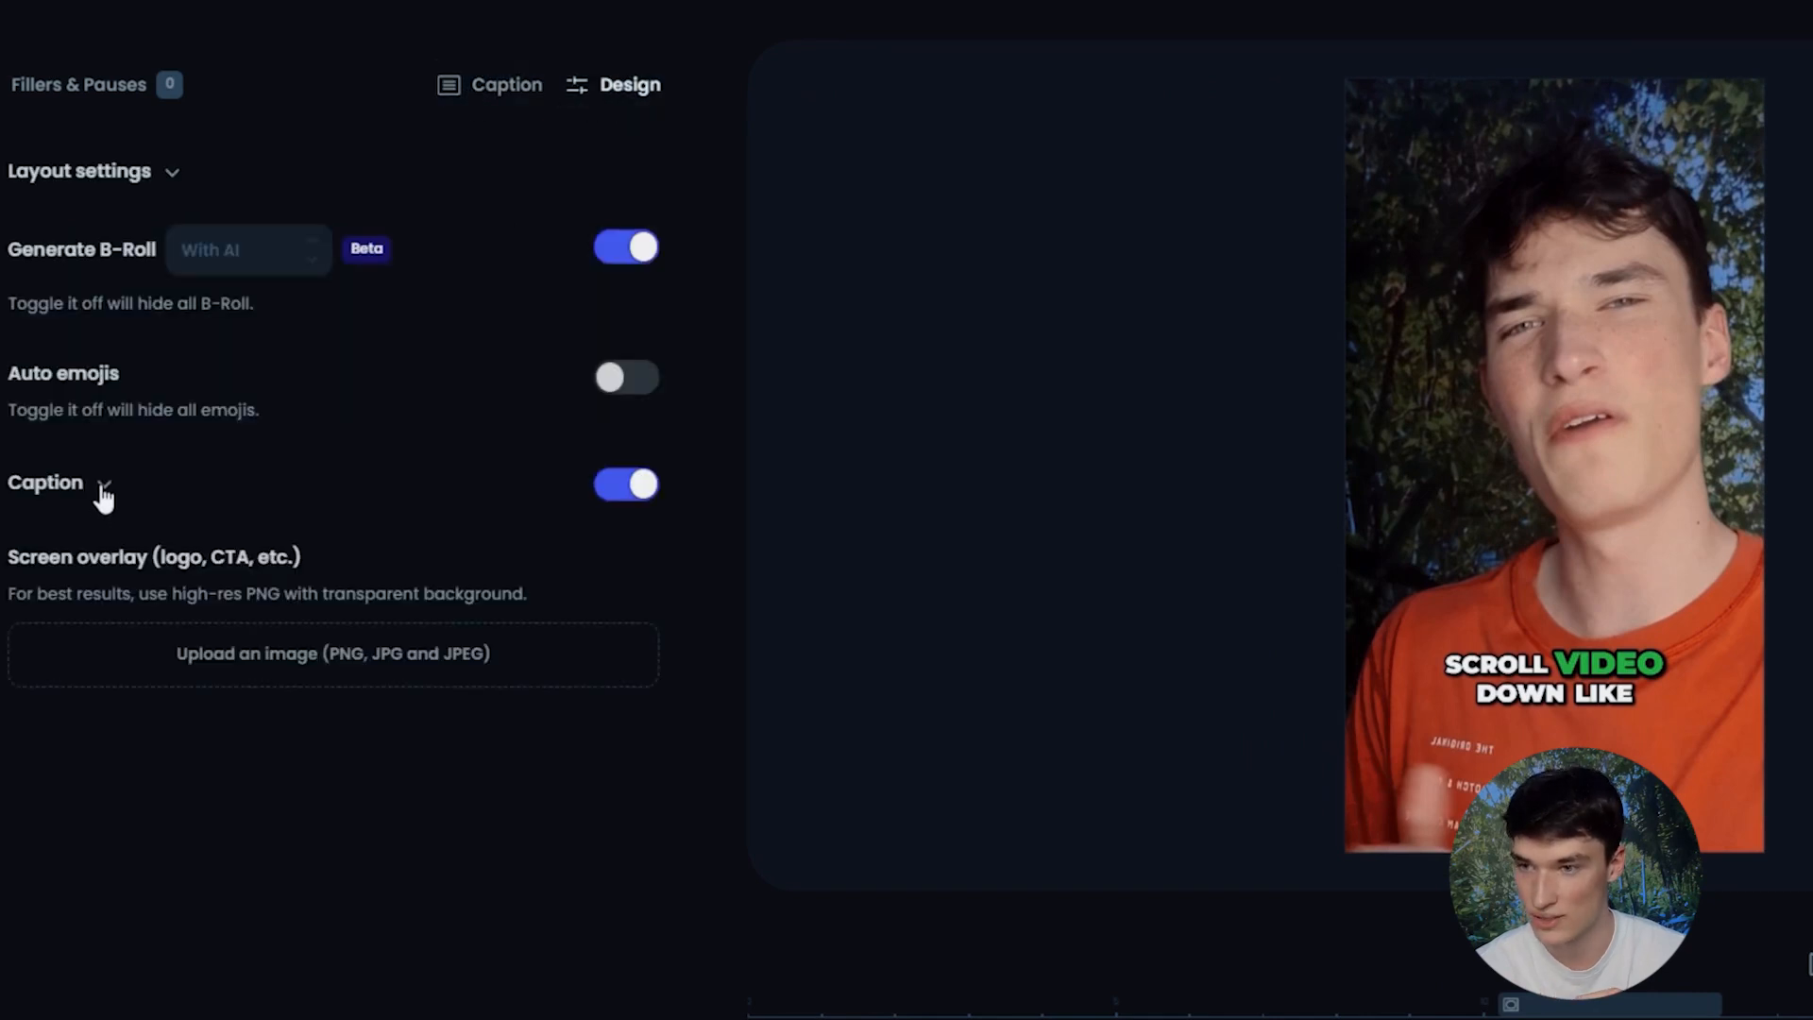
left_click(102, 483)
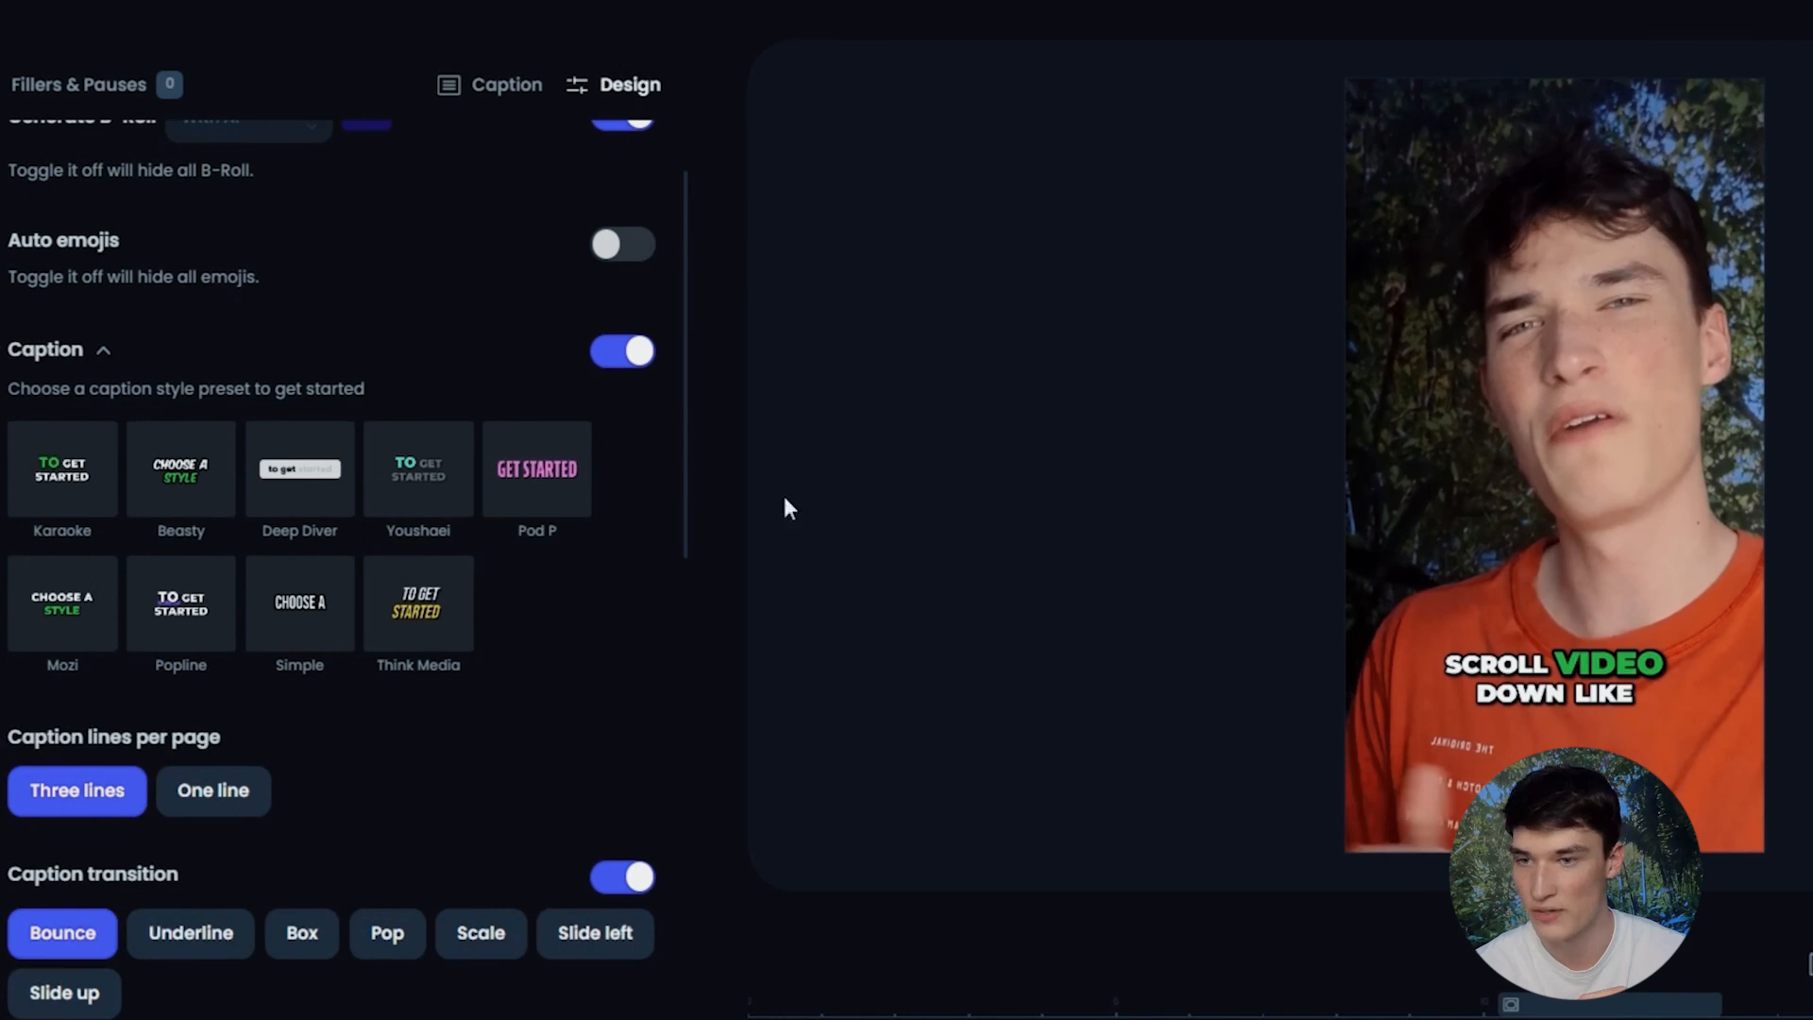
mouse_move(512, 622)
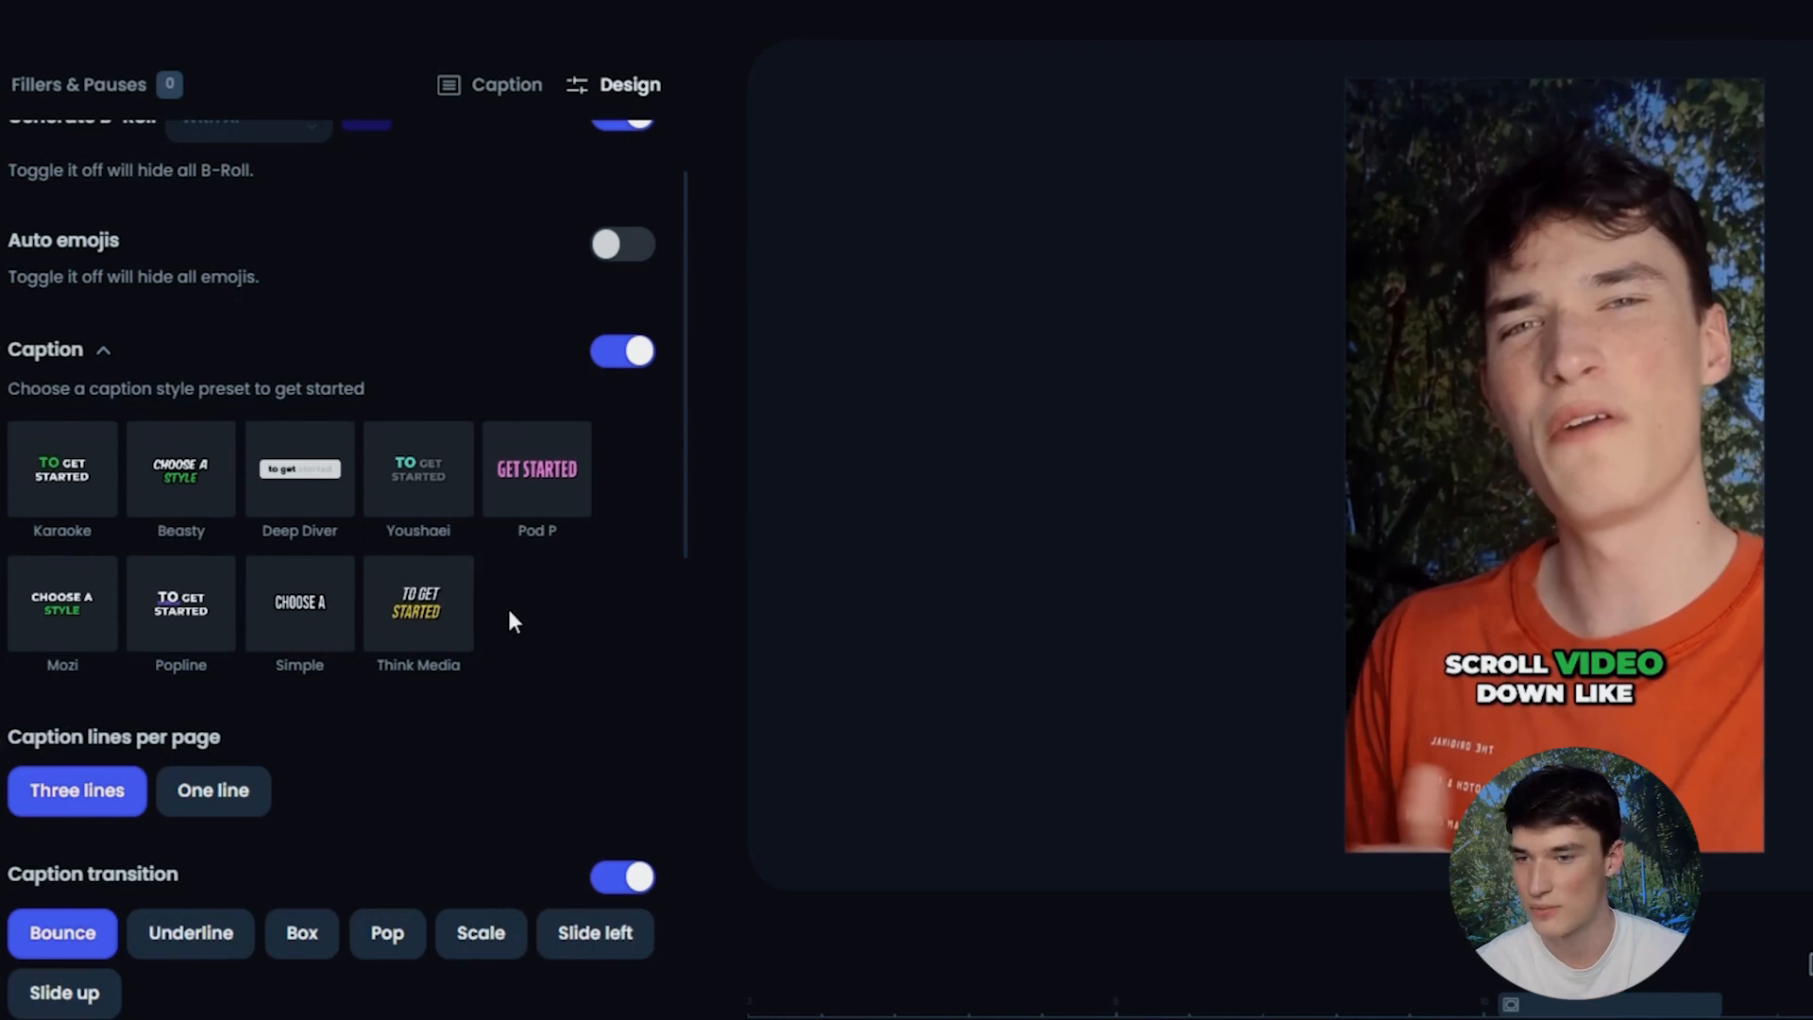
mouse_move(731, 624)
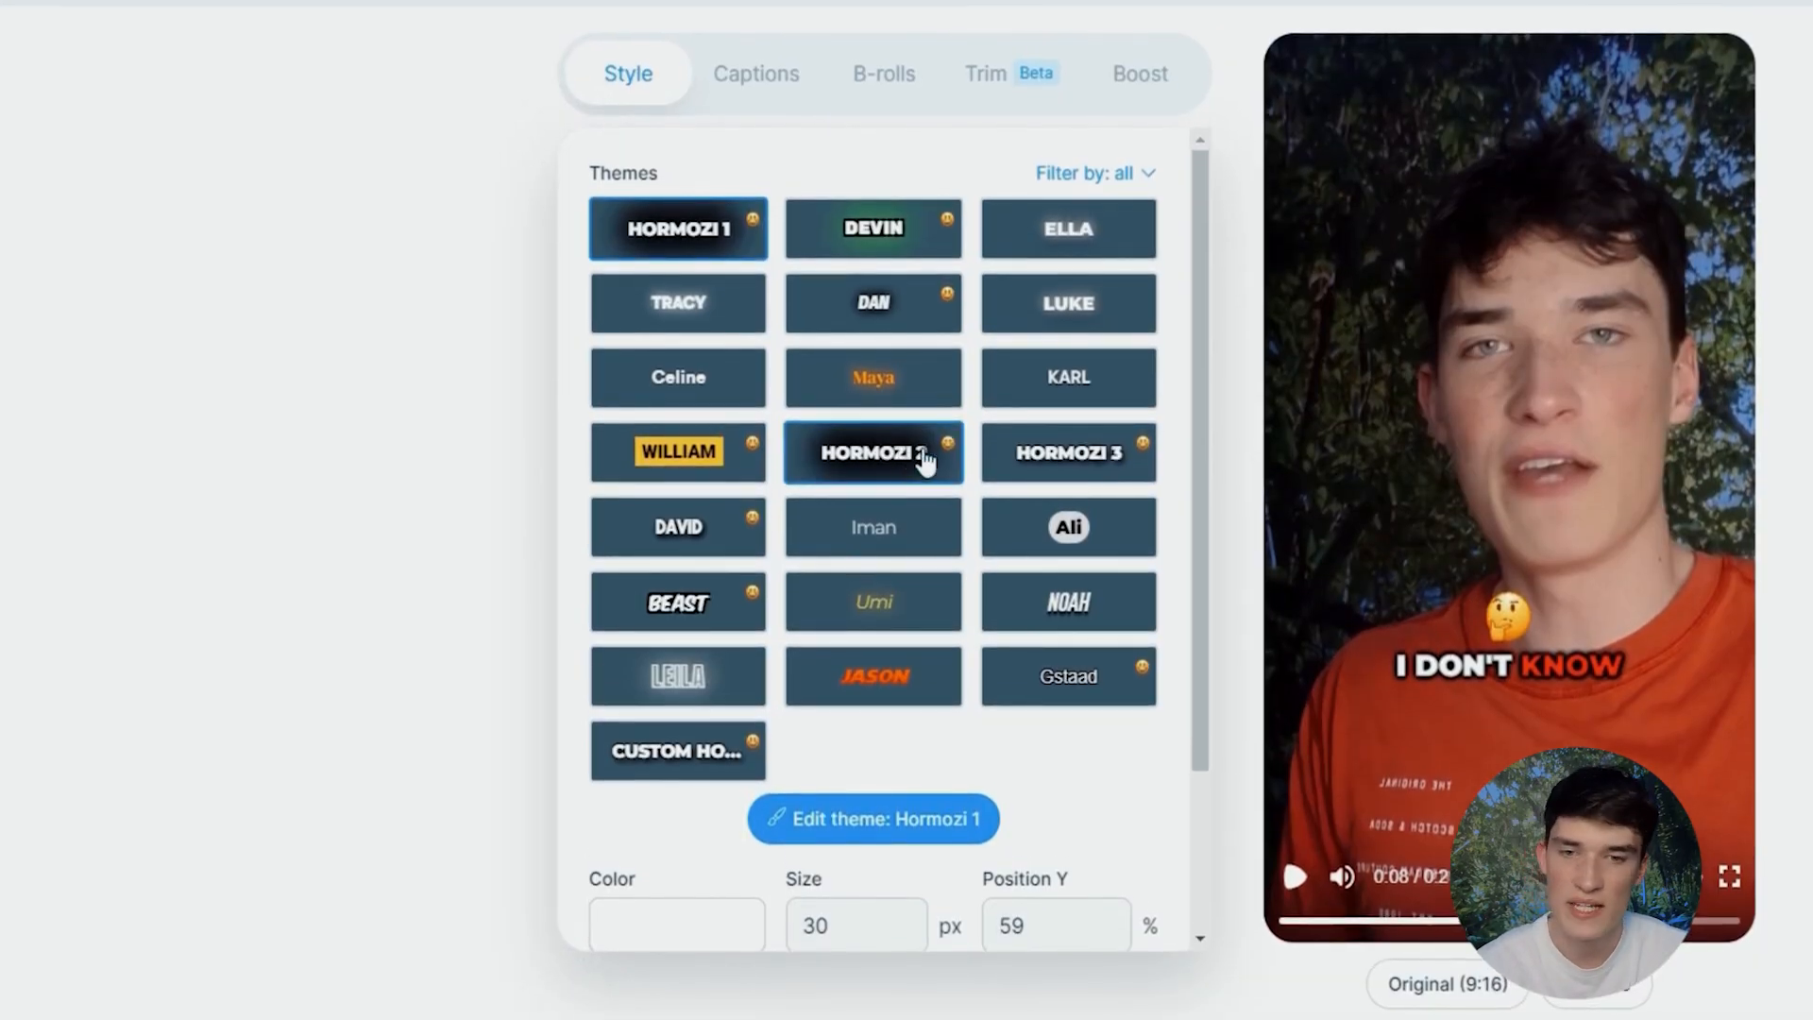
mouse_move(1067, 451)
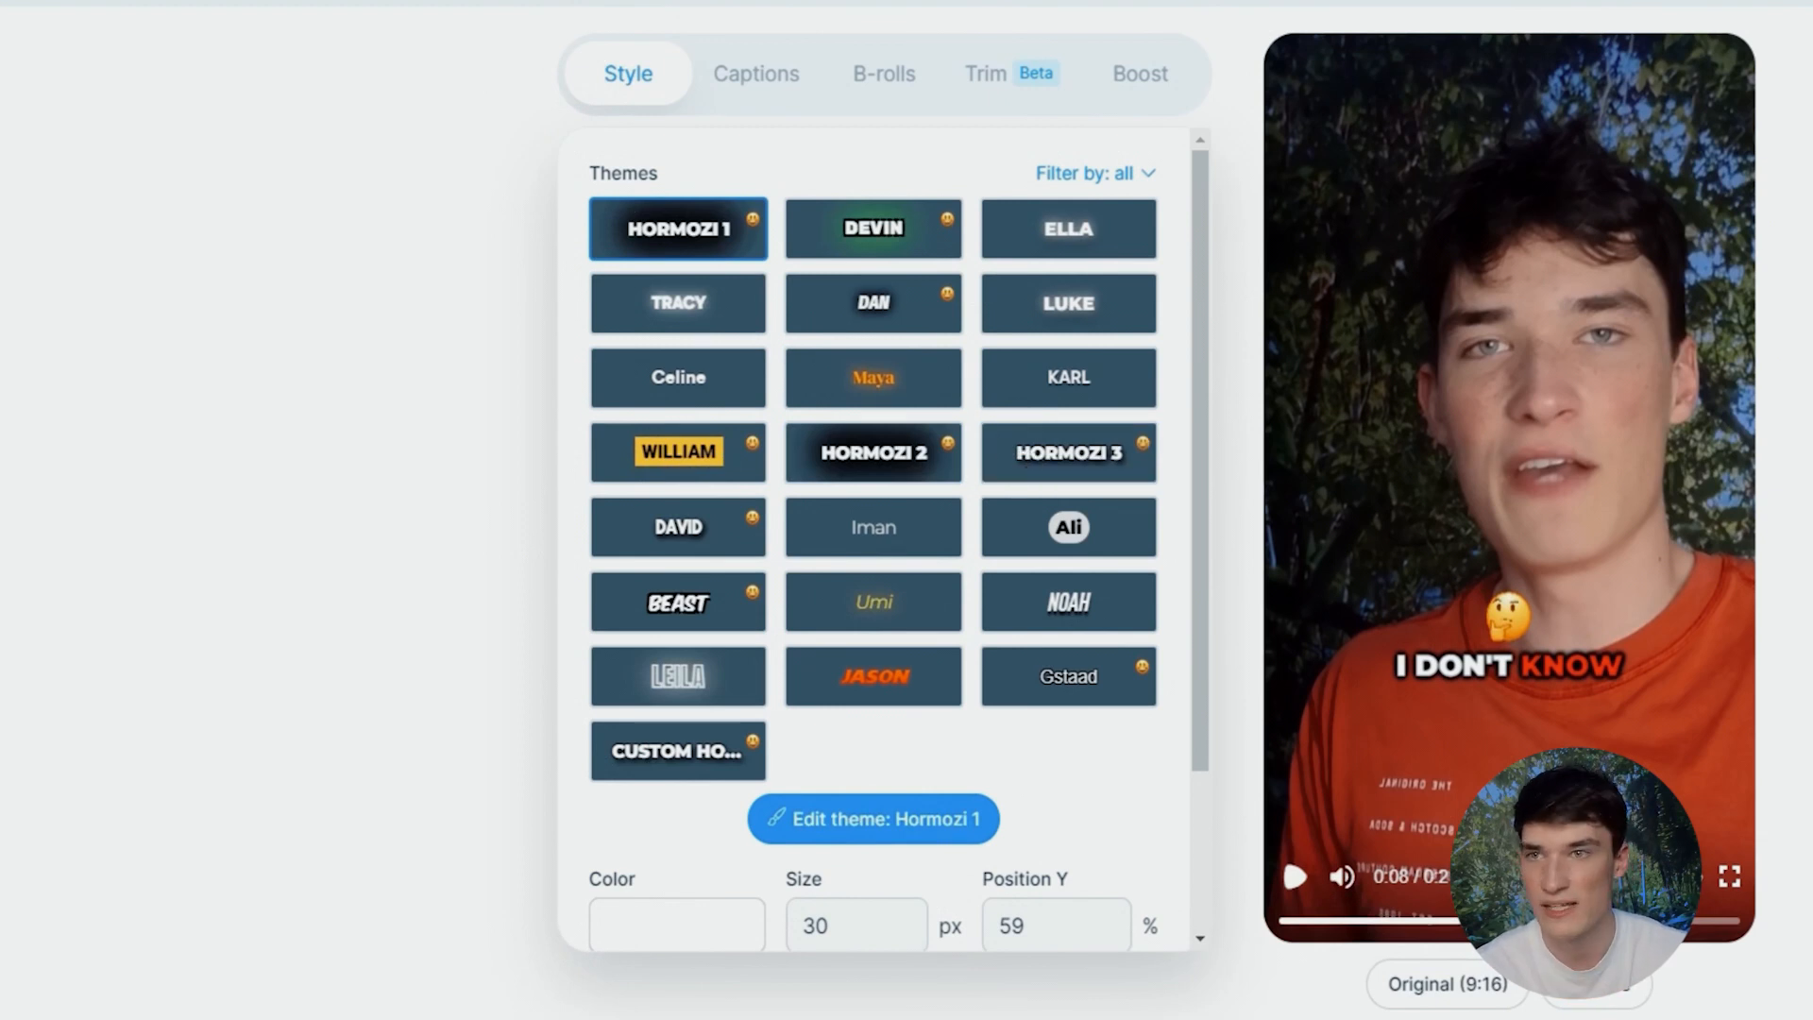
Apply the Karaoke caption preset to the clip in Opus Clip.
left_click(755, 72)
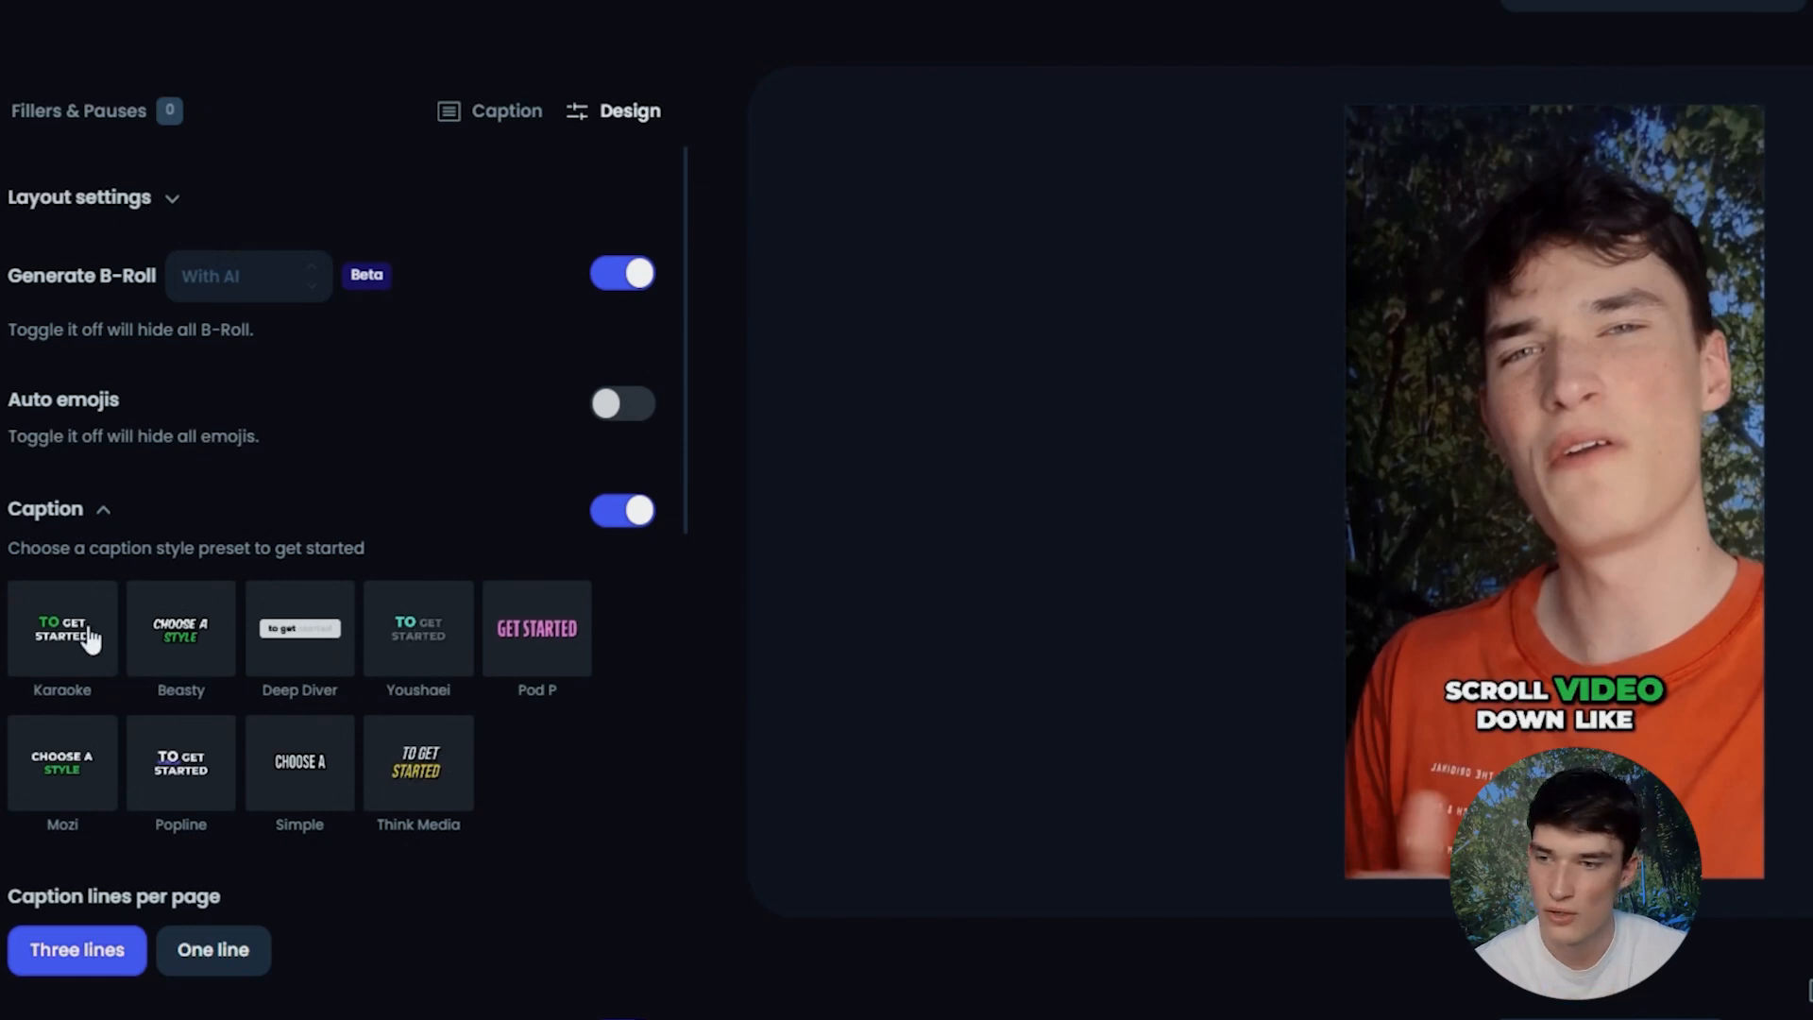
left_click(63, 628)
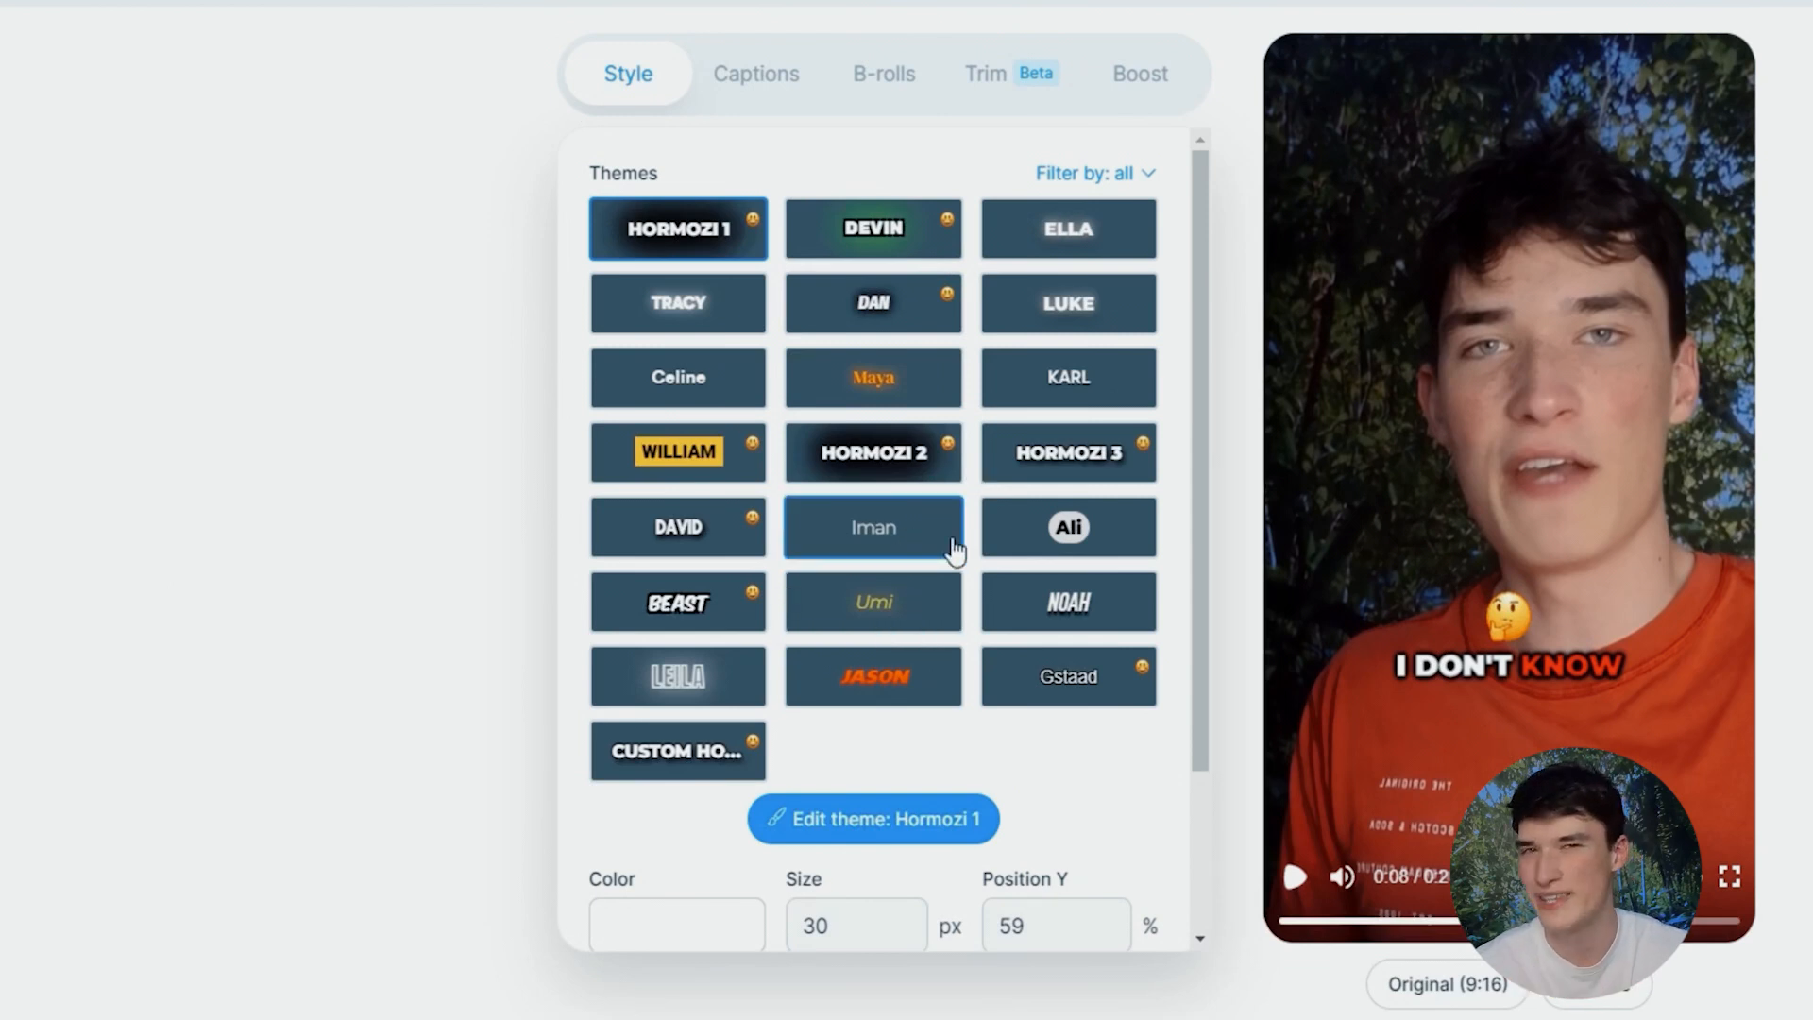
mouse_move(872, 452)
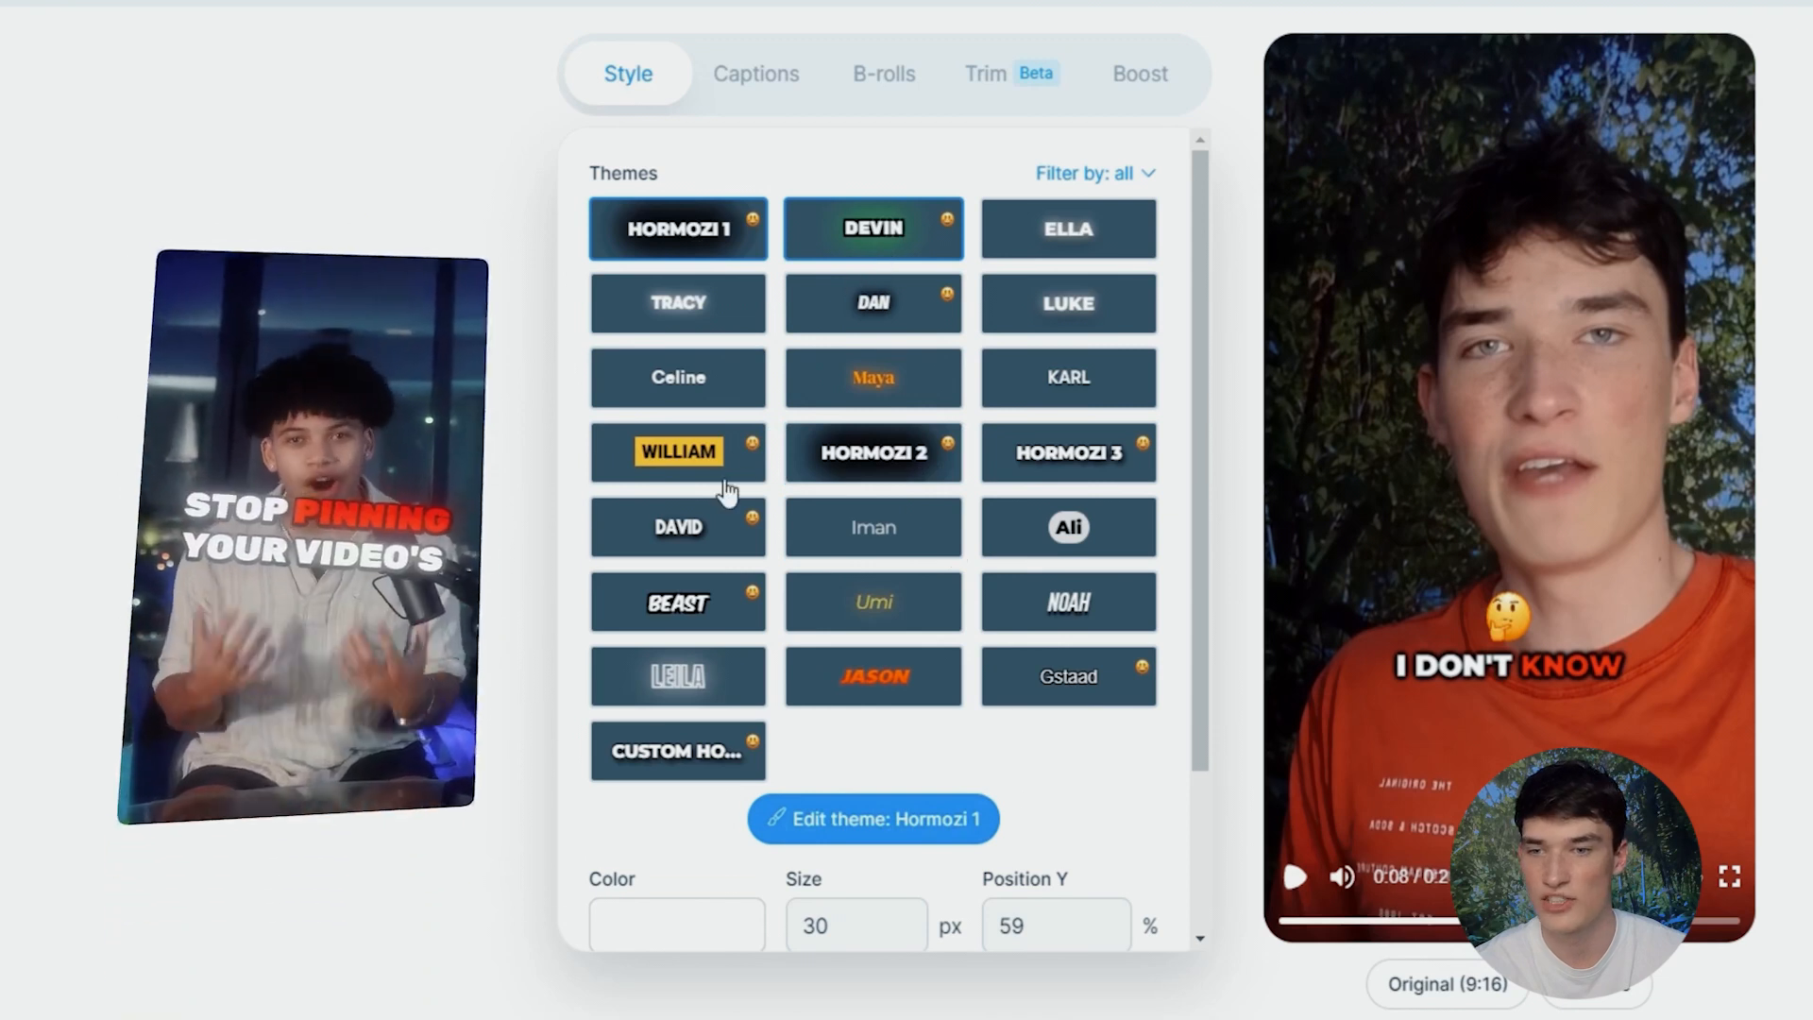
Try the Leila and Iman caption themes, settle on Luke, and adjust a slider.
left_click(678, 677)
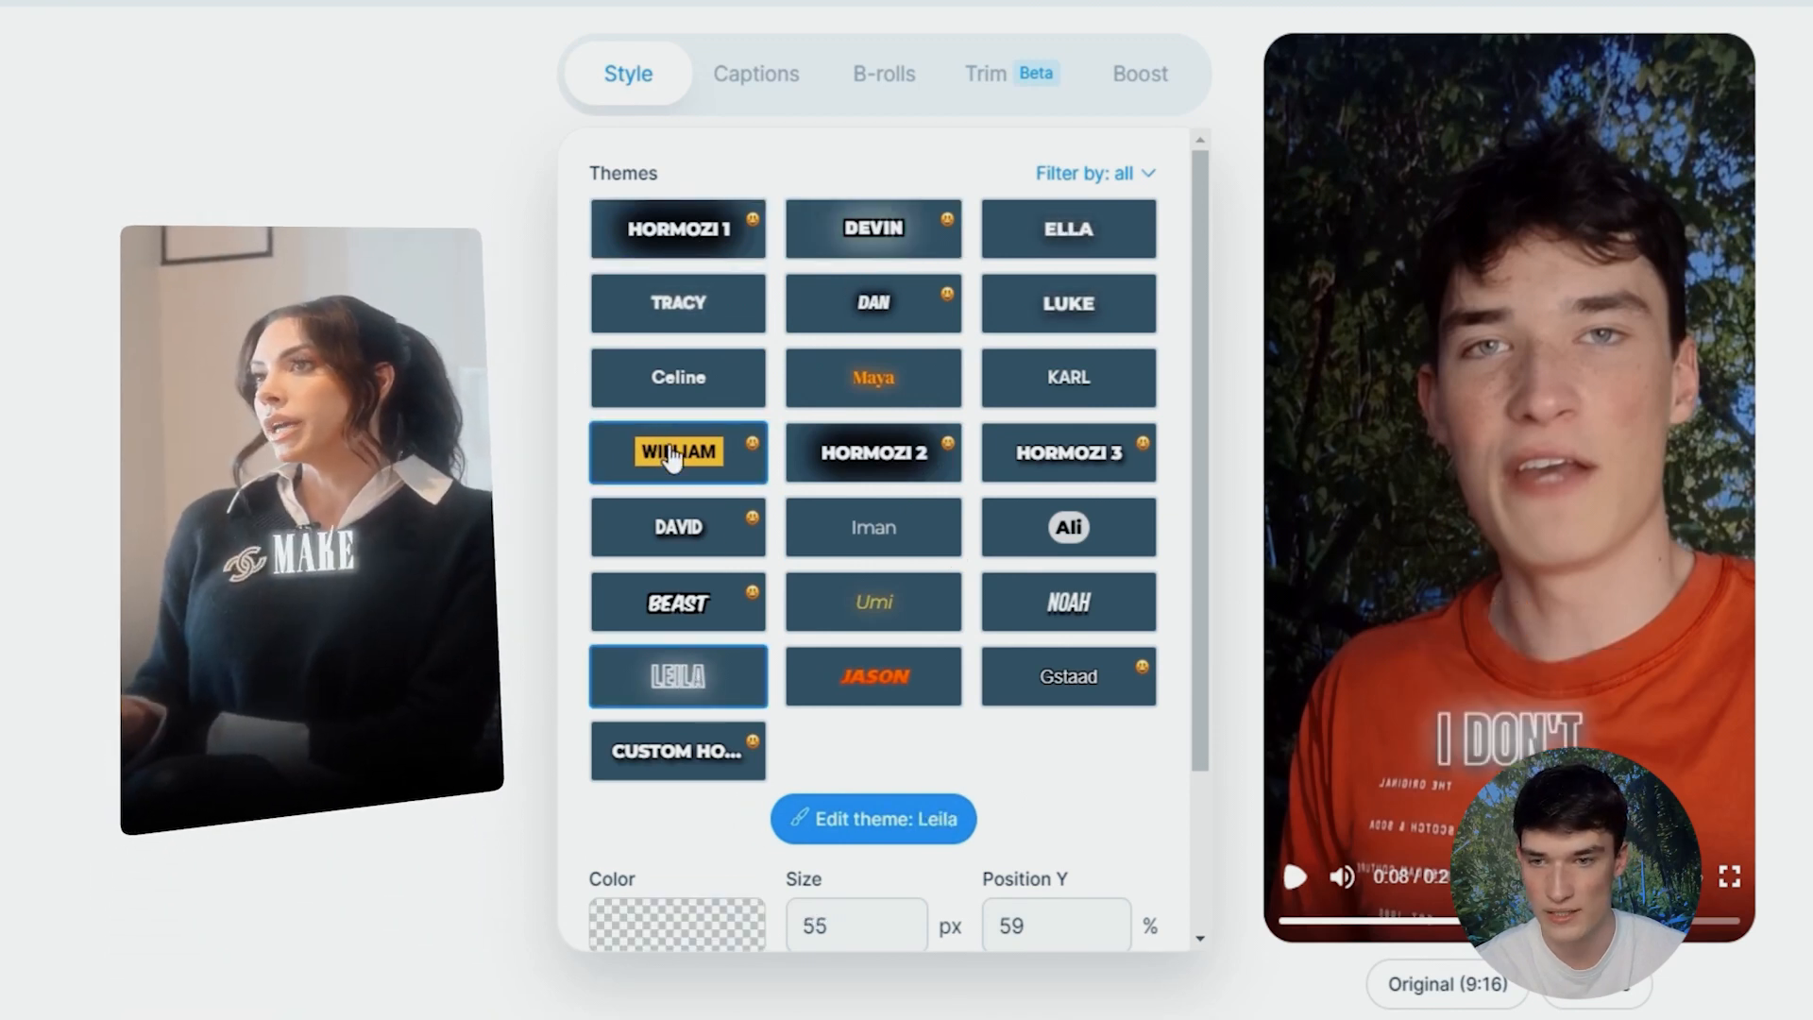
left_click(872, 527)
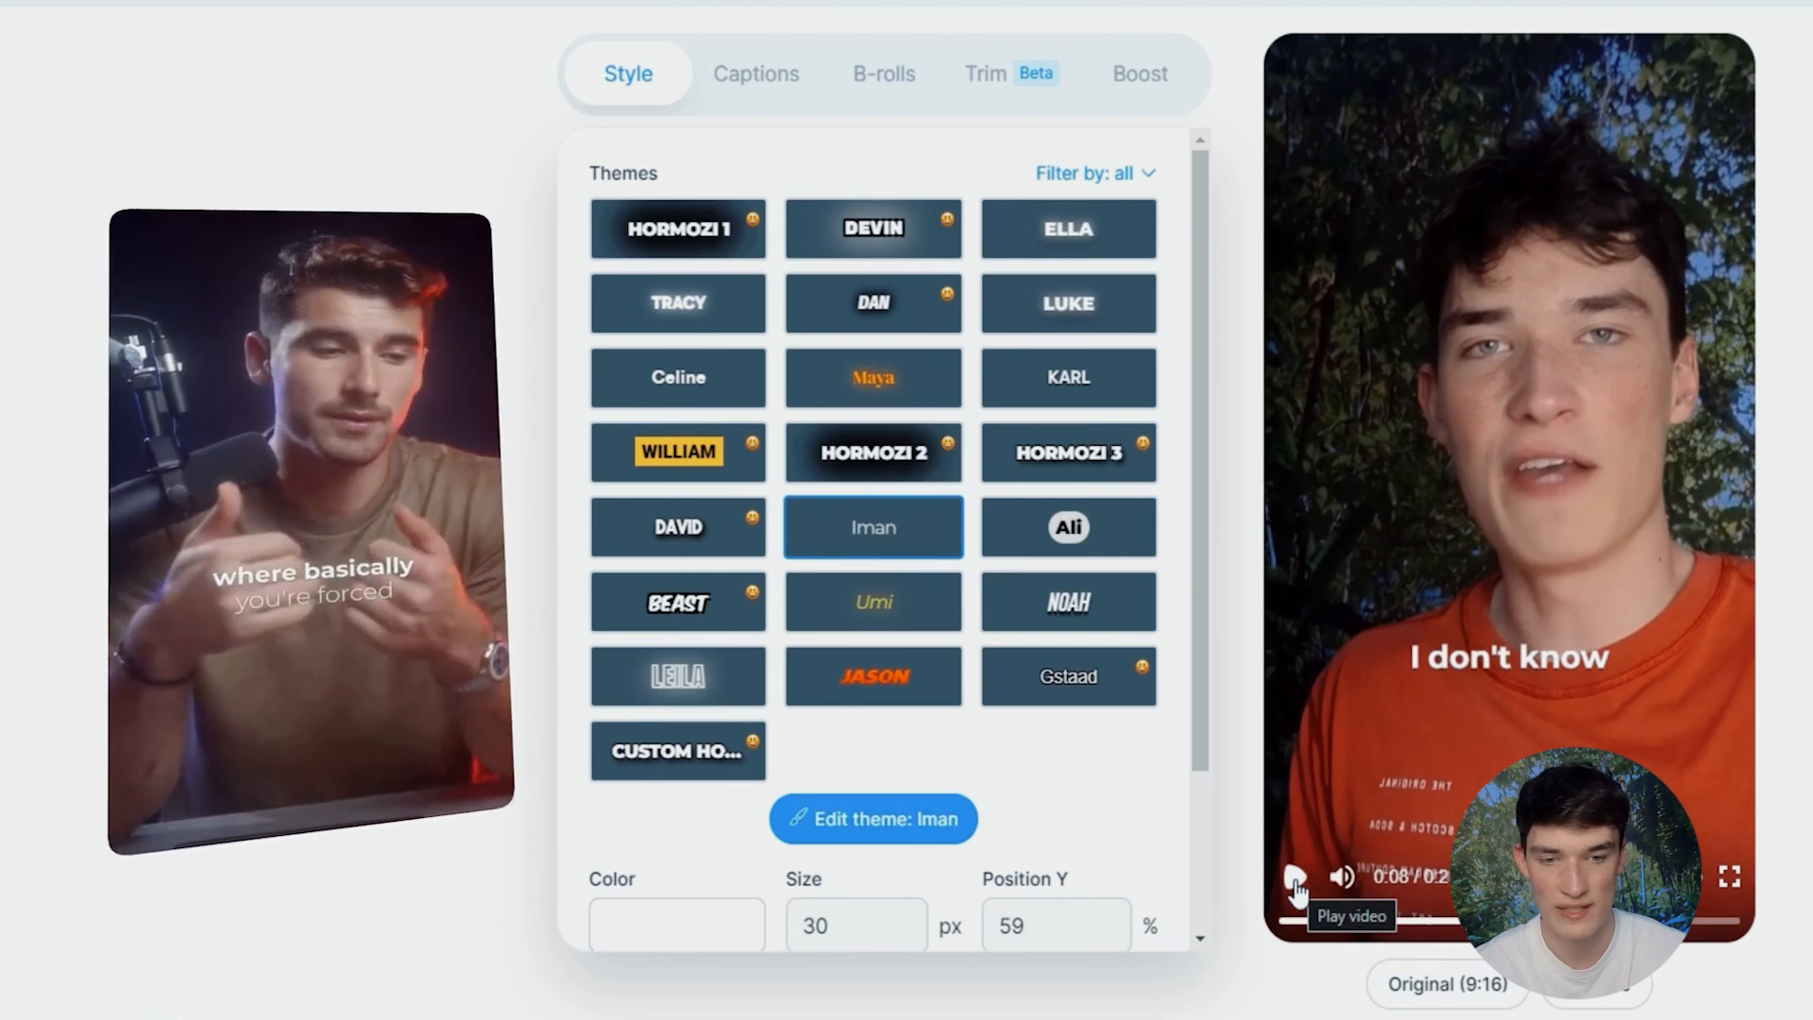
left_click(1066, 303)
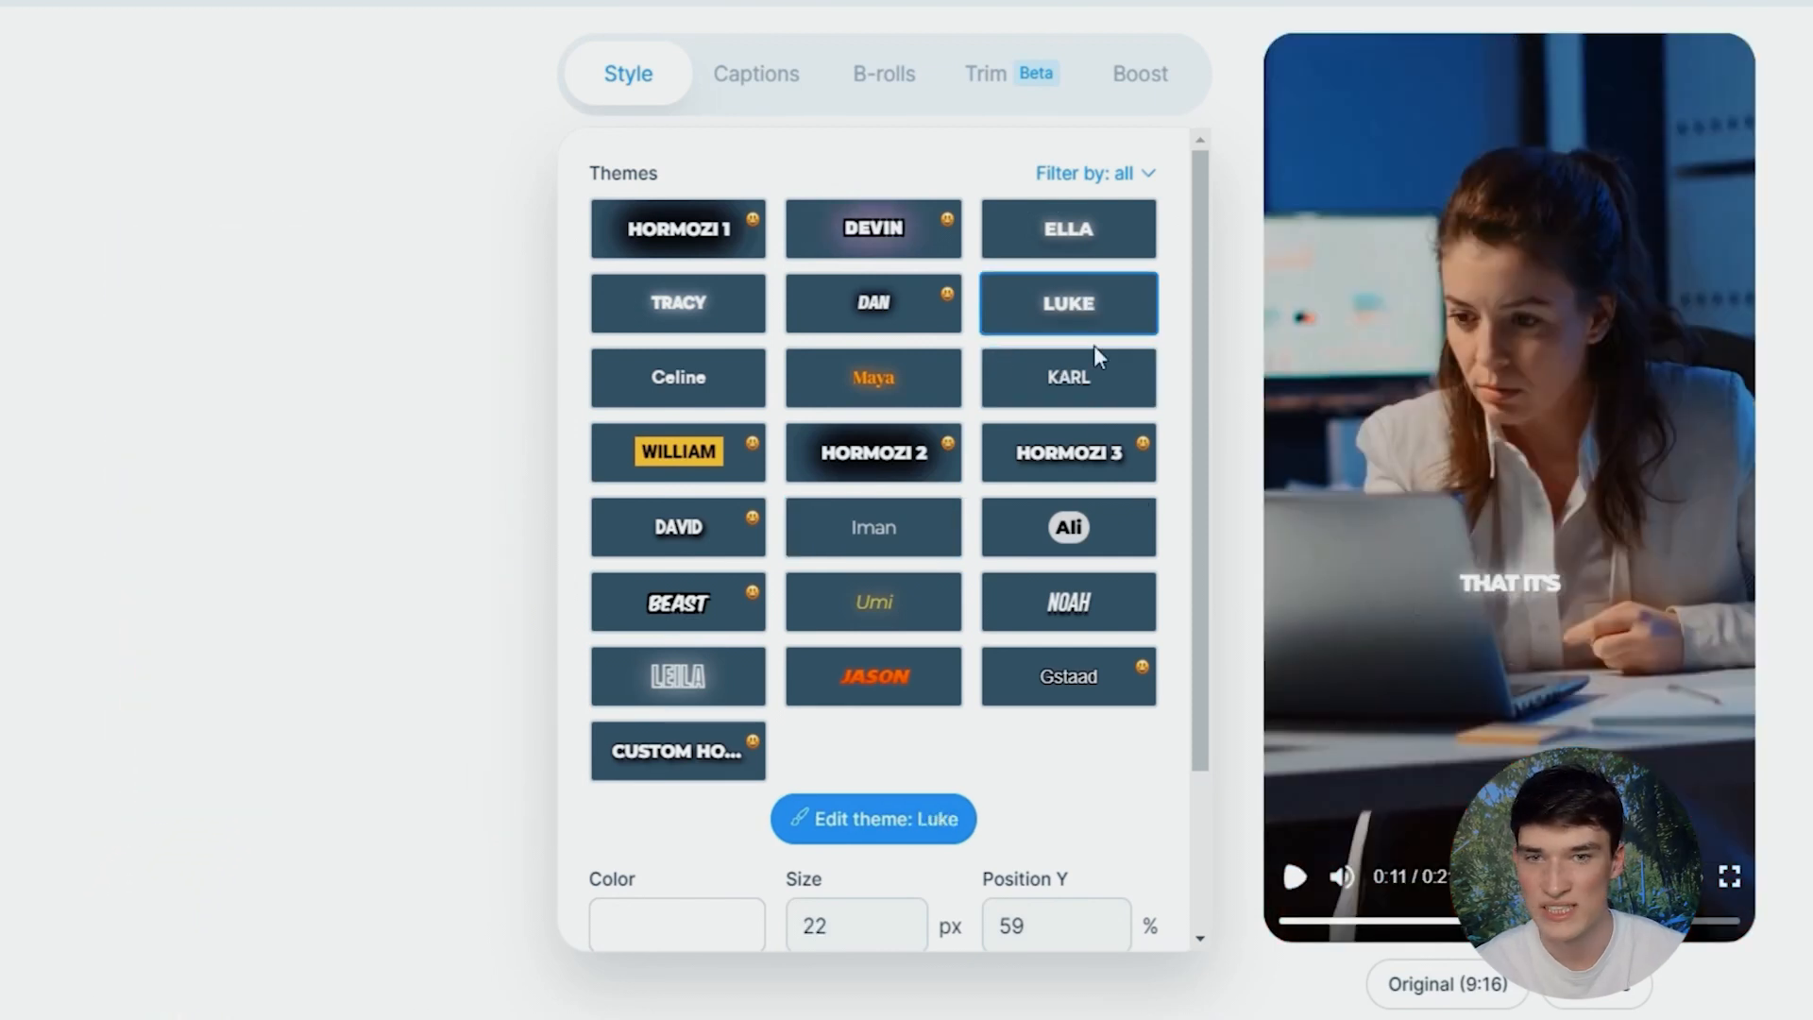
scroll("down", 3)
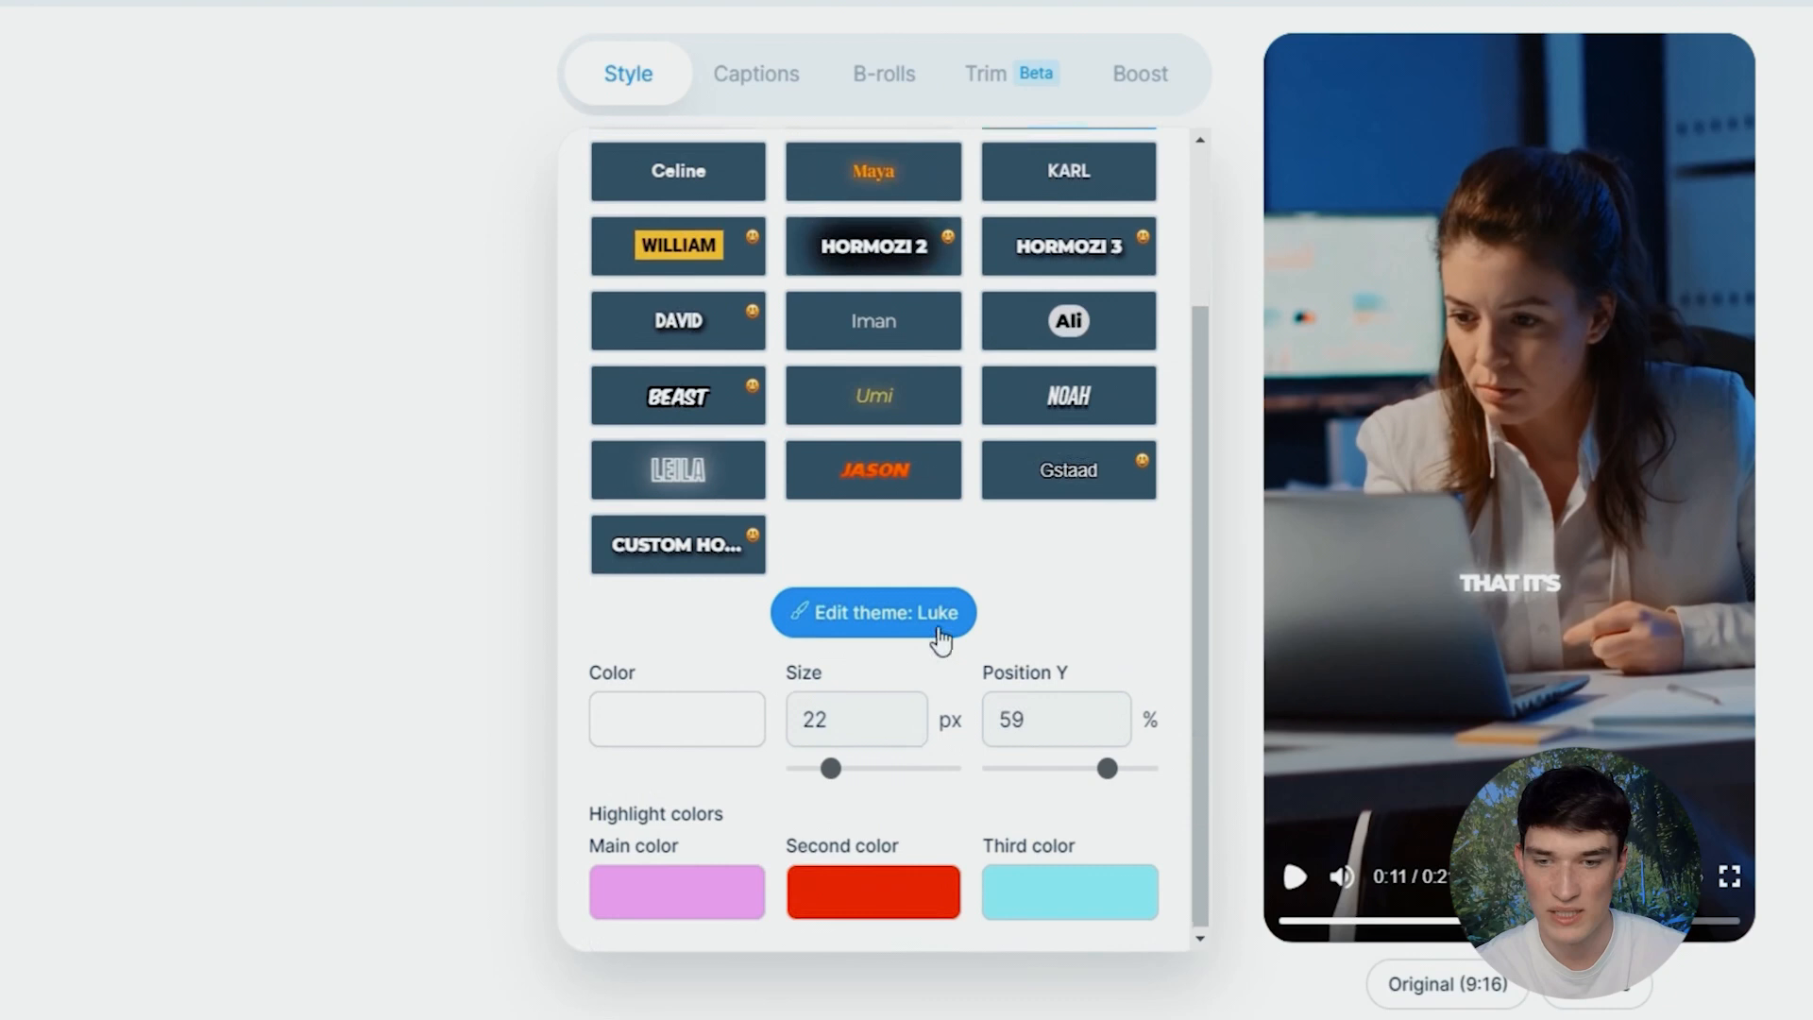
left_click_drag(833, 766, 863, 767)
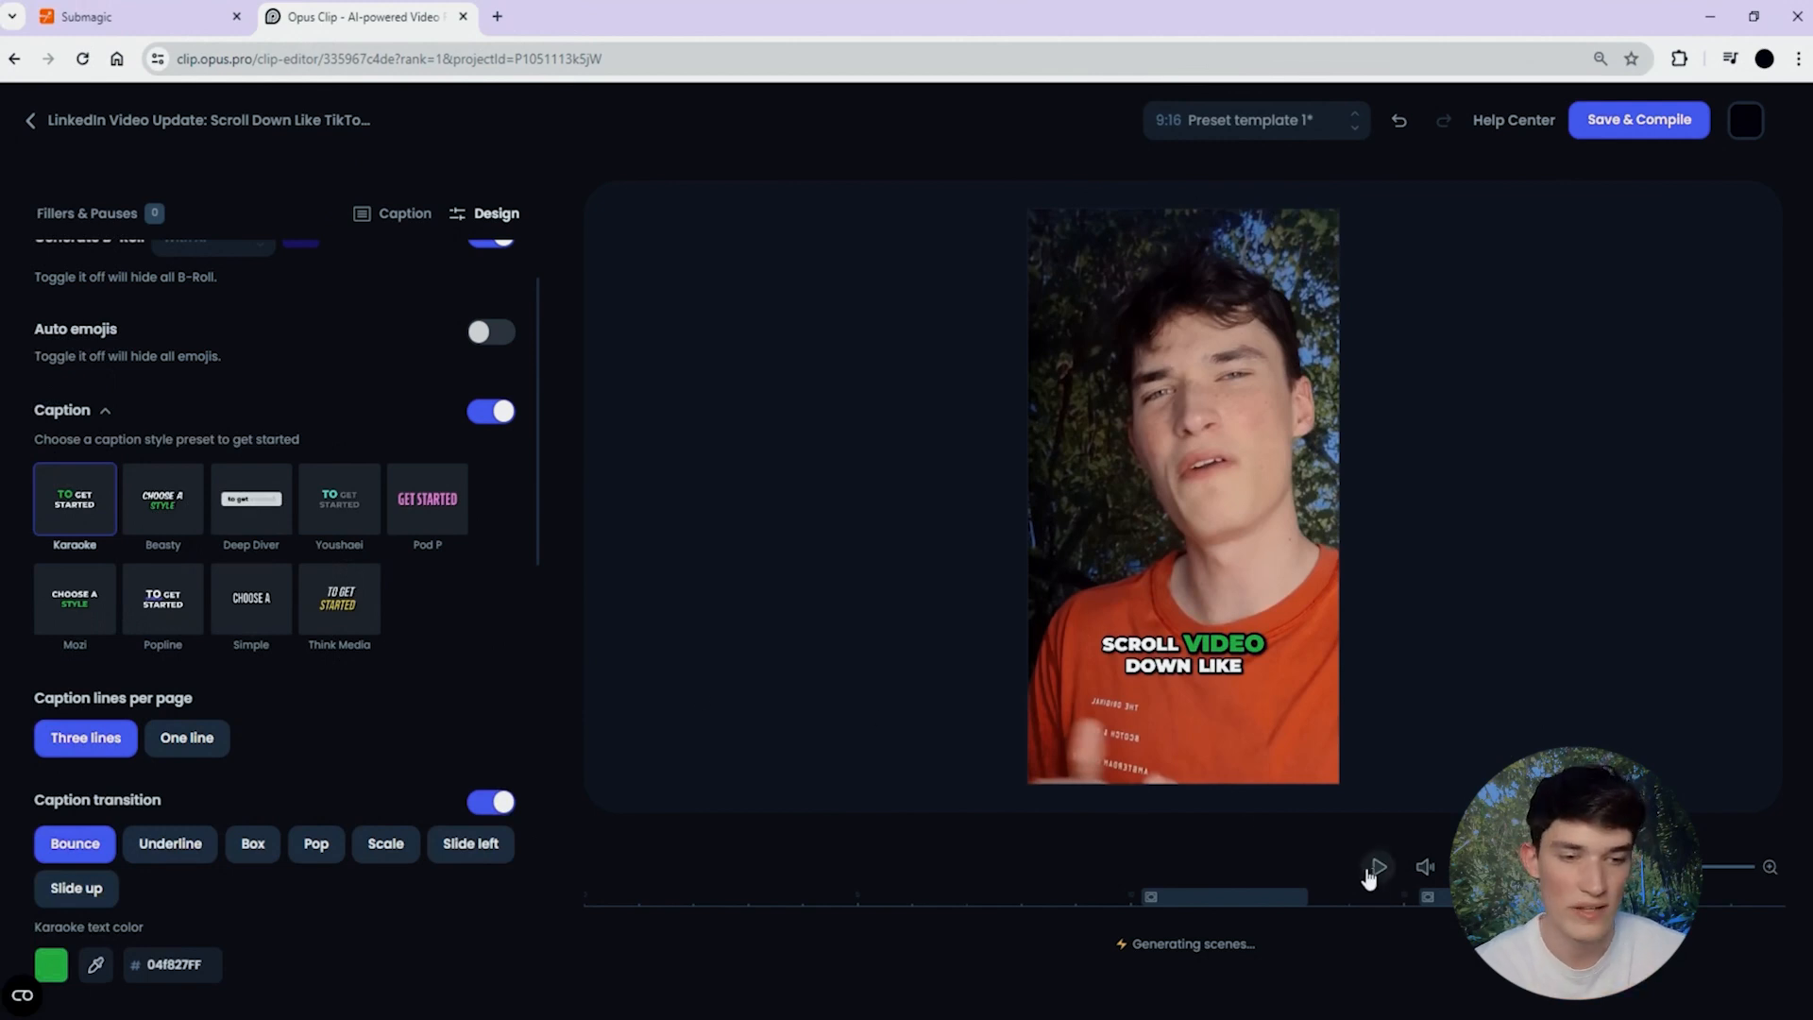
Apply the Mozi caption preset and play then pause the preview.
left_click(1377, 867)
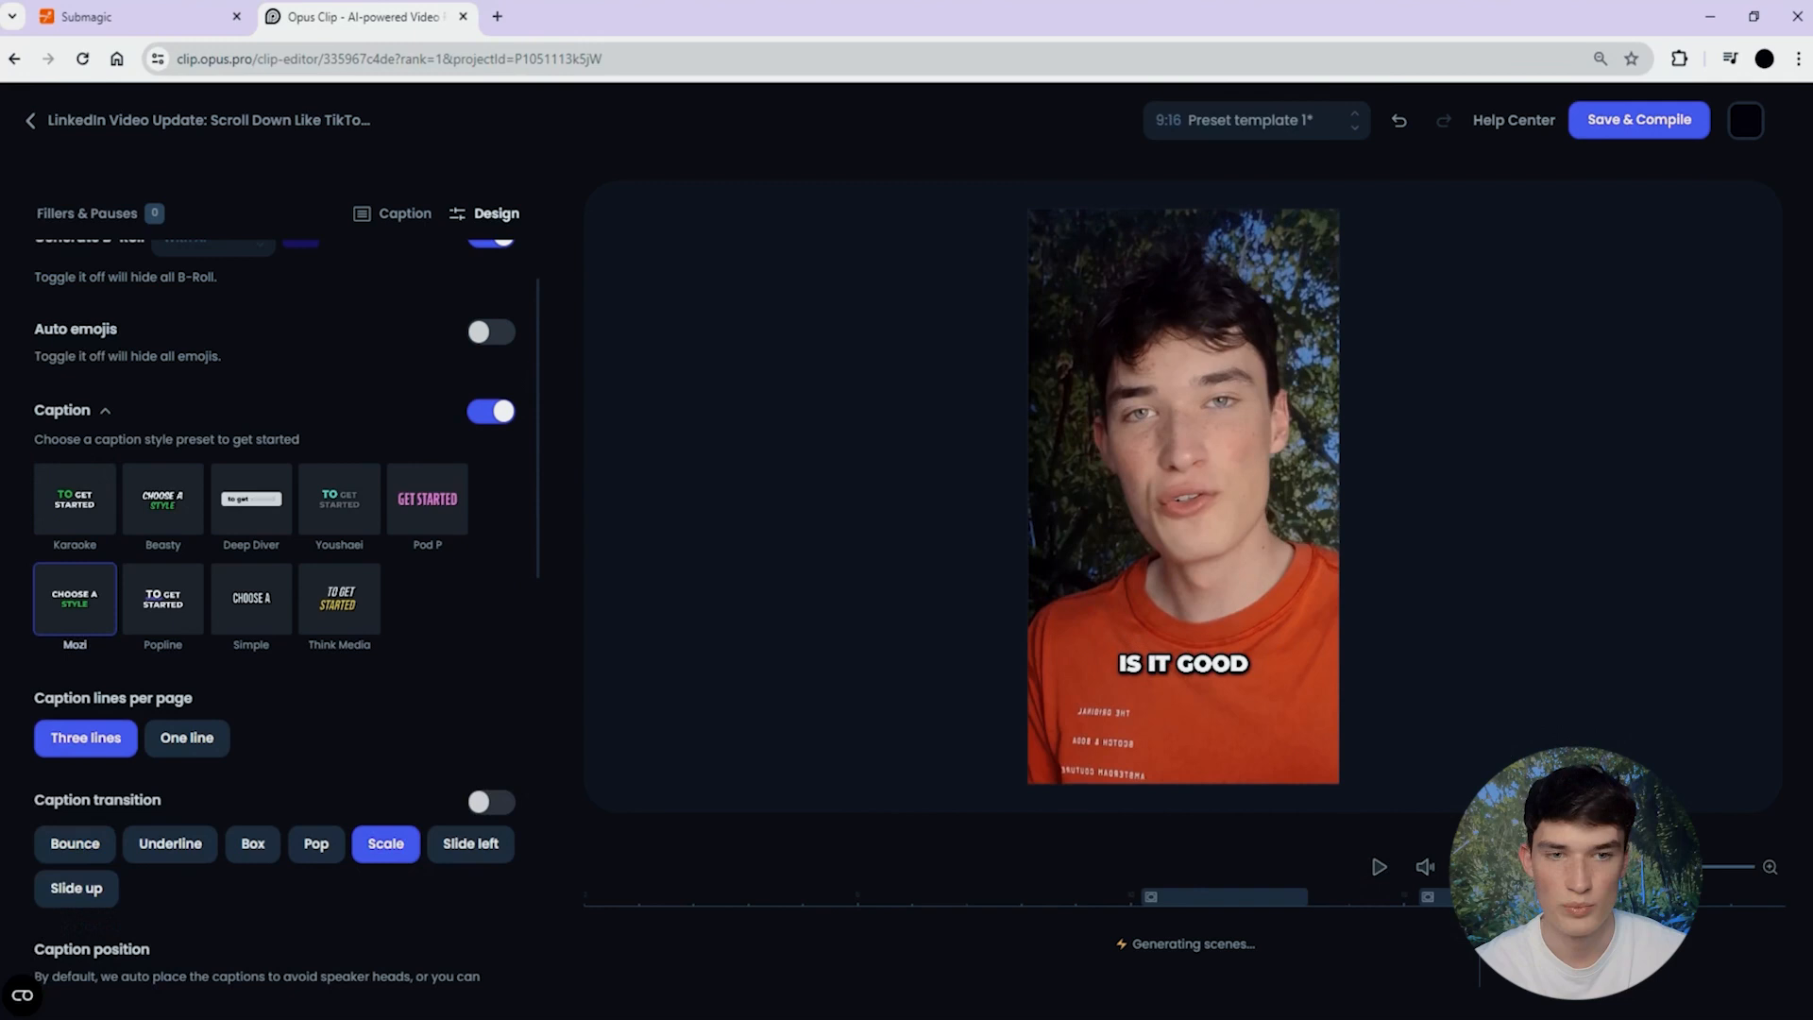
left_click(1379, 867)
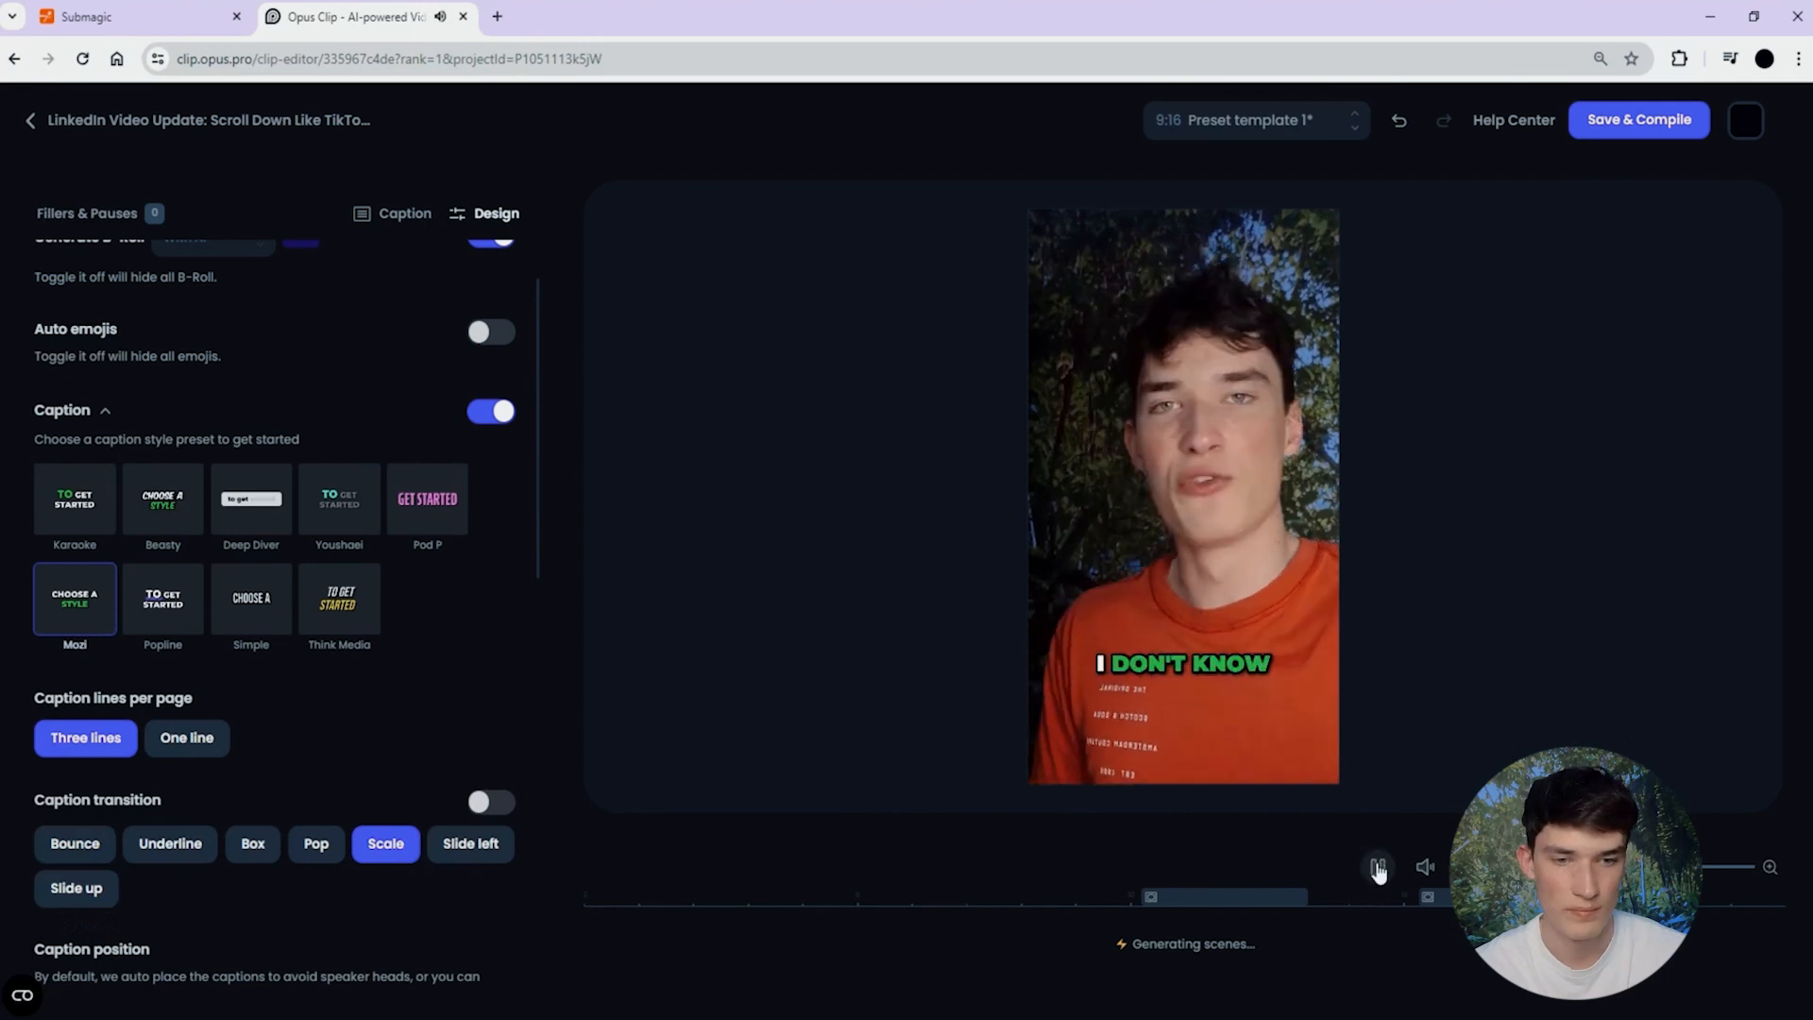
left_click(1379, 867)
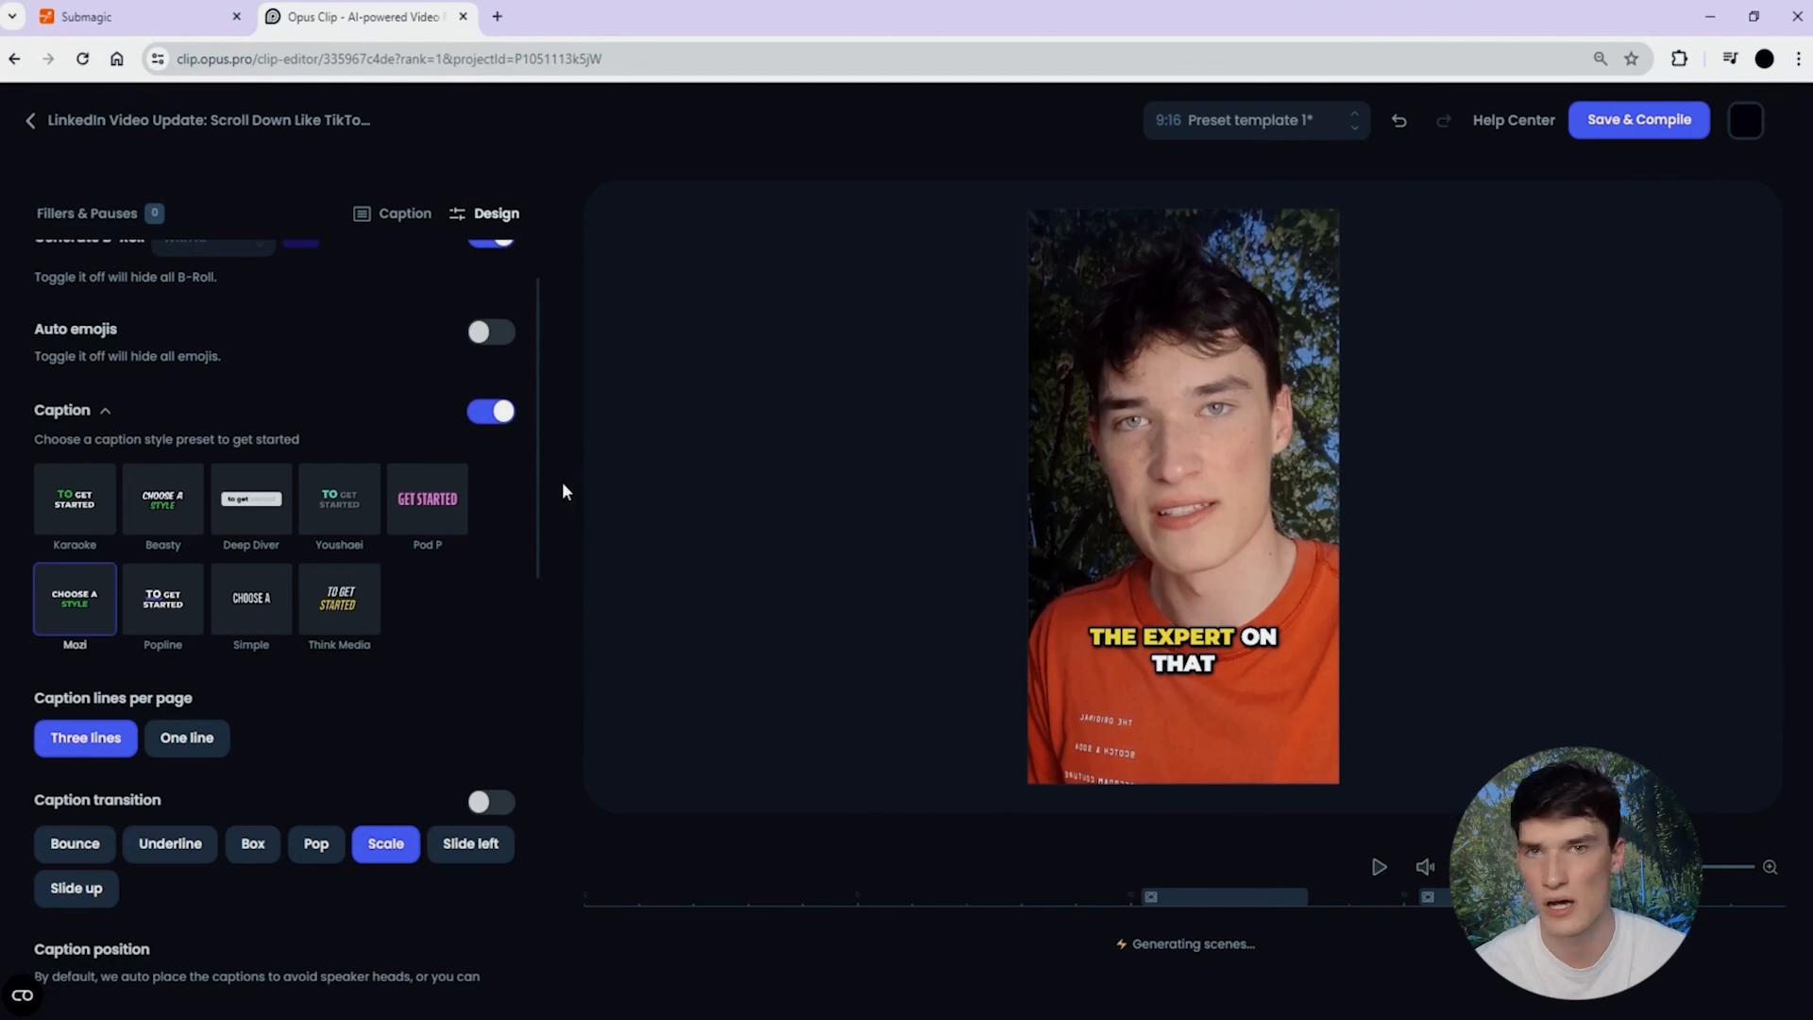
mouse_move(519, 587)
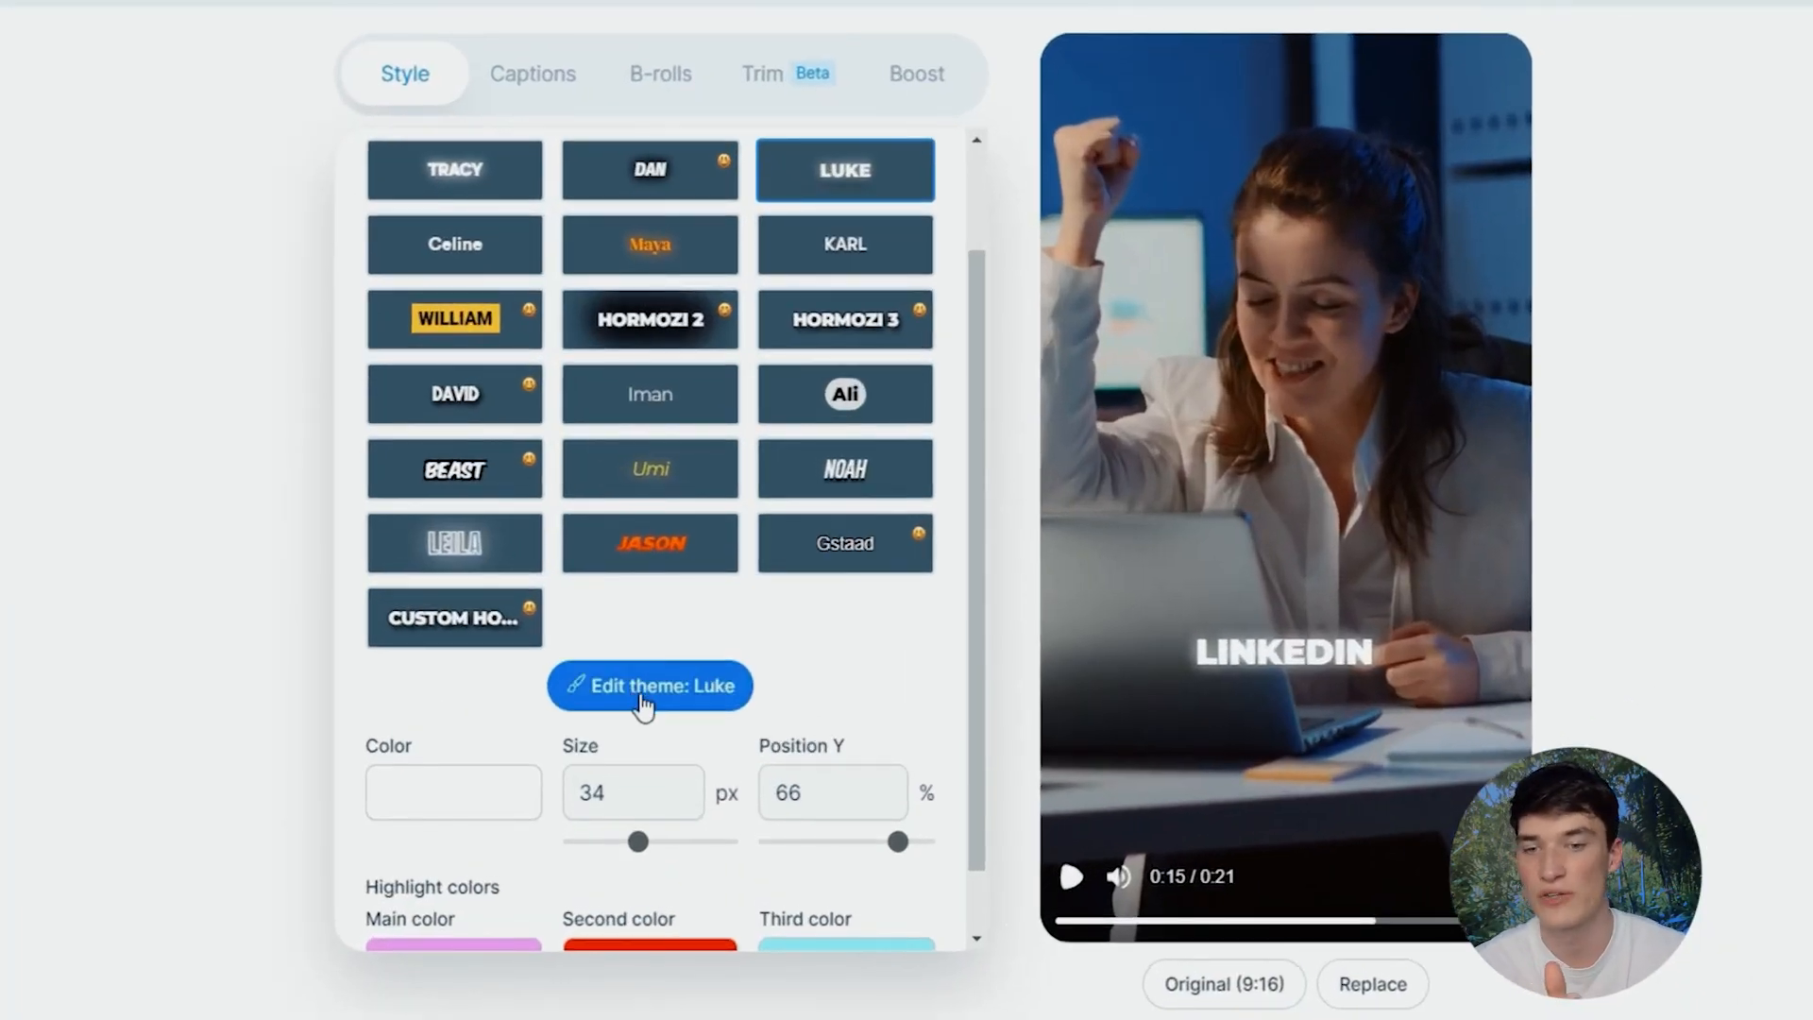
Edit the Luke theme's caption text with a large shadow and pink stroke.
left_click(649, 686)
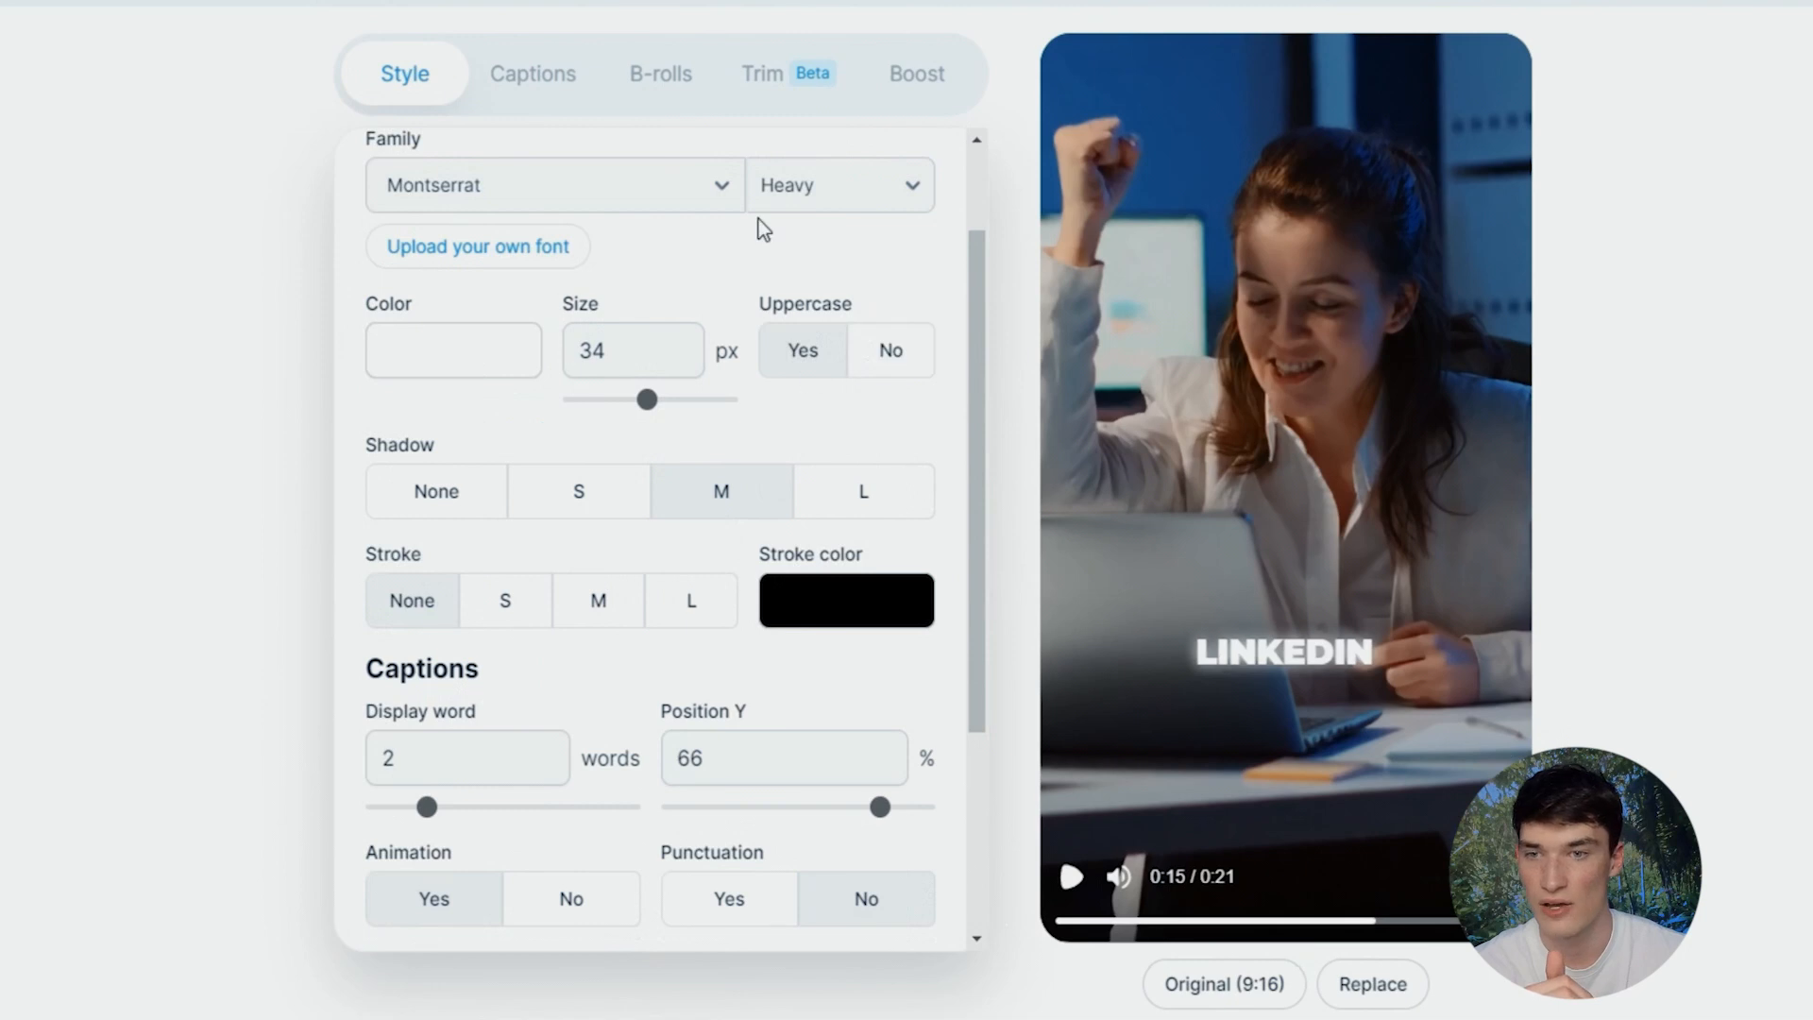
left_click(890, 351)
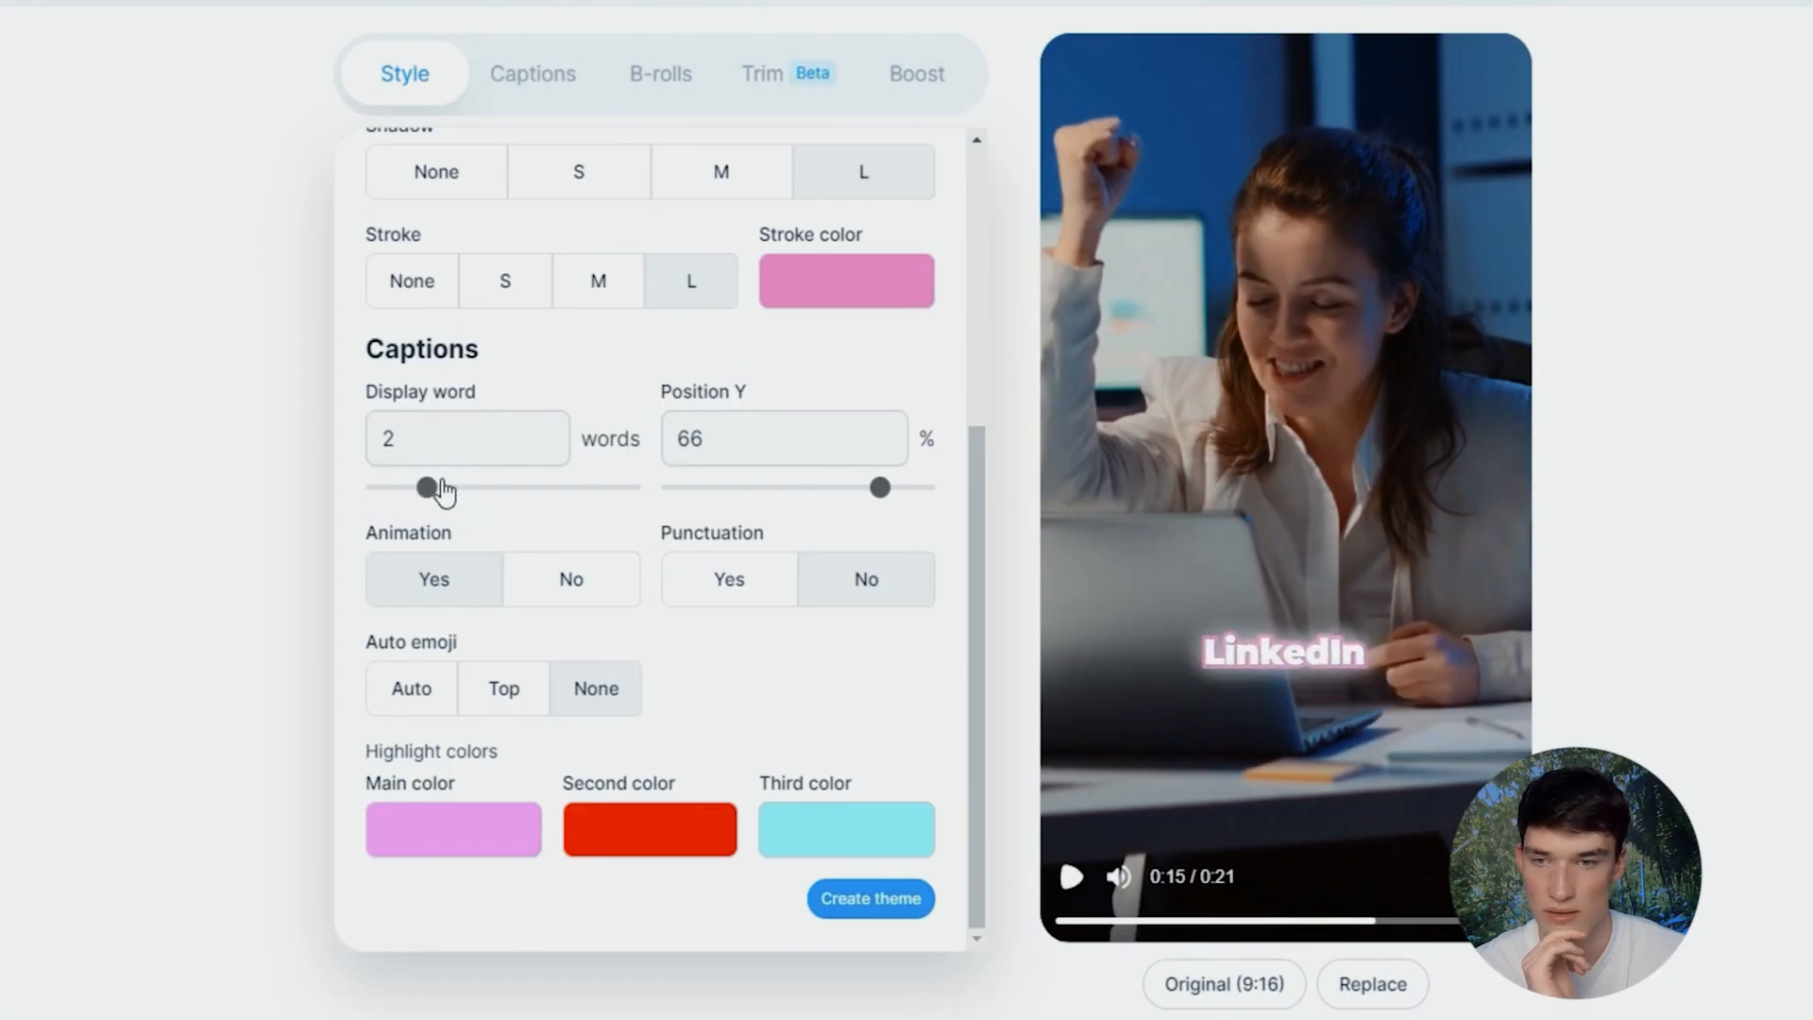
left_click(728, 578)
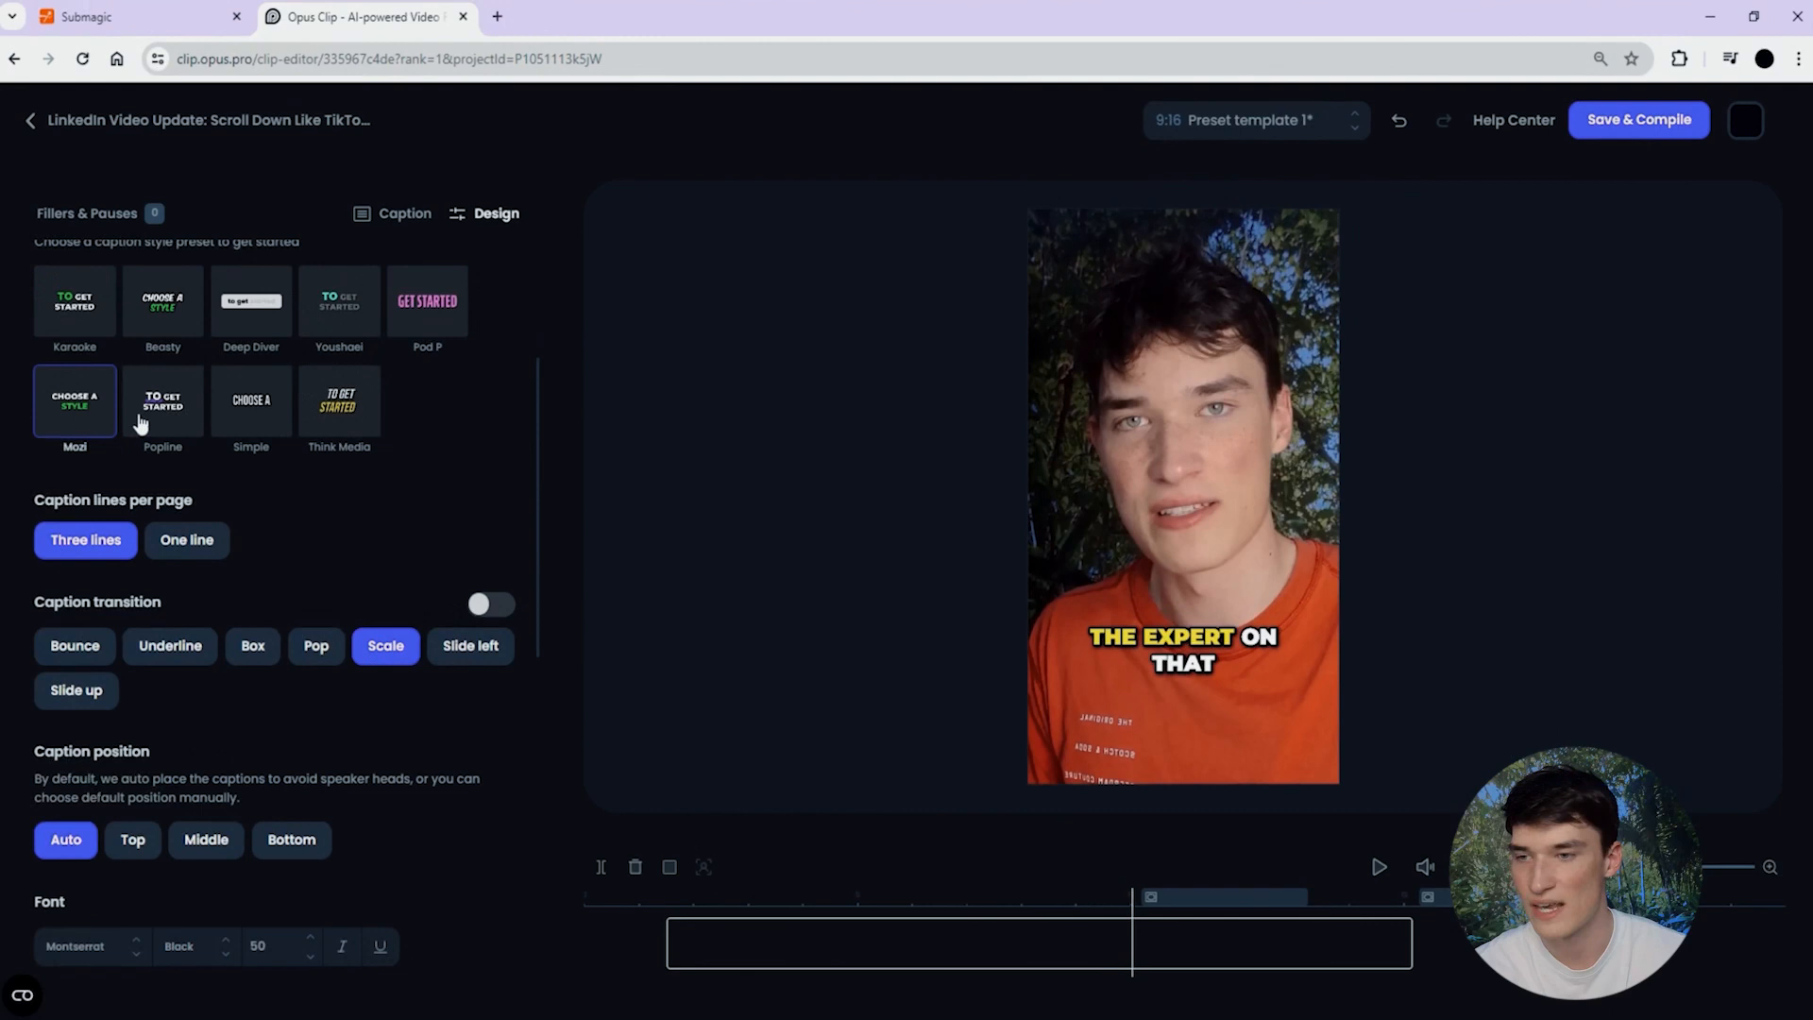
Review Opus Clip's font colour, stroke, shadow and keyword highlighter, then return to Submagic.
scroll("down", 3)
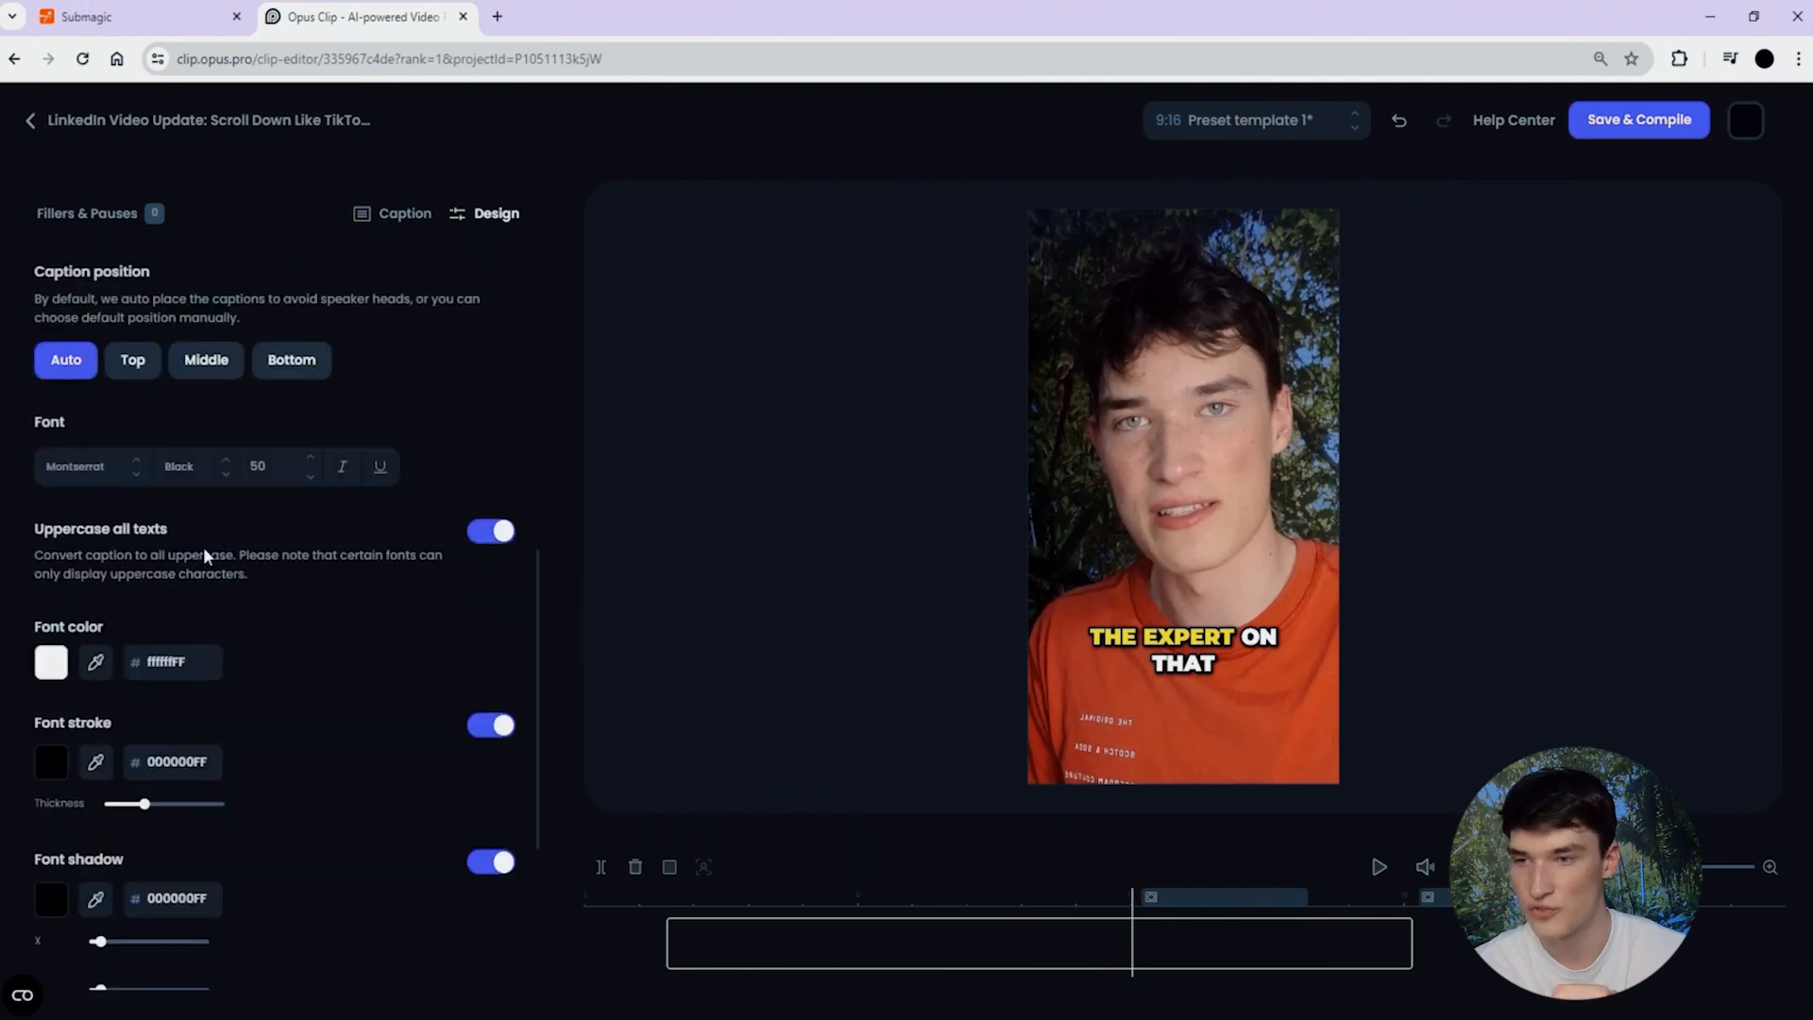
scroll("down", 3)
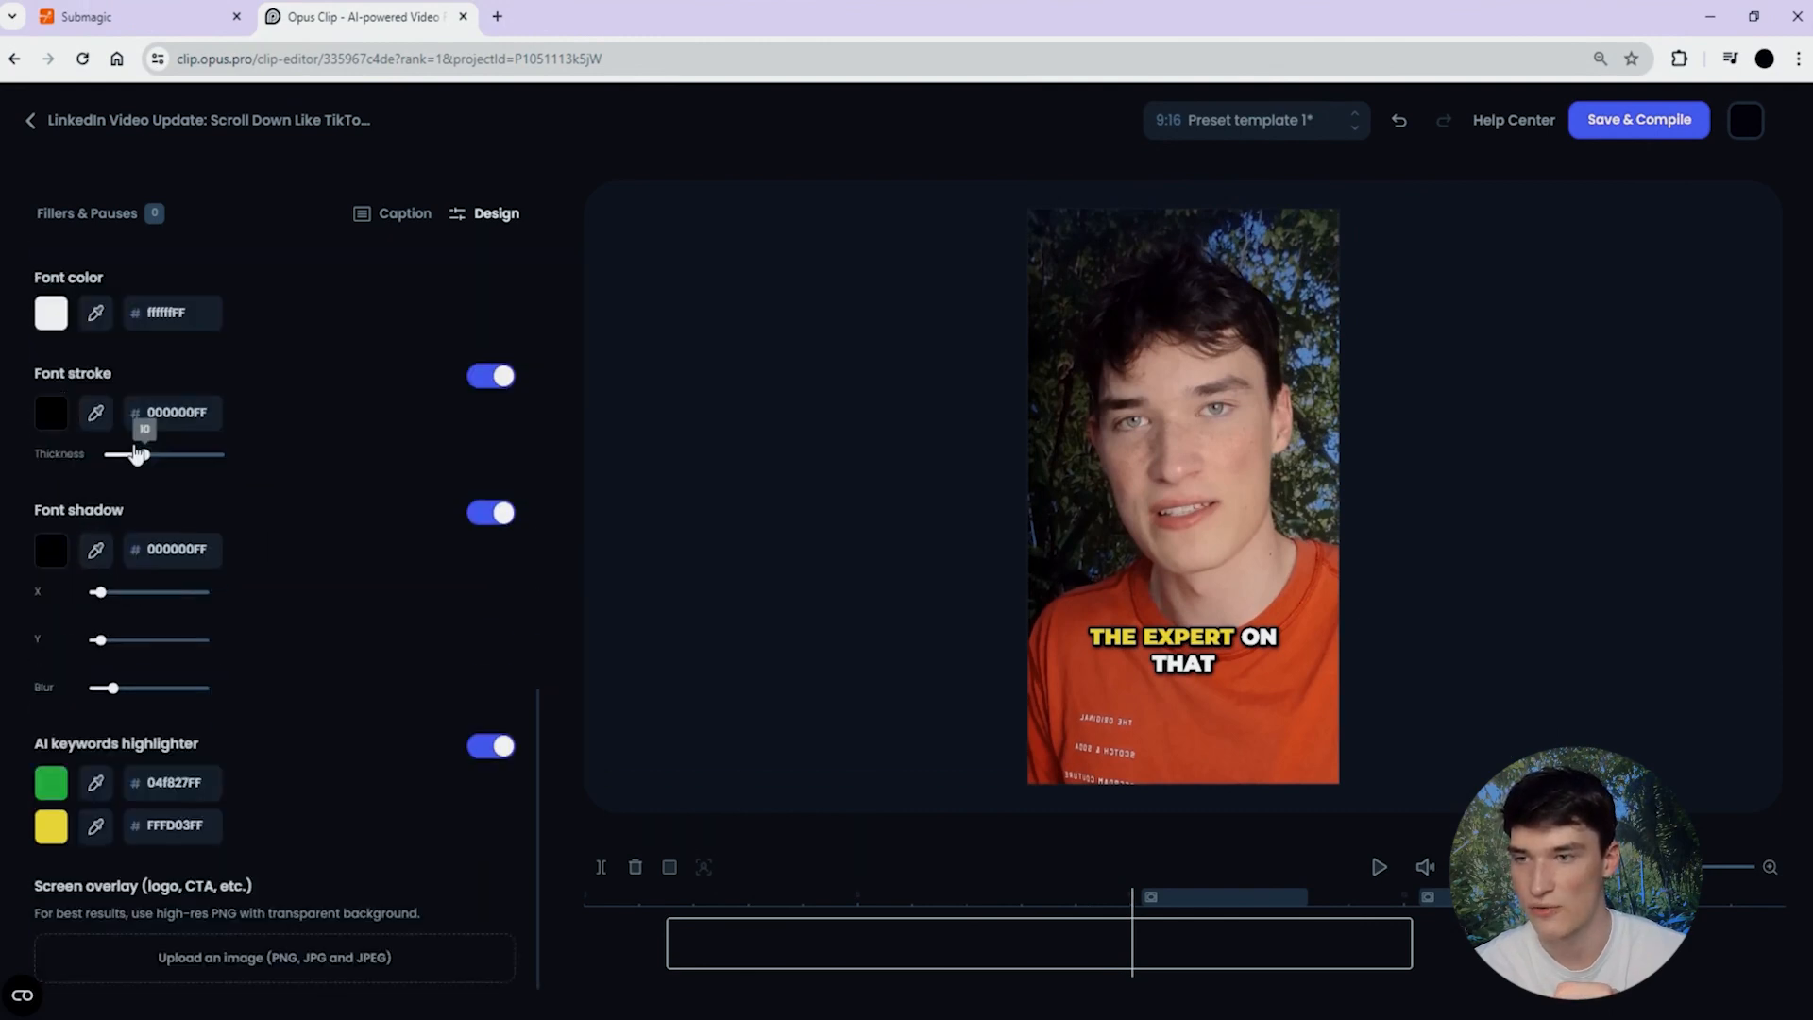
left_click_drag(135, 453, 143, 454)
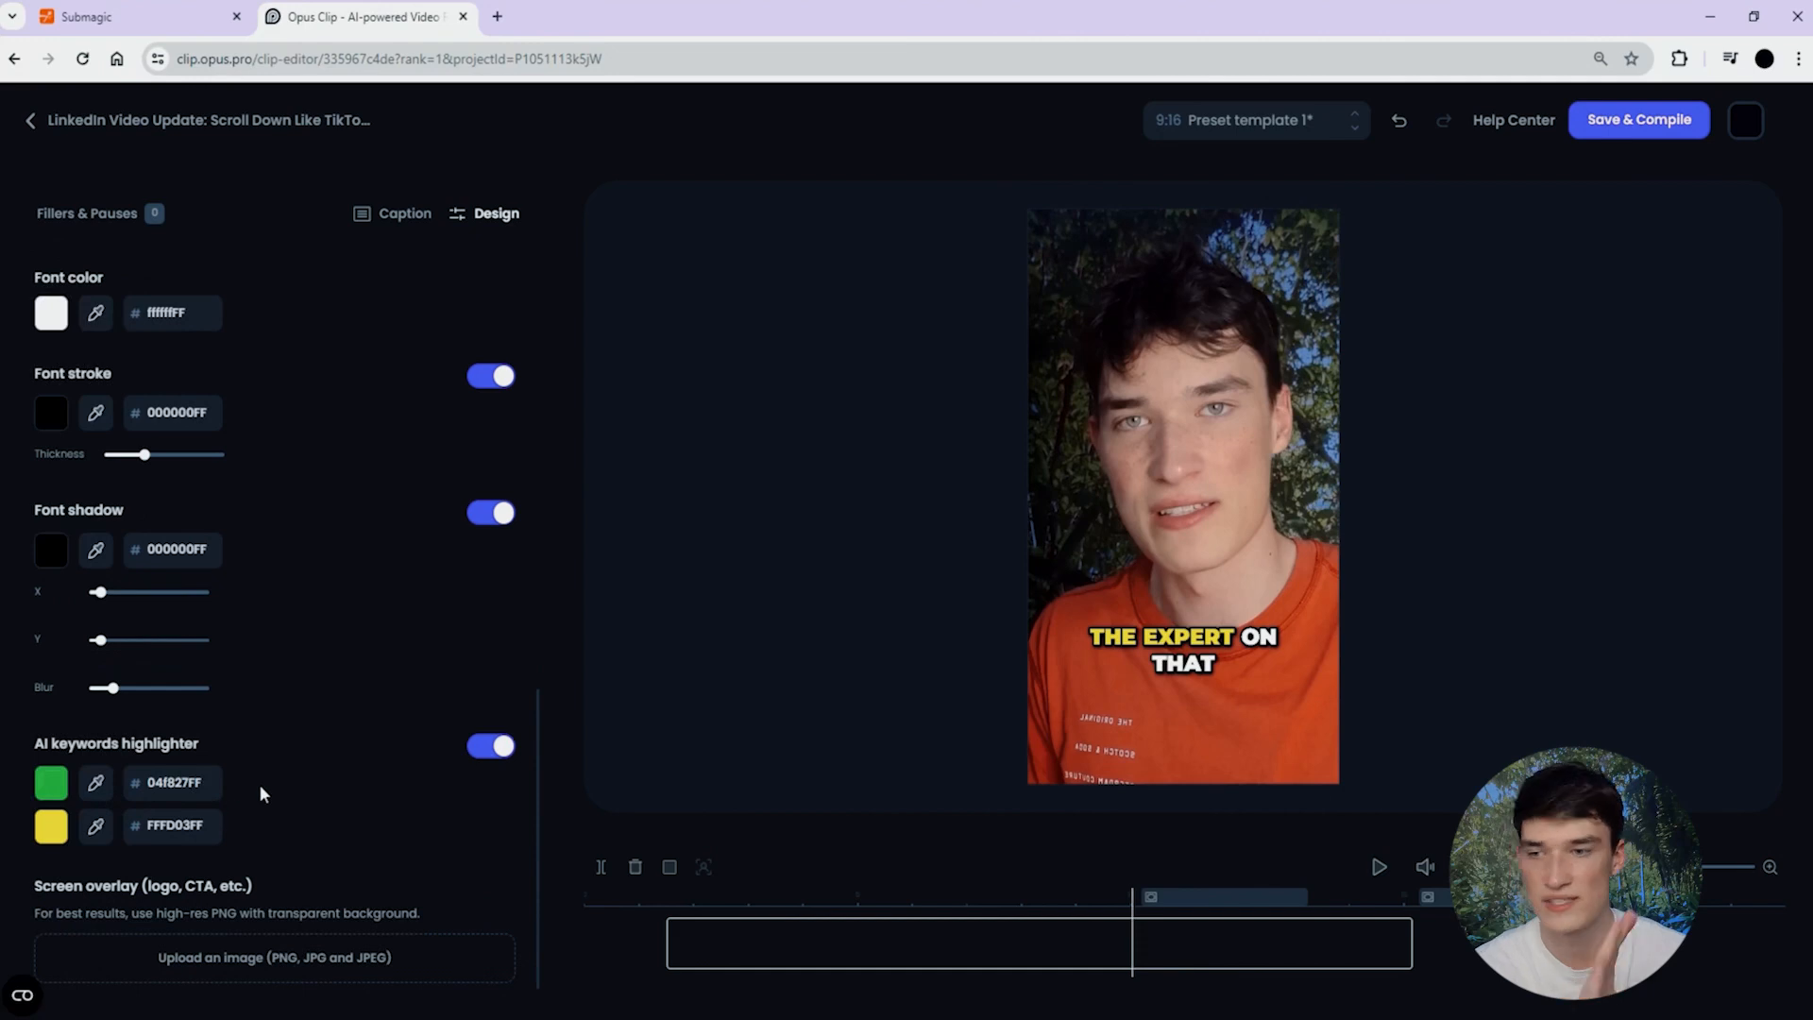
left_click(136, 16)
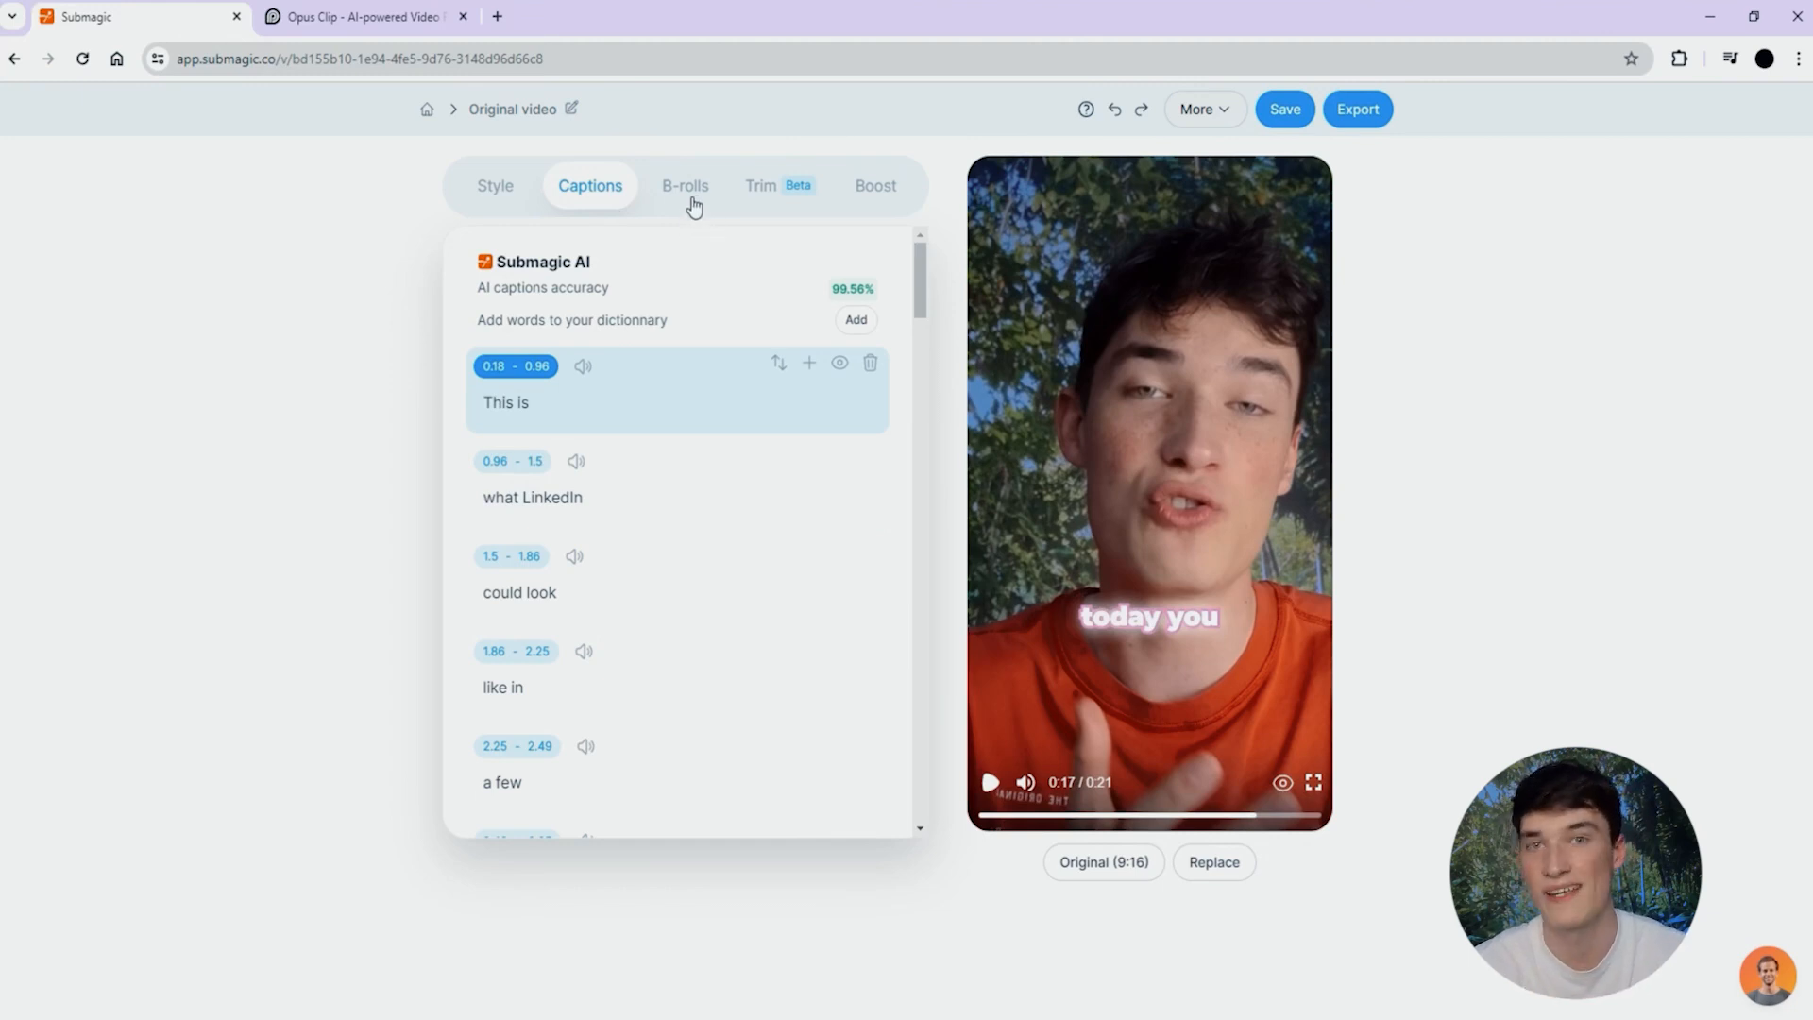
Check Submagic's B-roll list and its 50% B-roll percentage, then switch to Opus Clip.
left_click(684, 185)
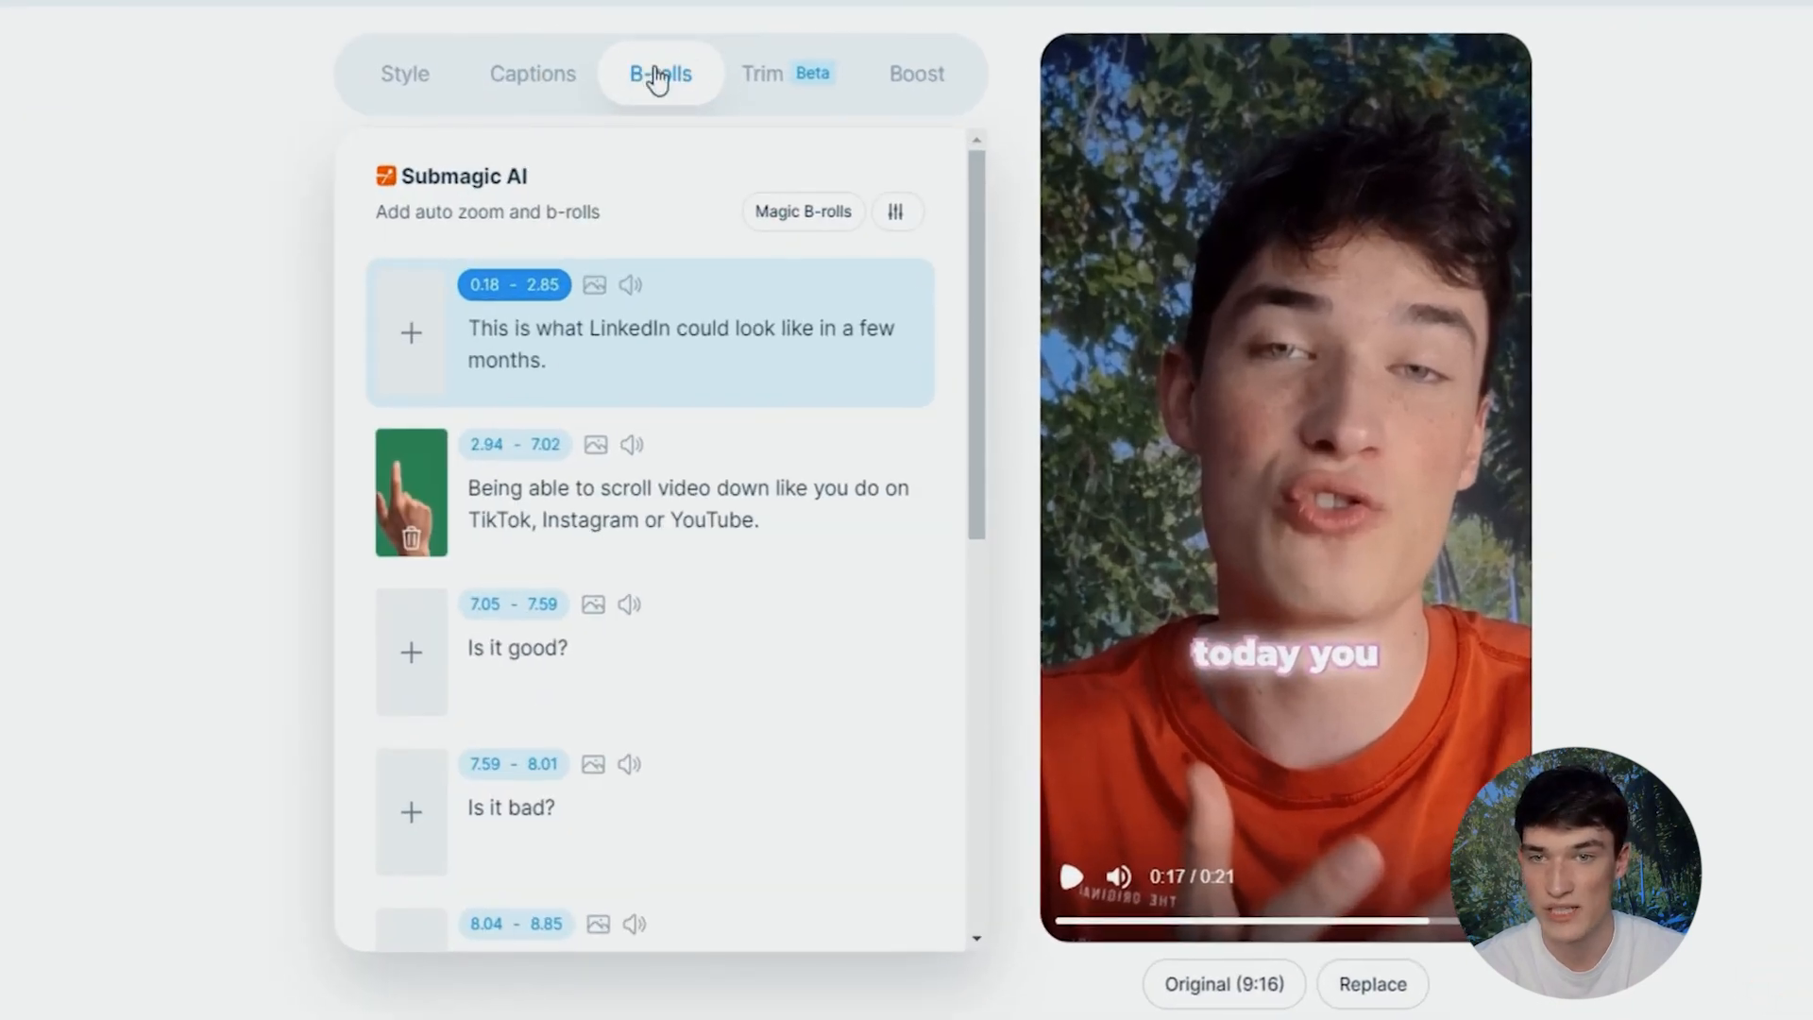
mouse_move(803, 211)
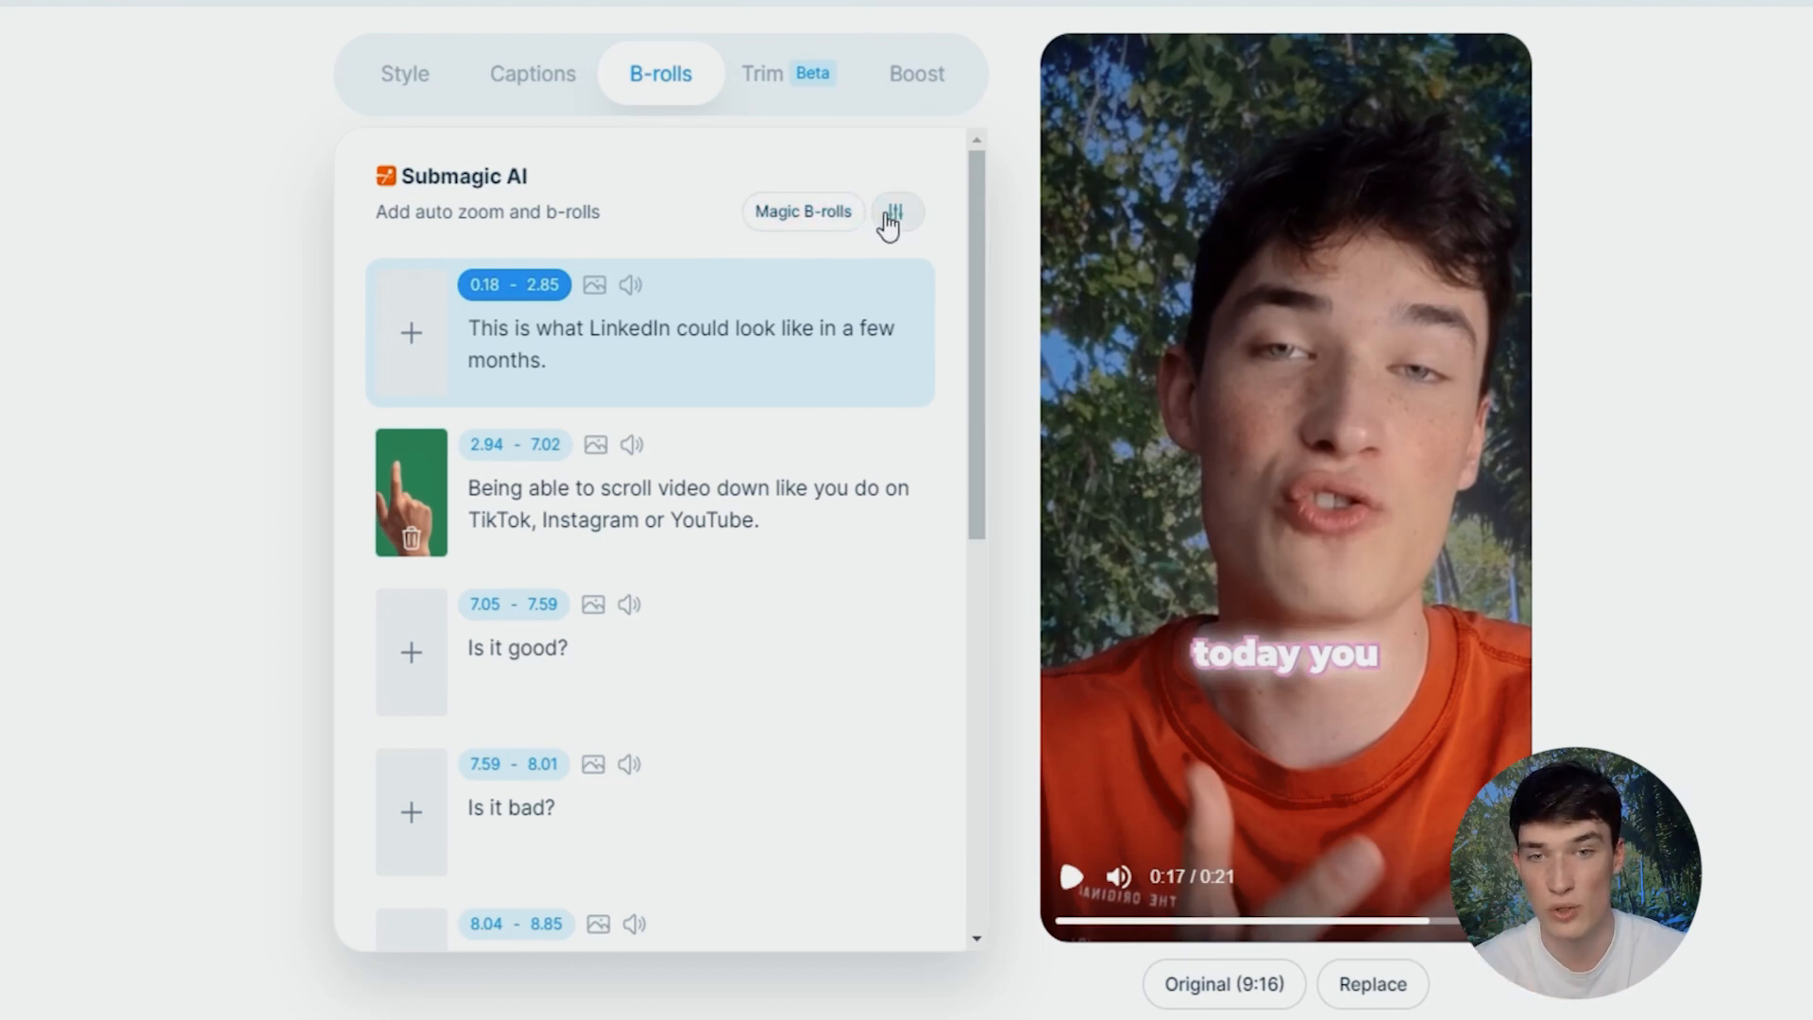
left_click(896, 211)
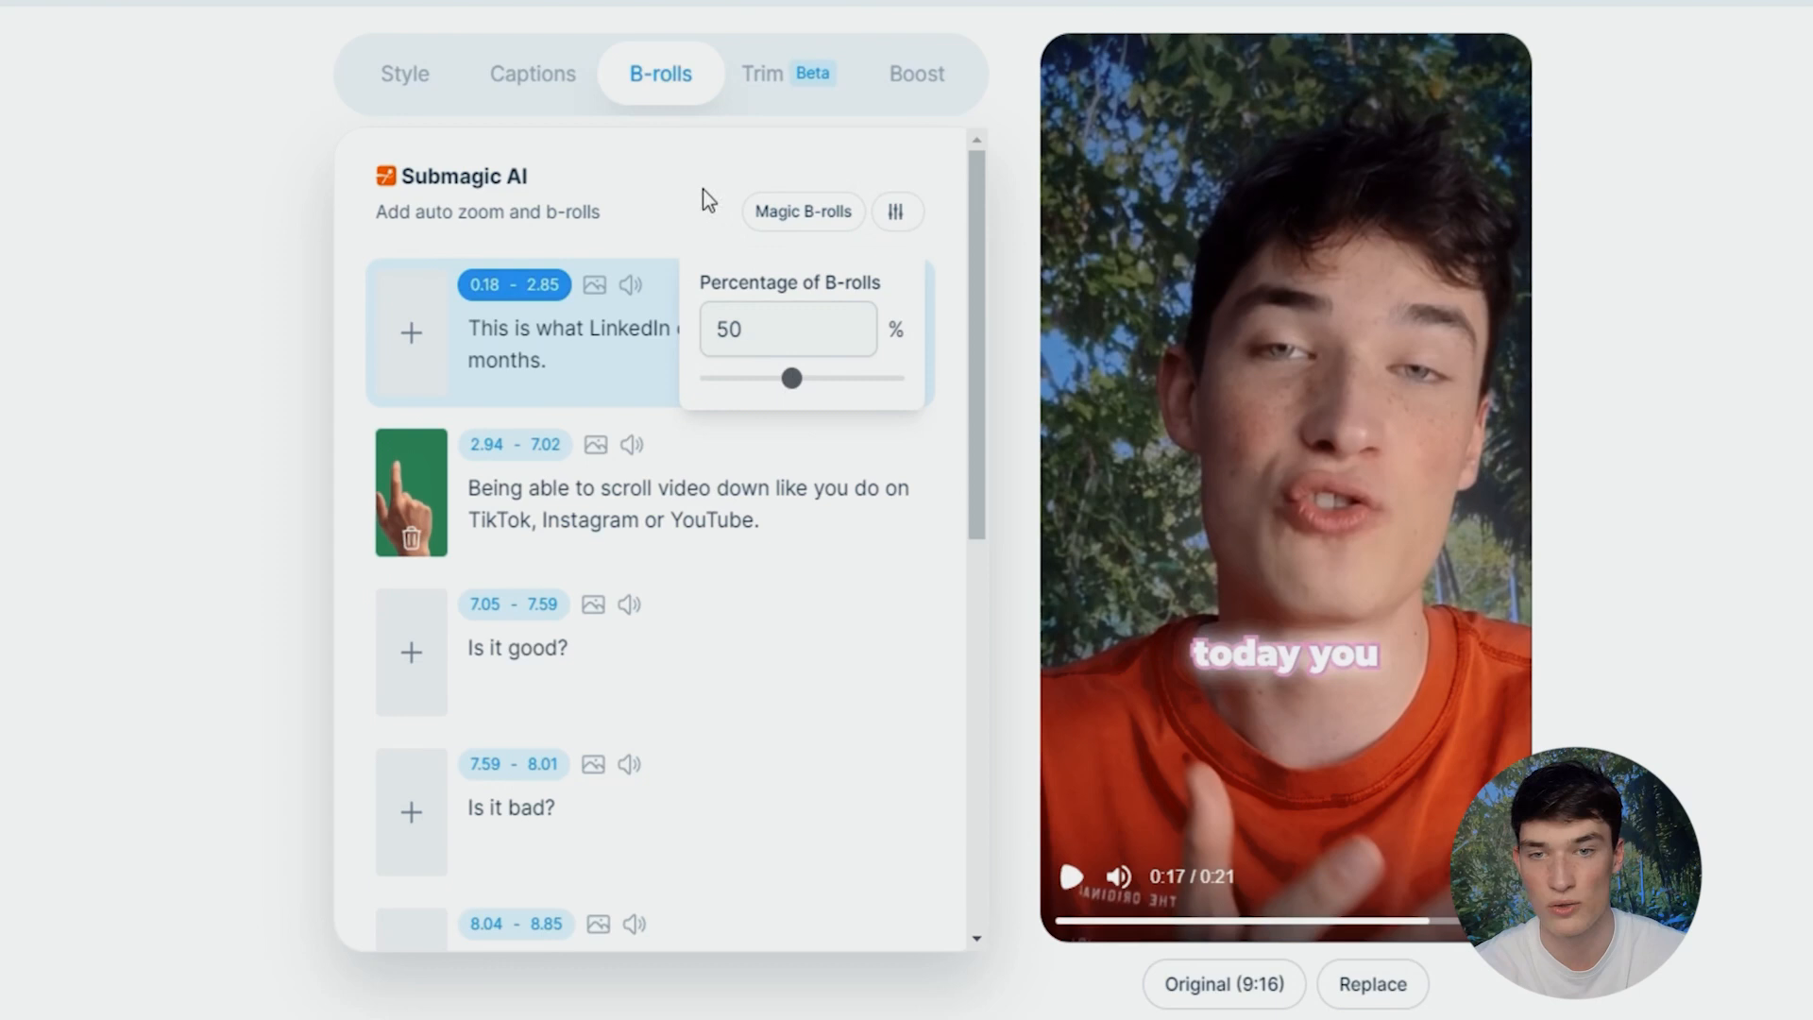
left_click(359, 9)
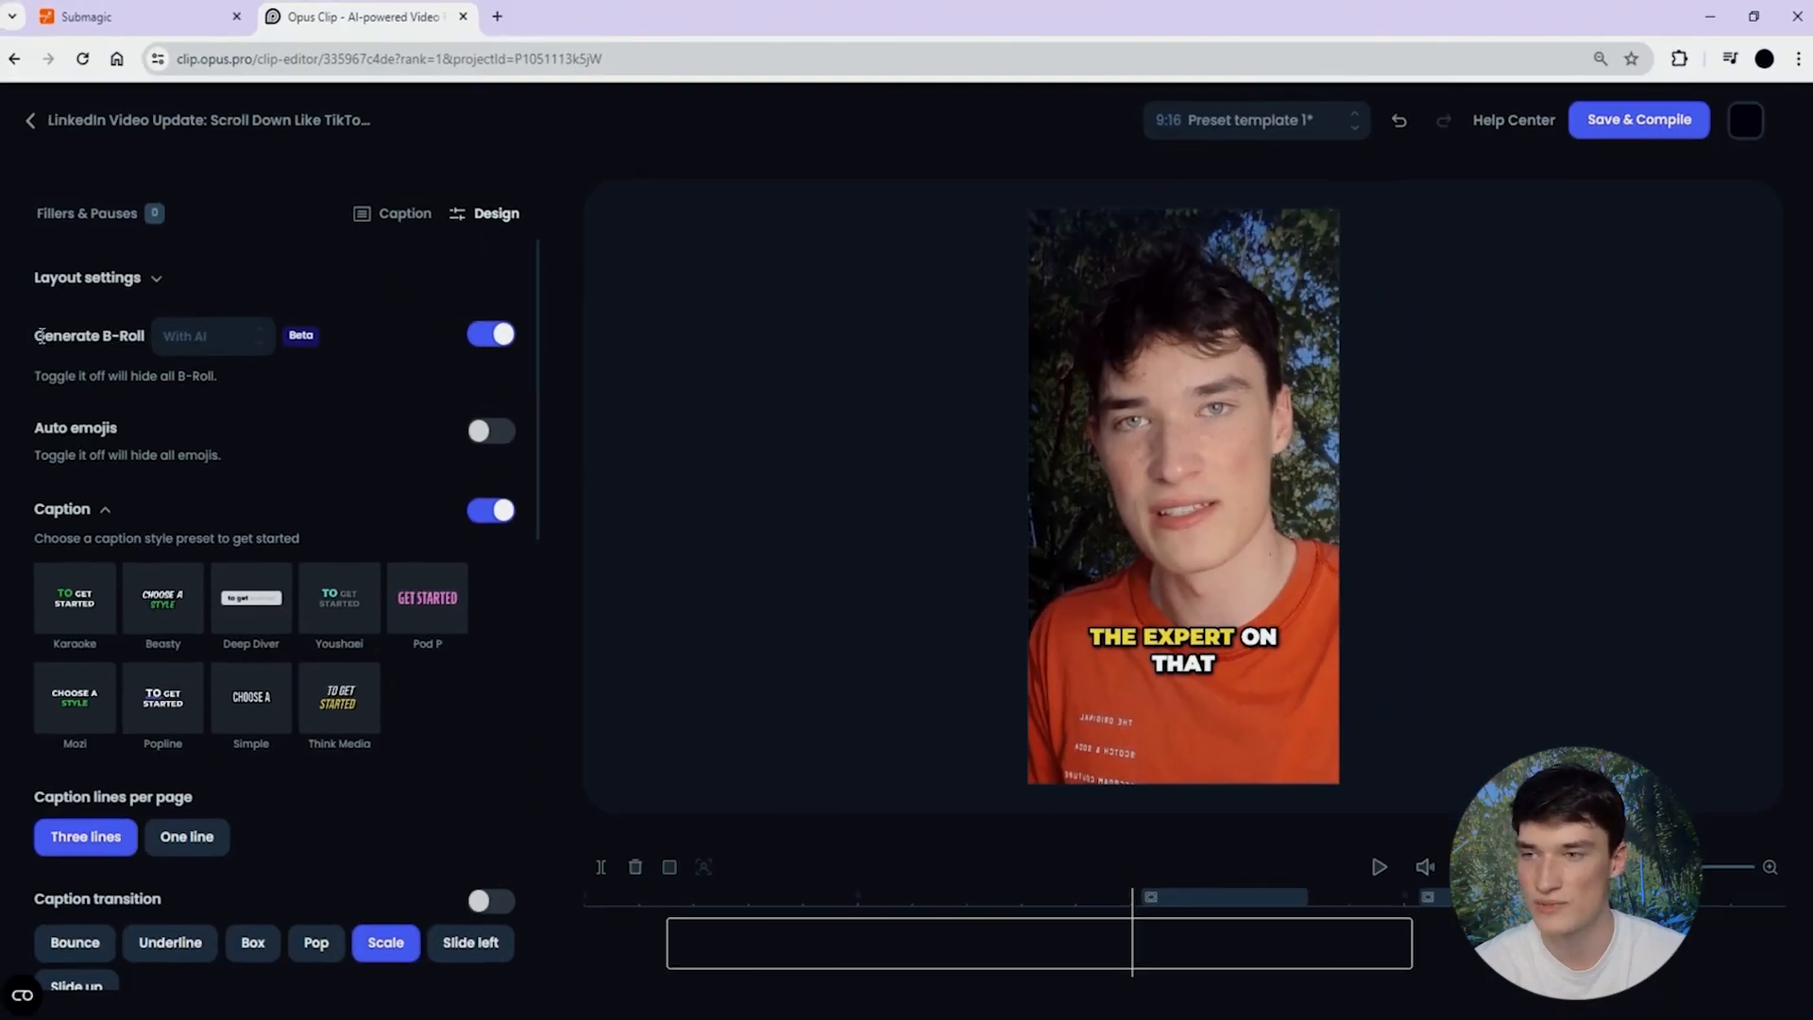
Open the office B-roll clip on the Opus Clip timeline to view its prompt and photo-realistic style.
double_click(88, 335)
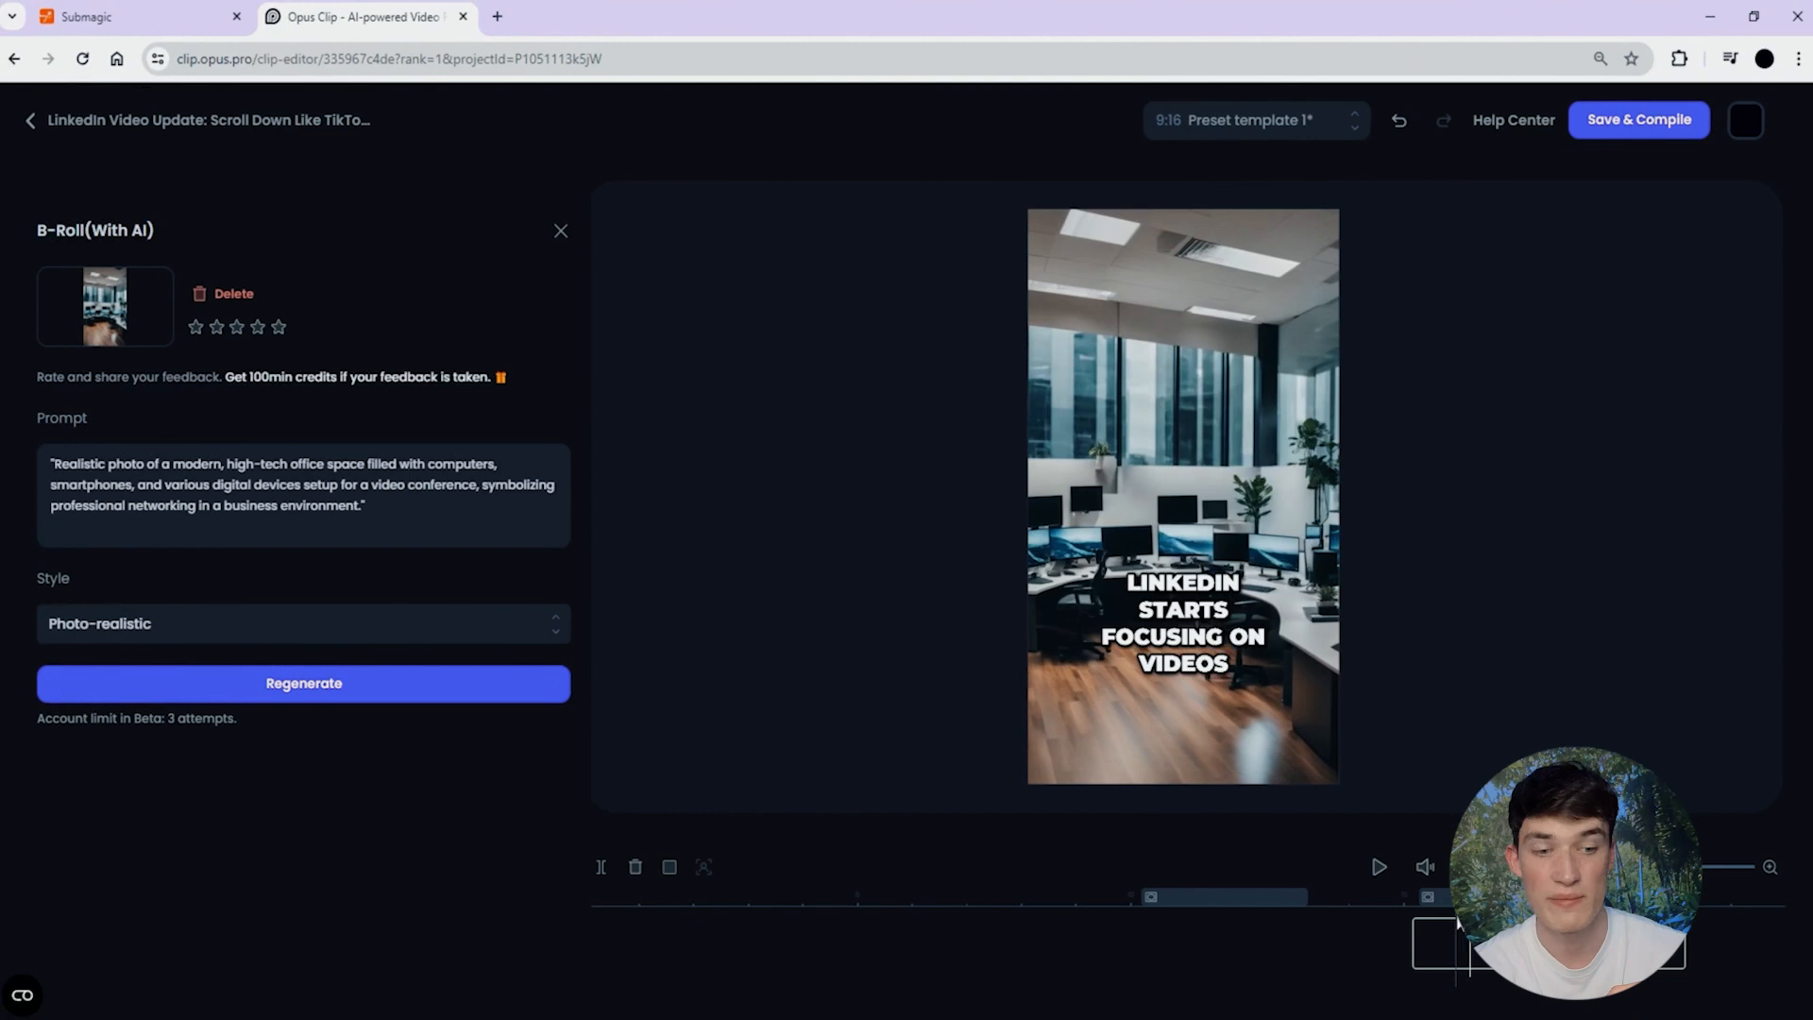
Switch to Submagic's premium stock video library for the search "huge opportunity".
left_click(133, 16)
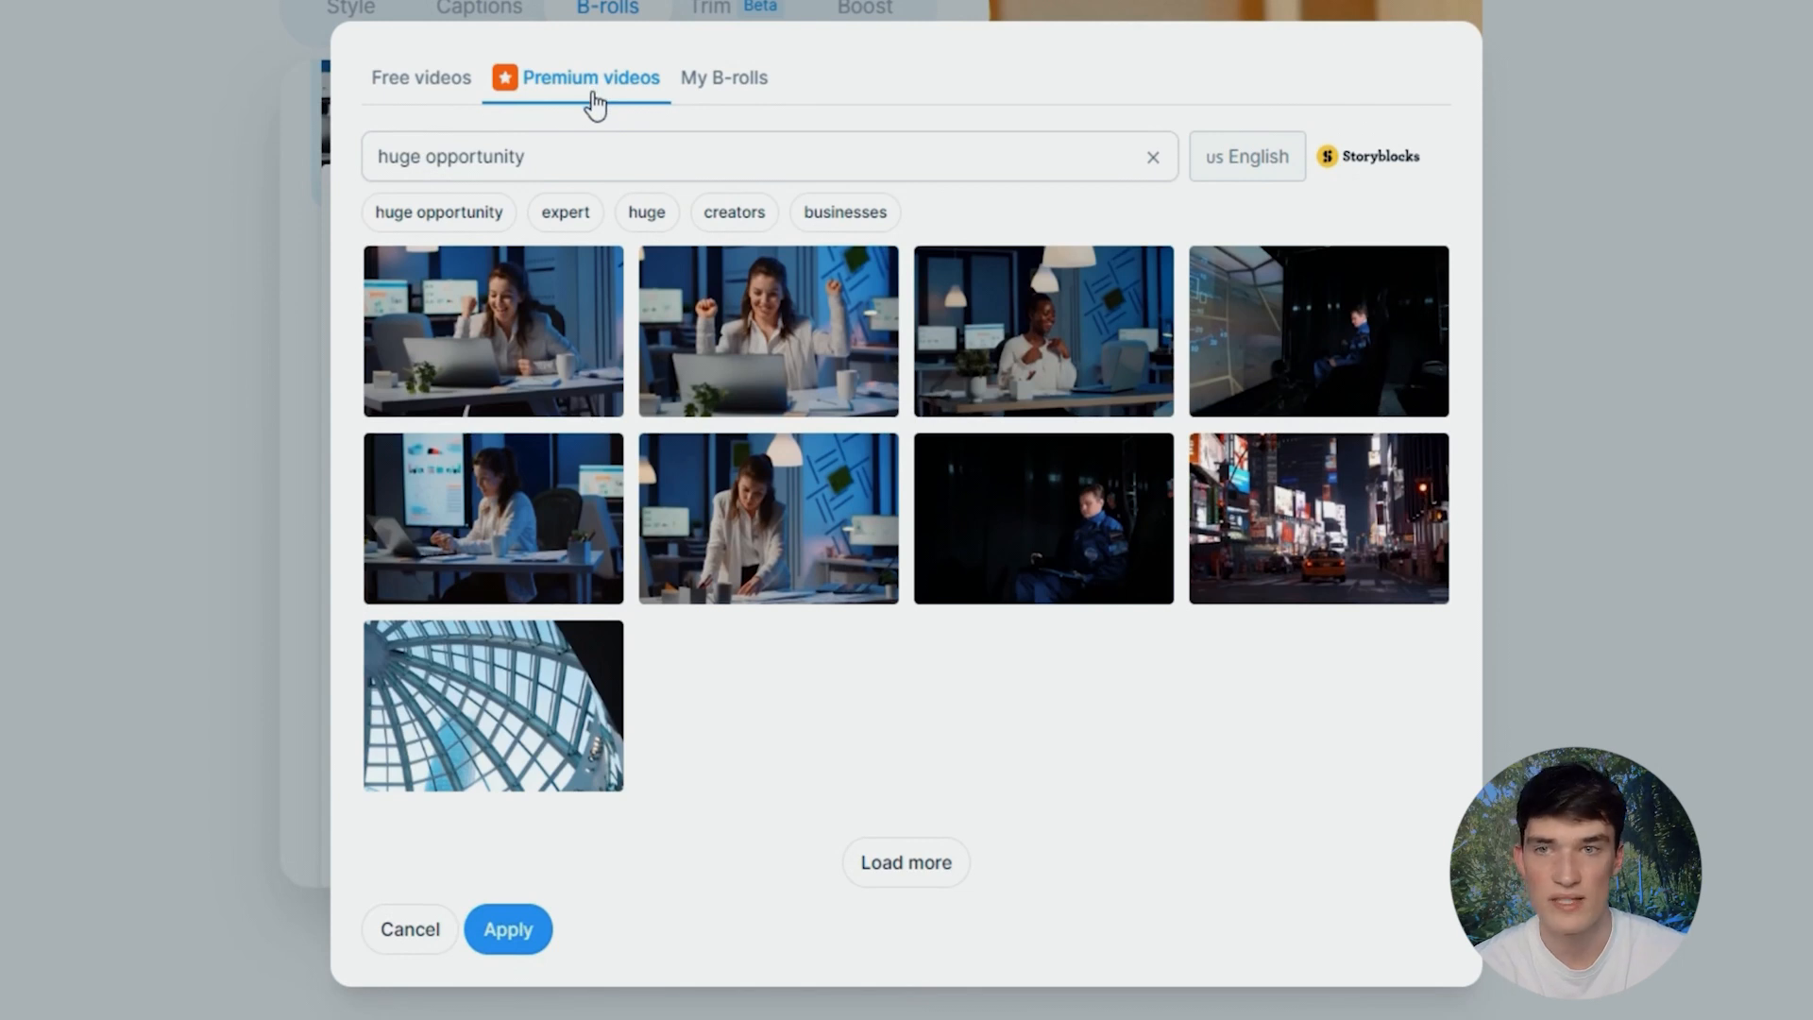
mouse_move(587, 112)
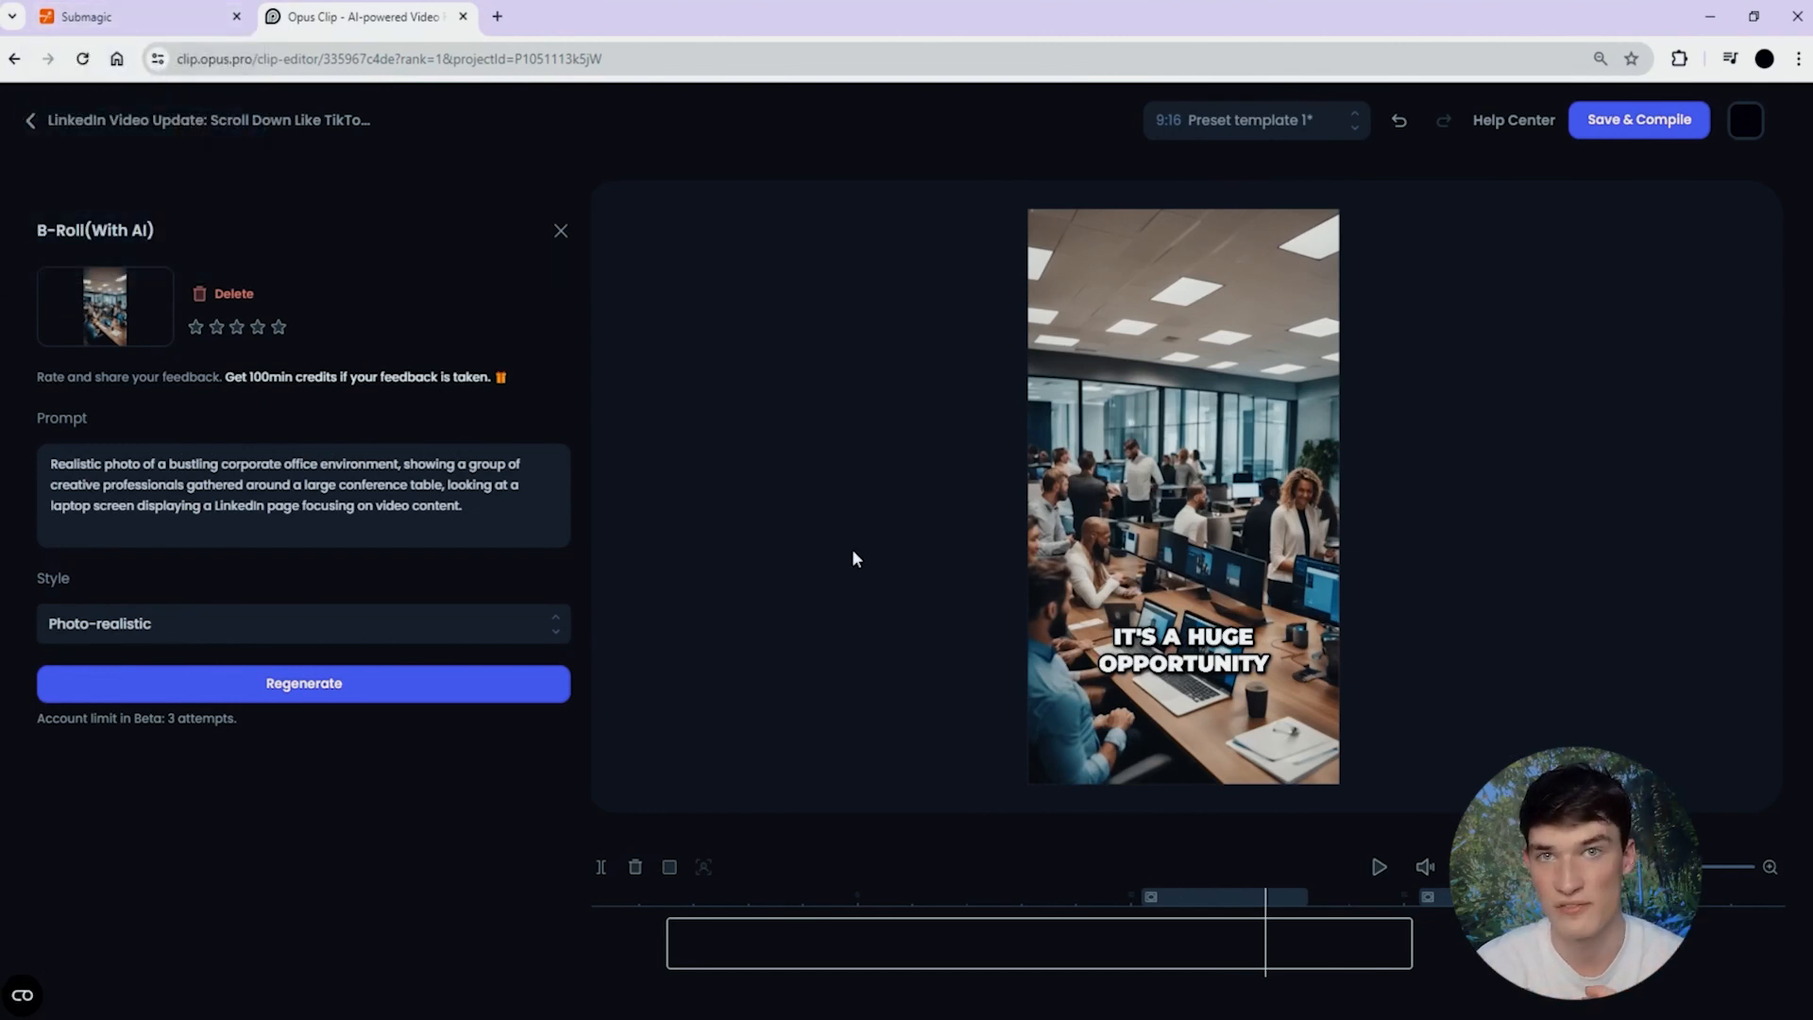
Apply a woman-at-laptop stock clip to the 'I'm not the expert' line, then return to Opus Clip.
left_click(127, 16)
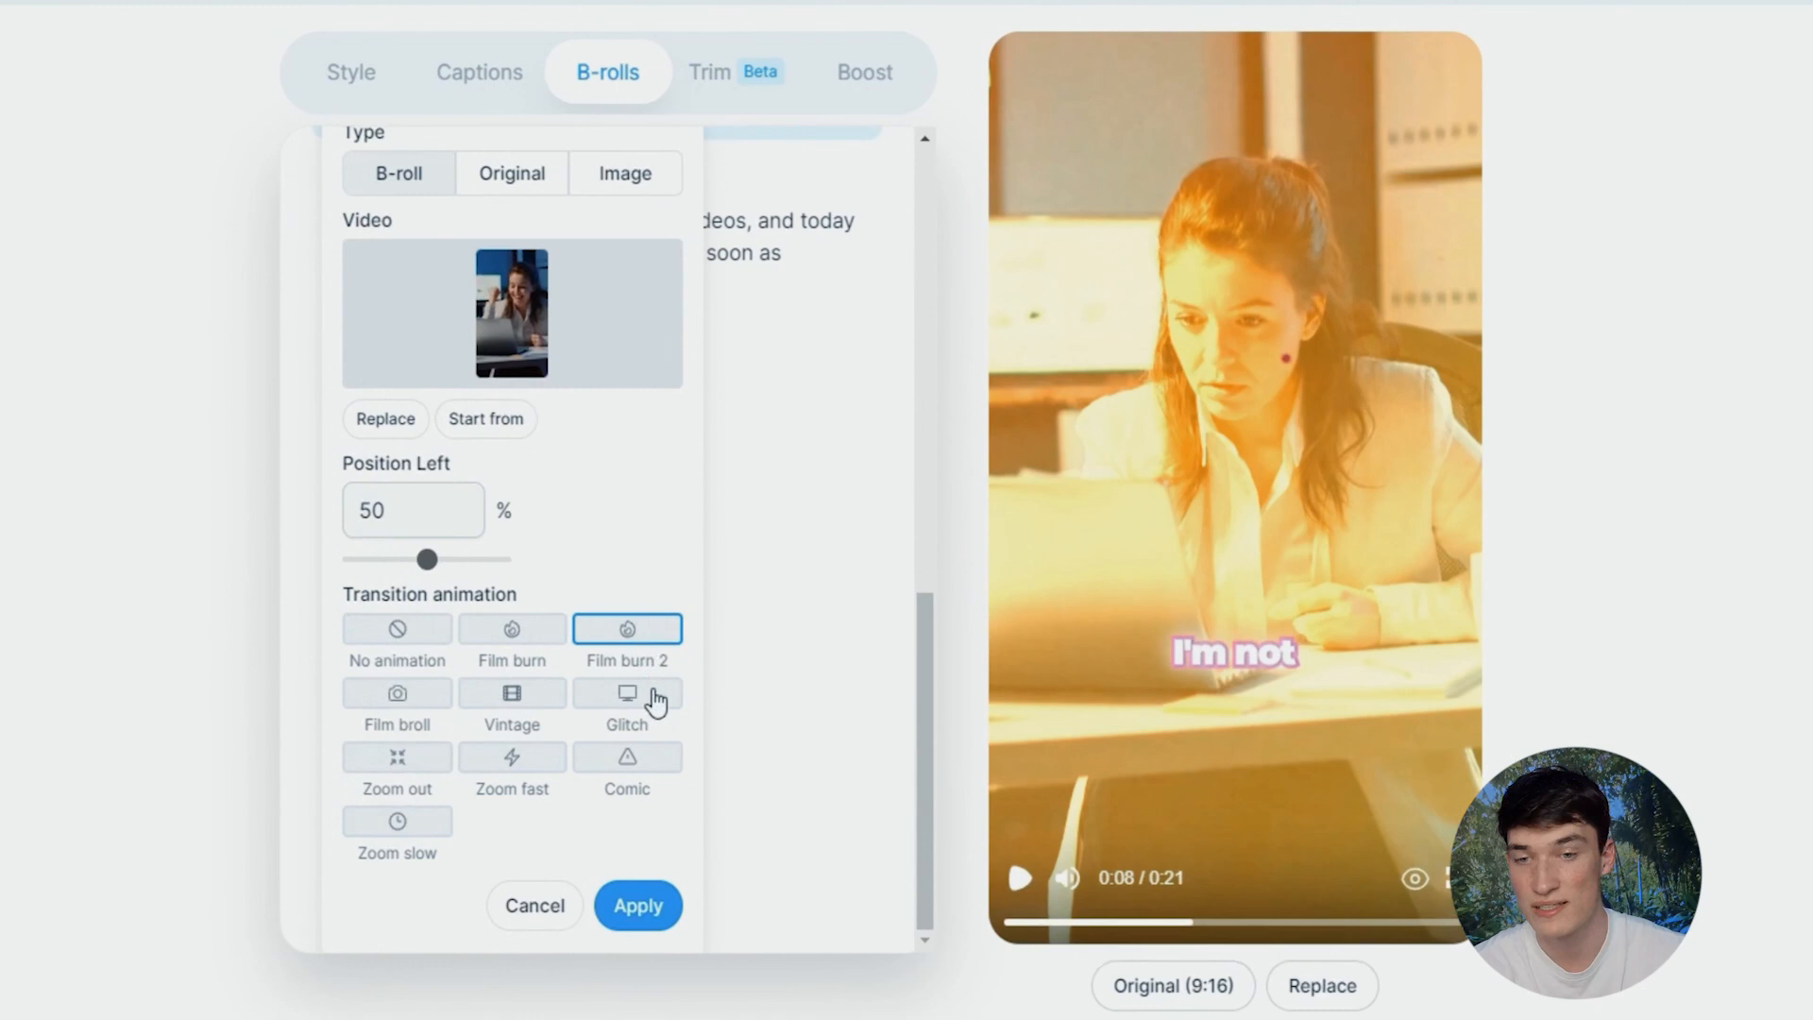
mouse_move(624, 849)
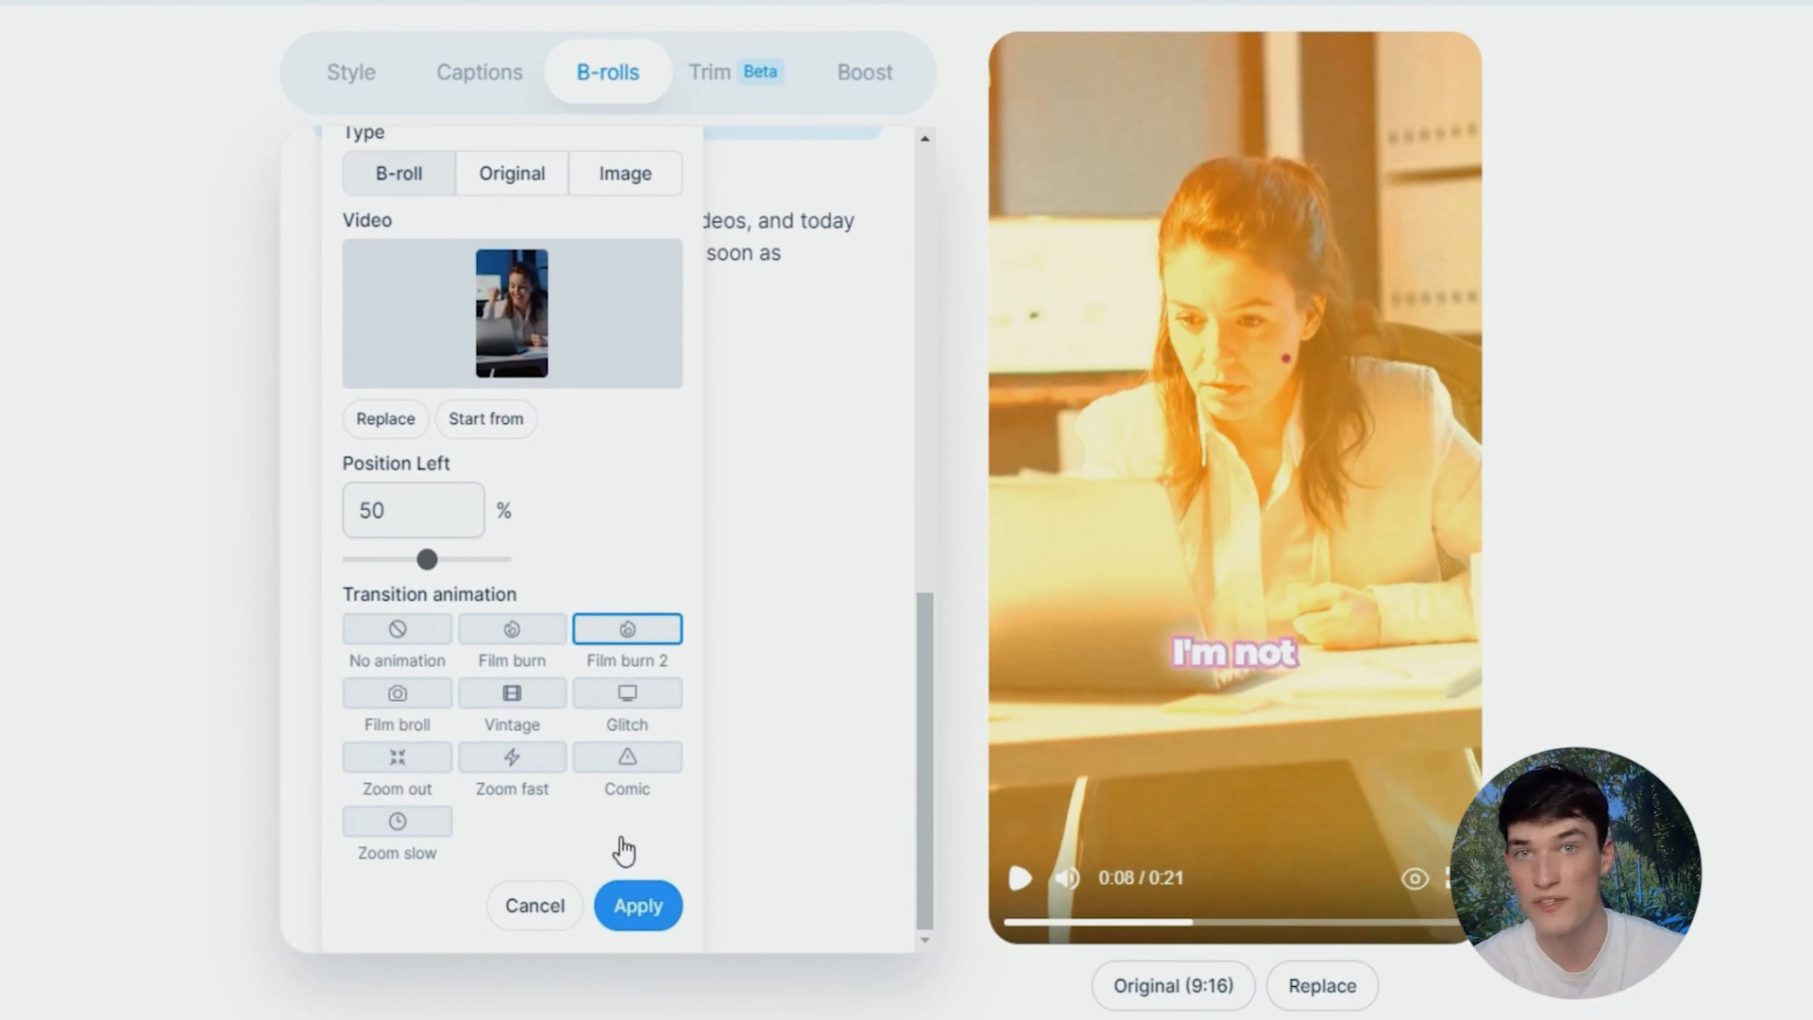
mouse_move(668, 876)
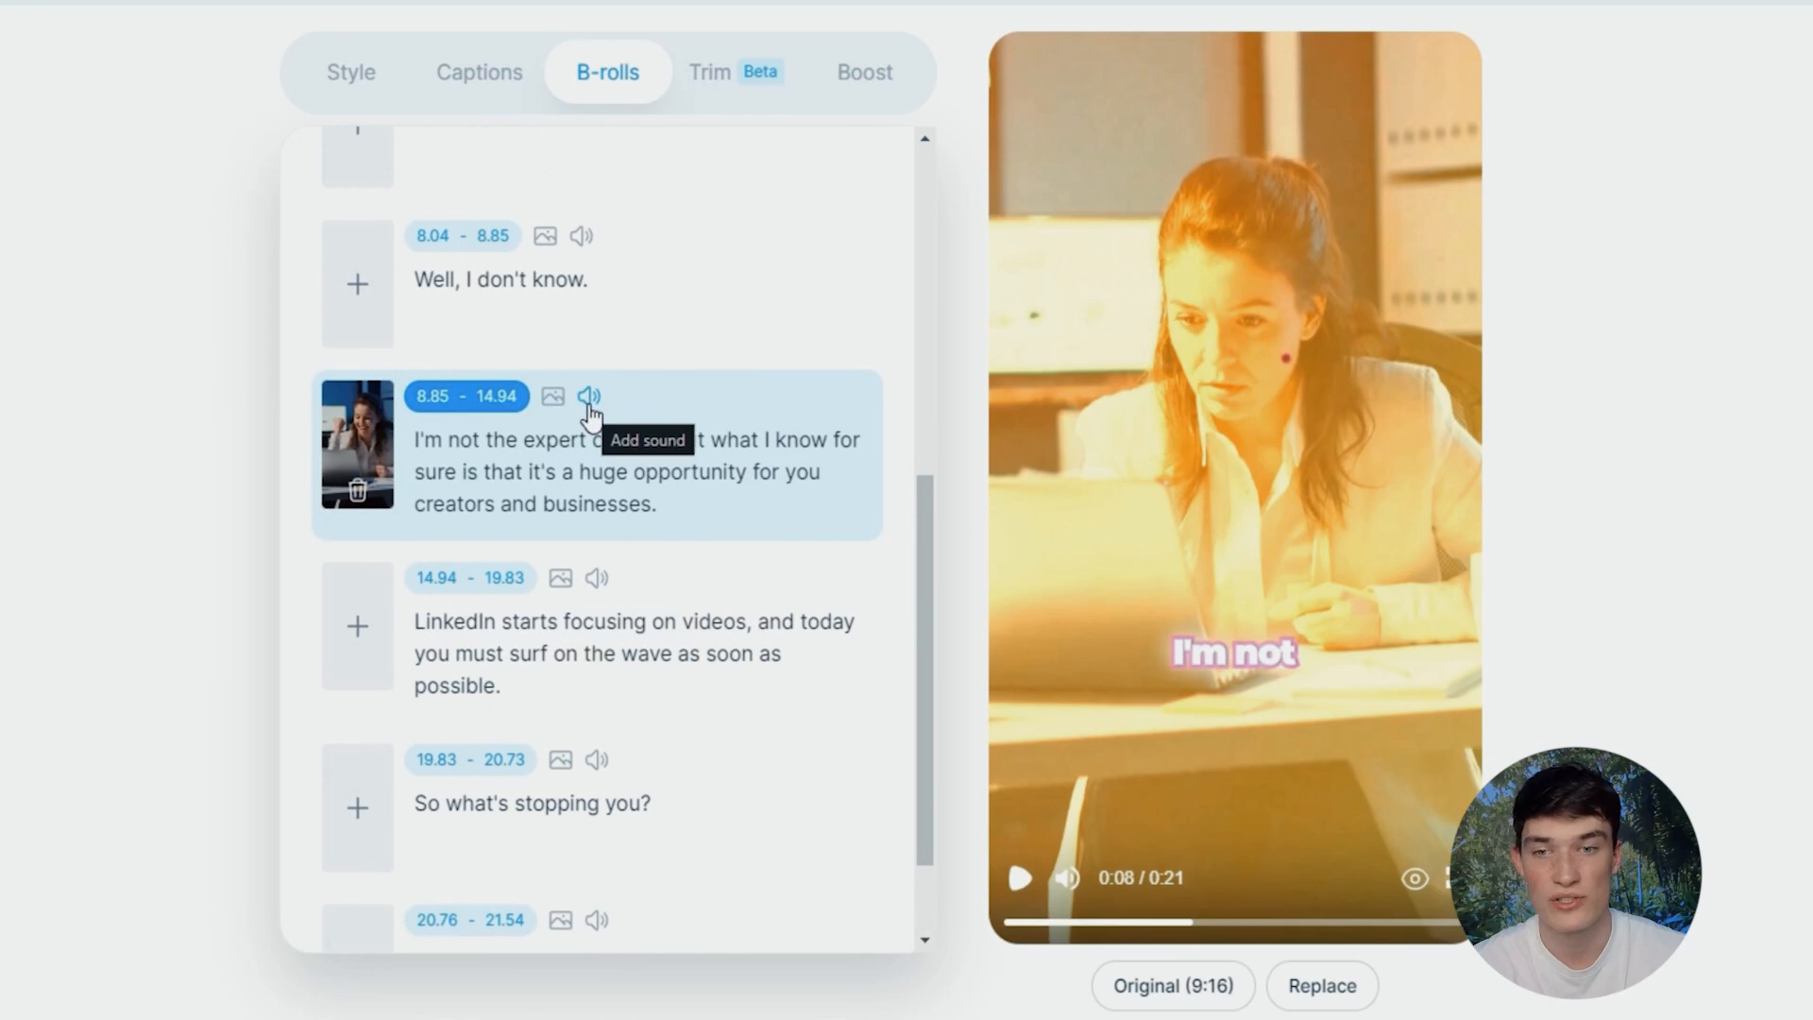
left_click(589, 396)
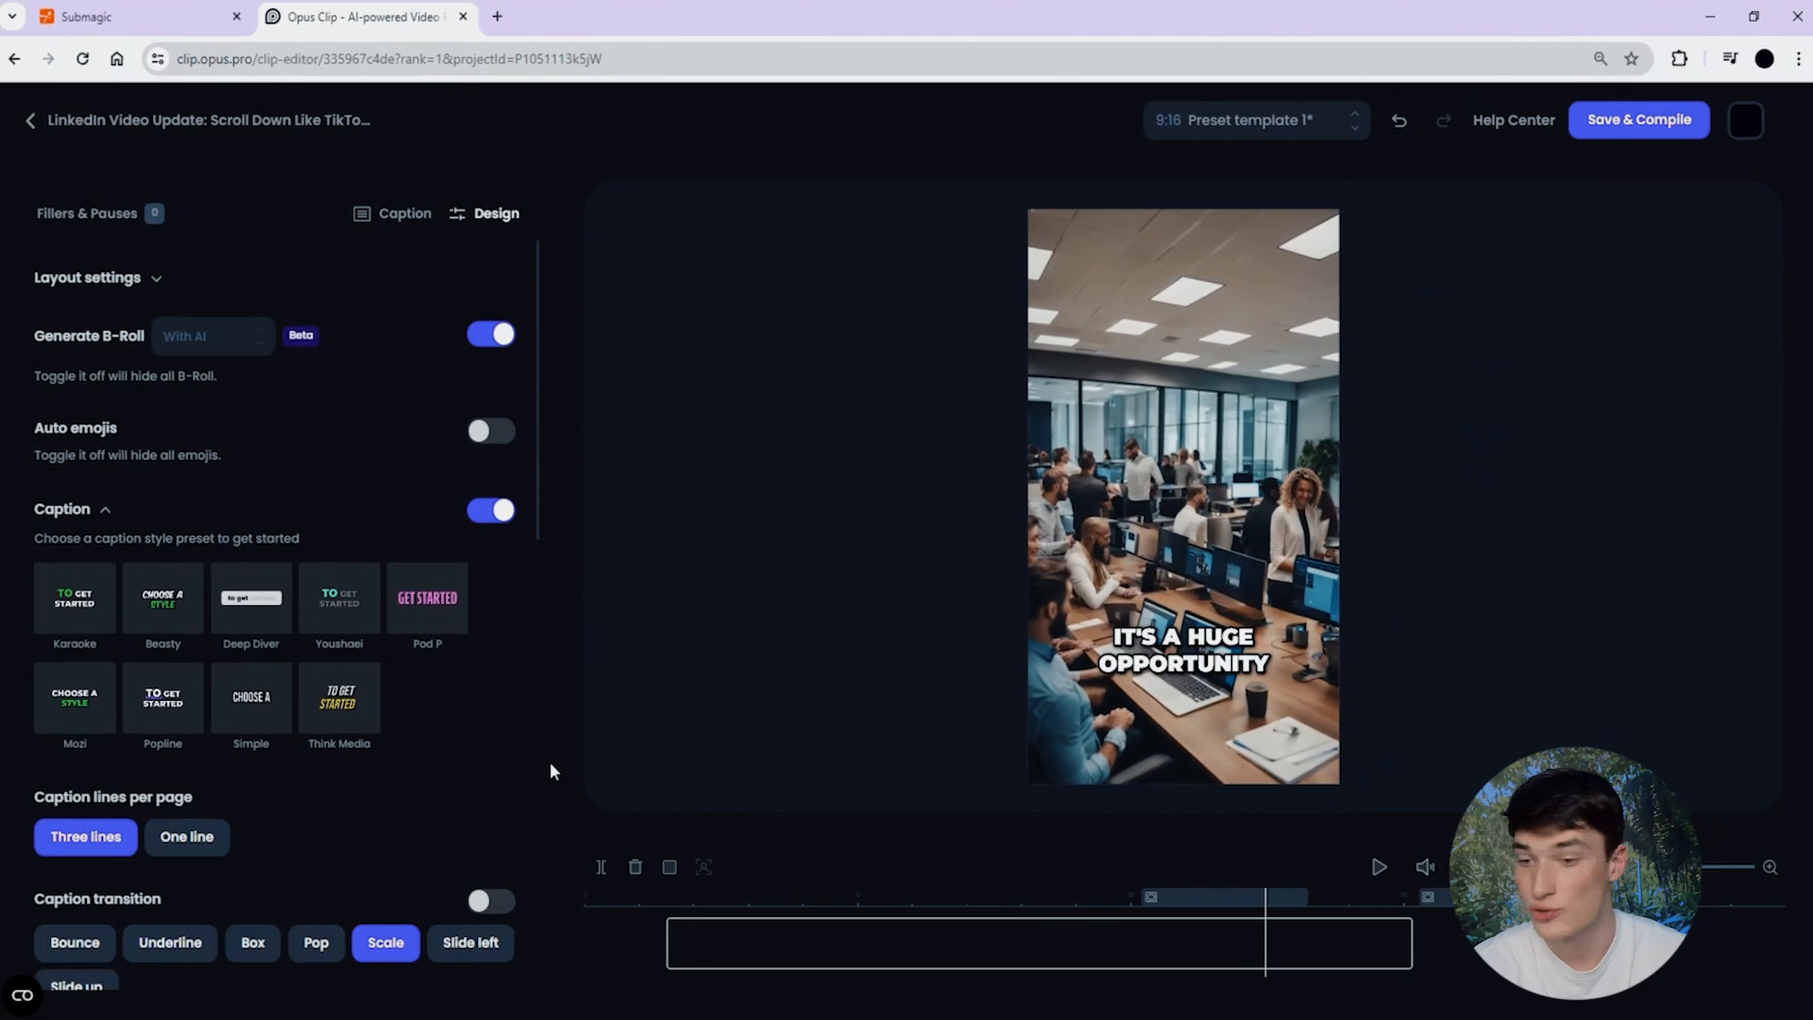
Review Opus Clip's caption transition and position options, then return to Submagic's B-roll list.
scroll("down", 3)
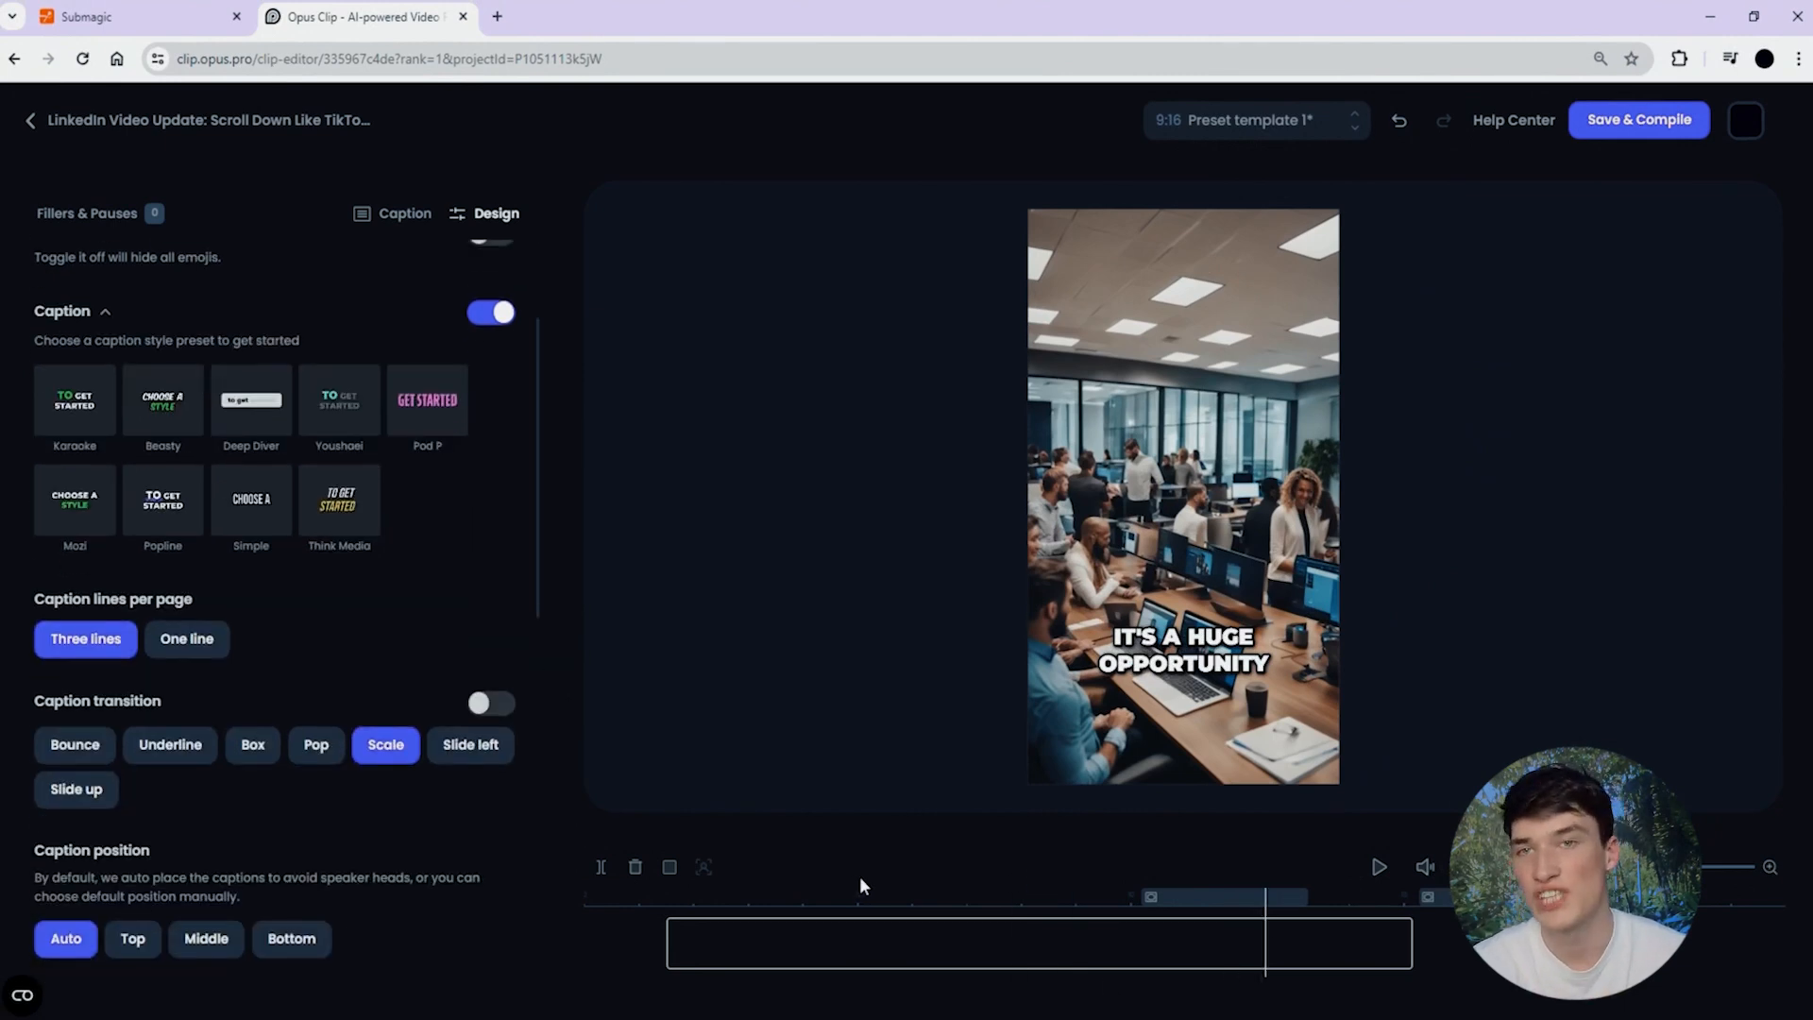
left_click(947, 938)
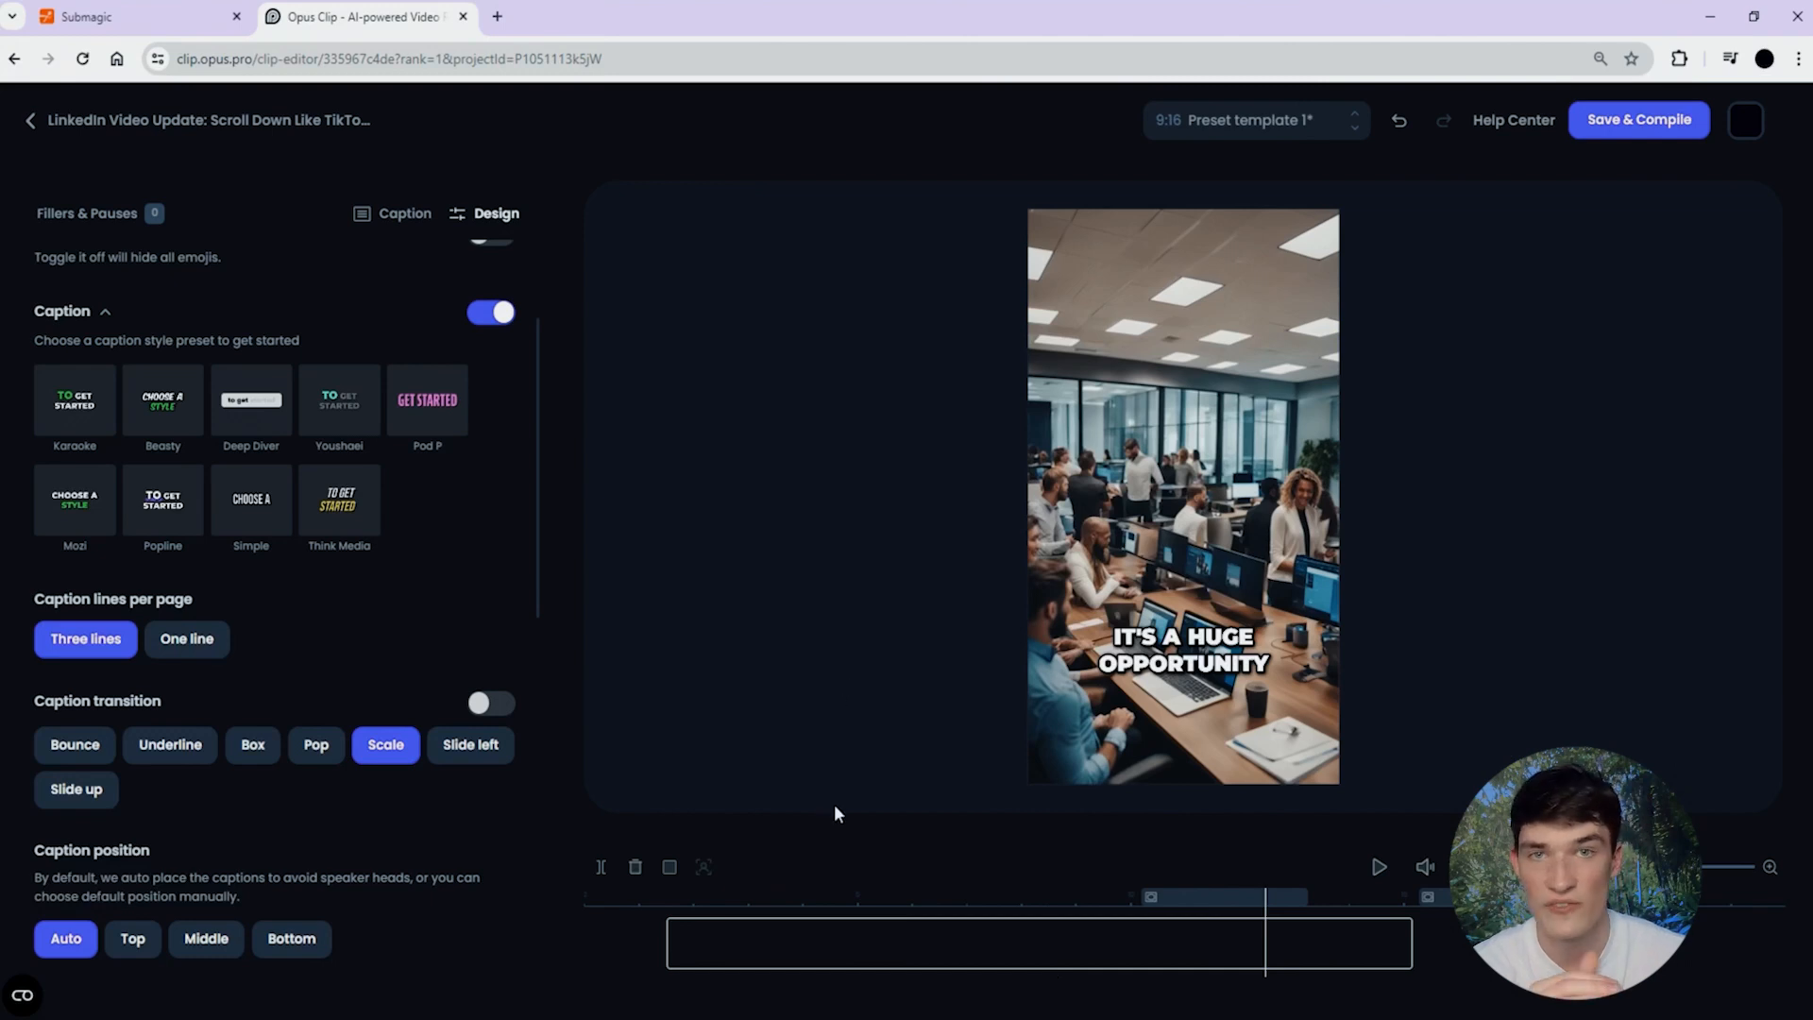
left_click(131, 16)
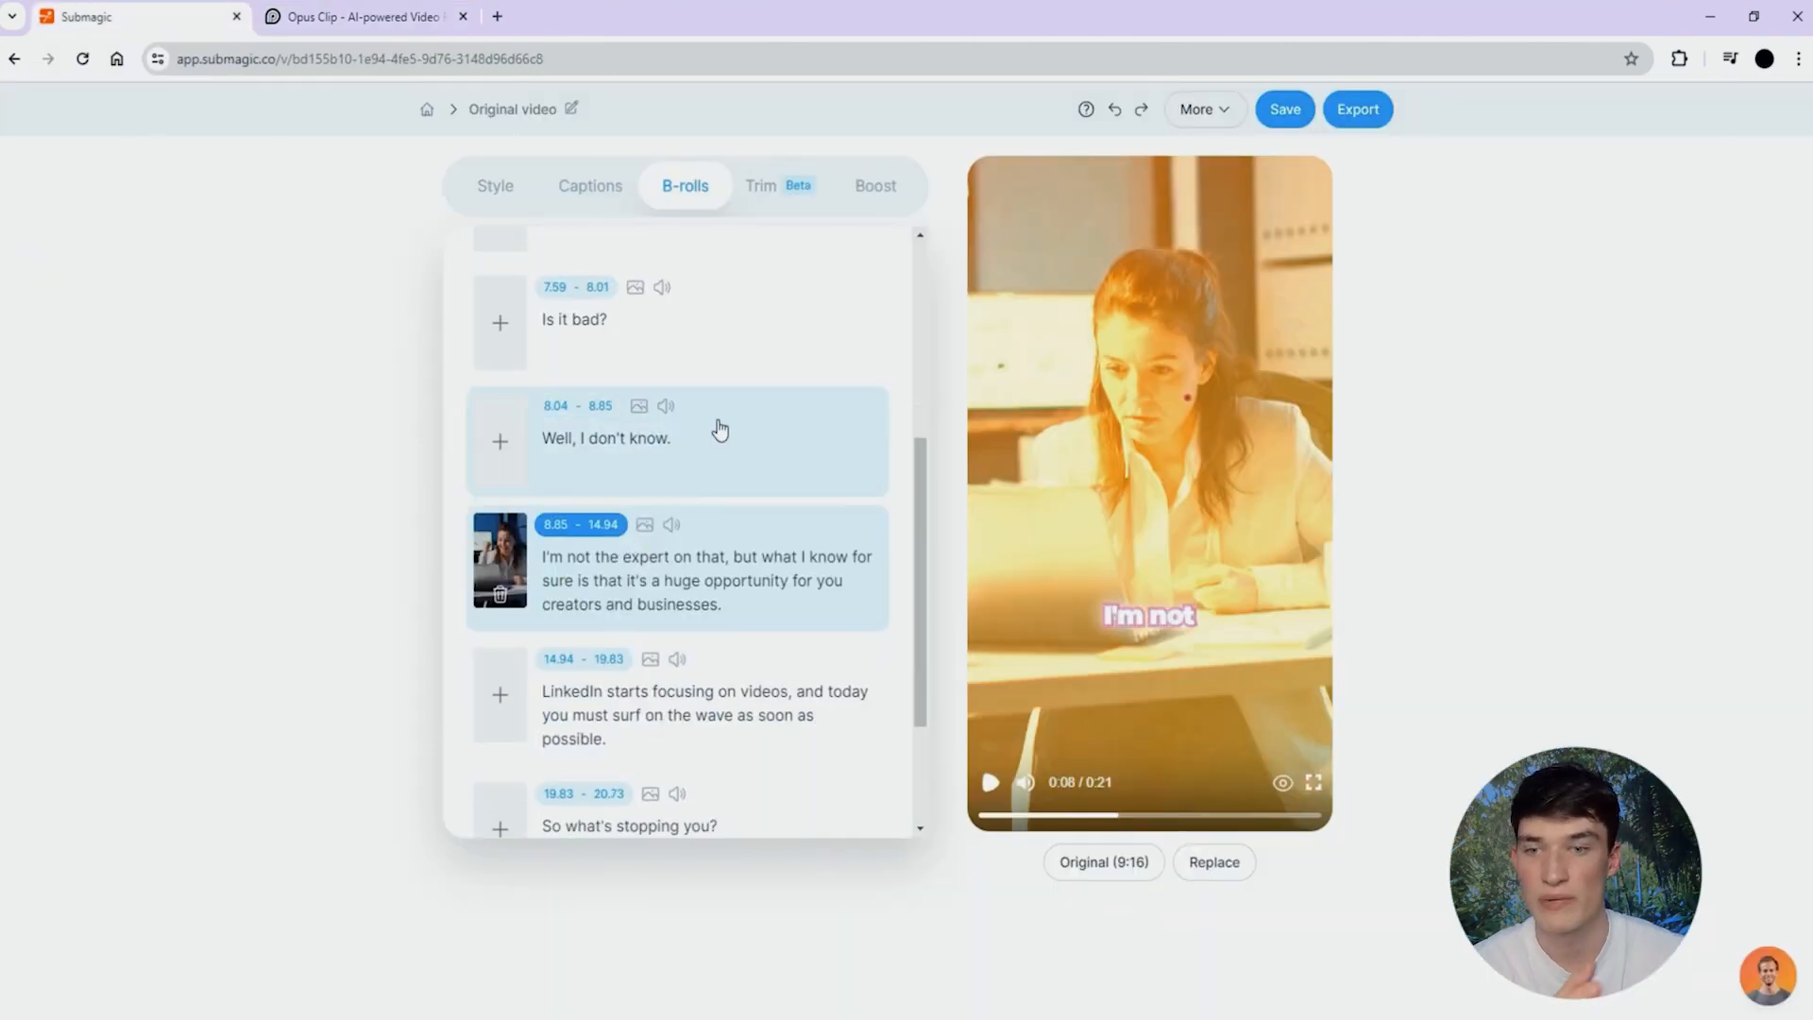
Add B-roll to the 'Is it bad?' line and compare Submagic and Opus Clip pricing pages.
left_click(500, 323)
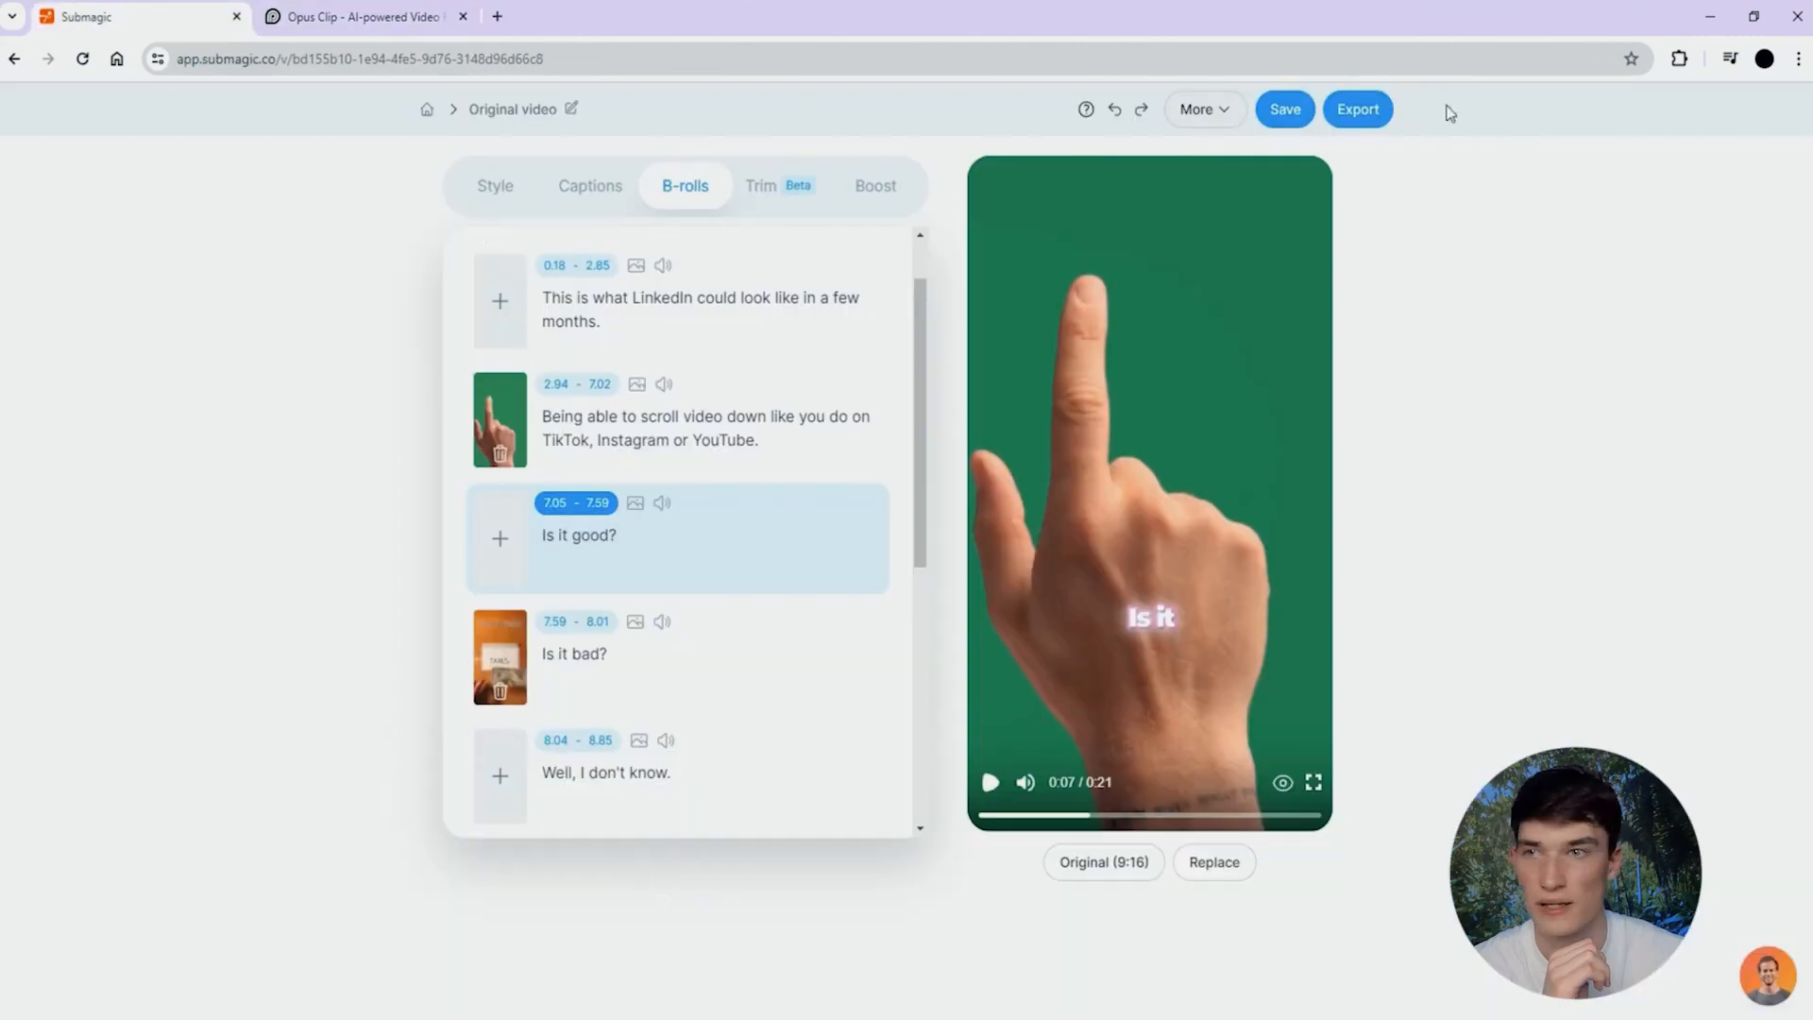
left_click(1356, 109)
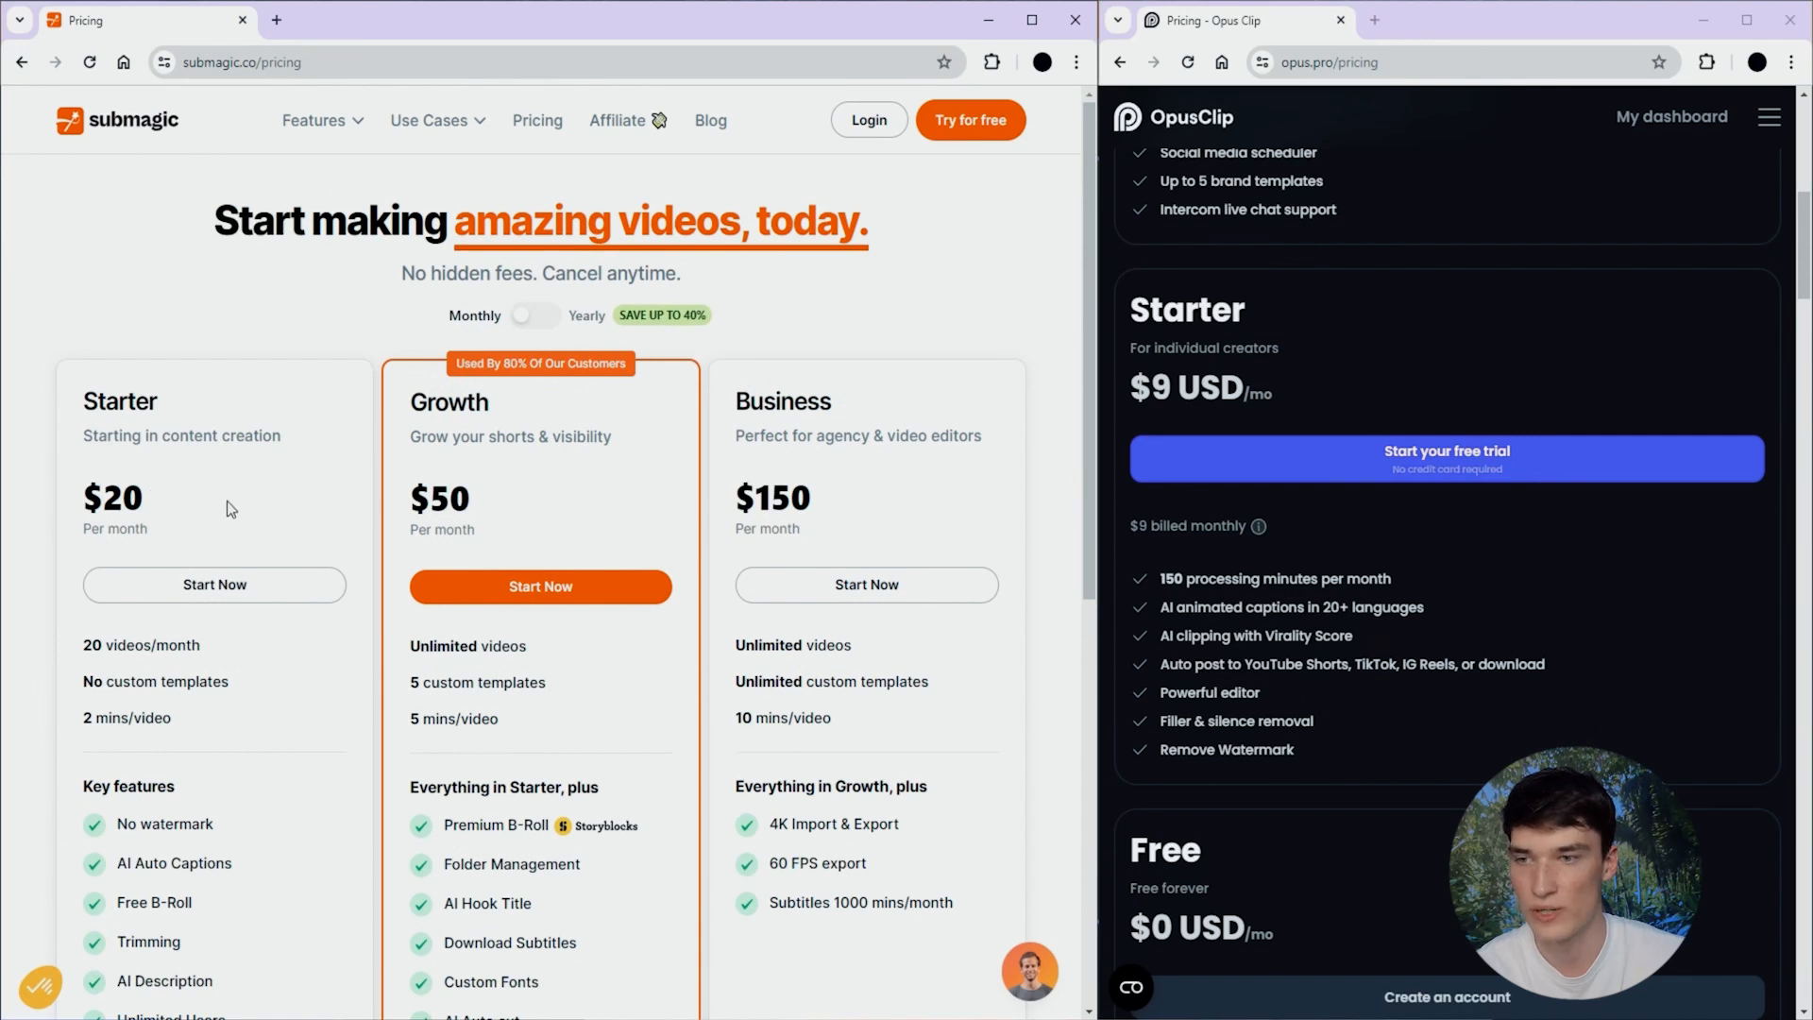
scroll("down", 3)
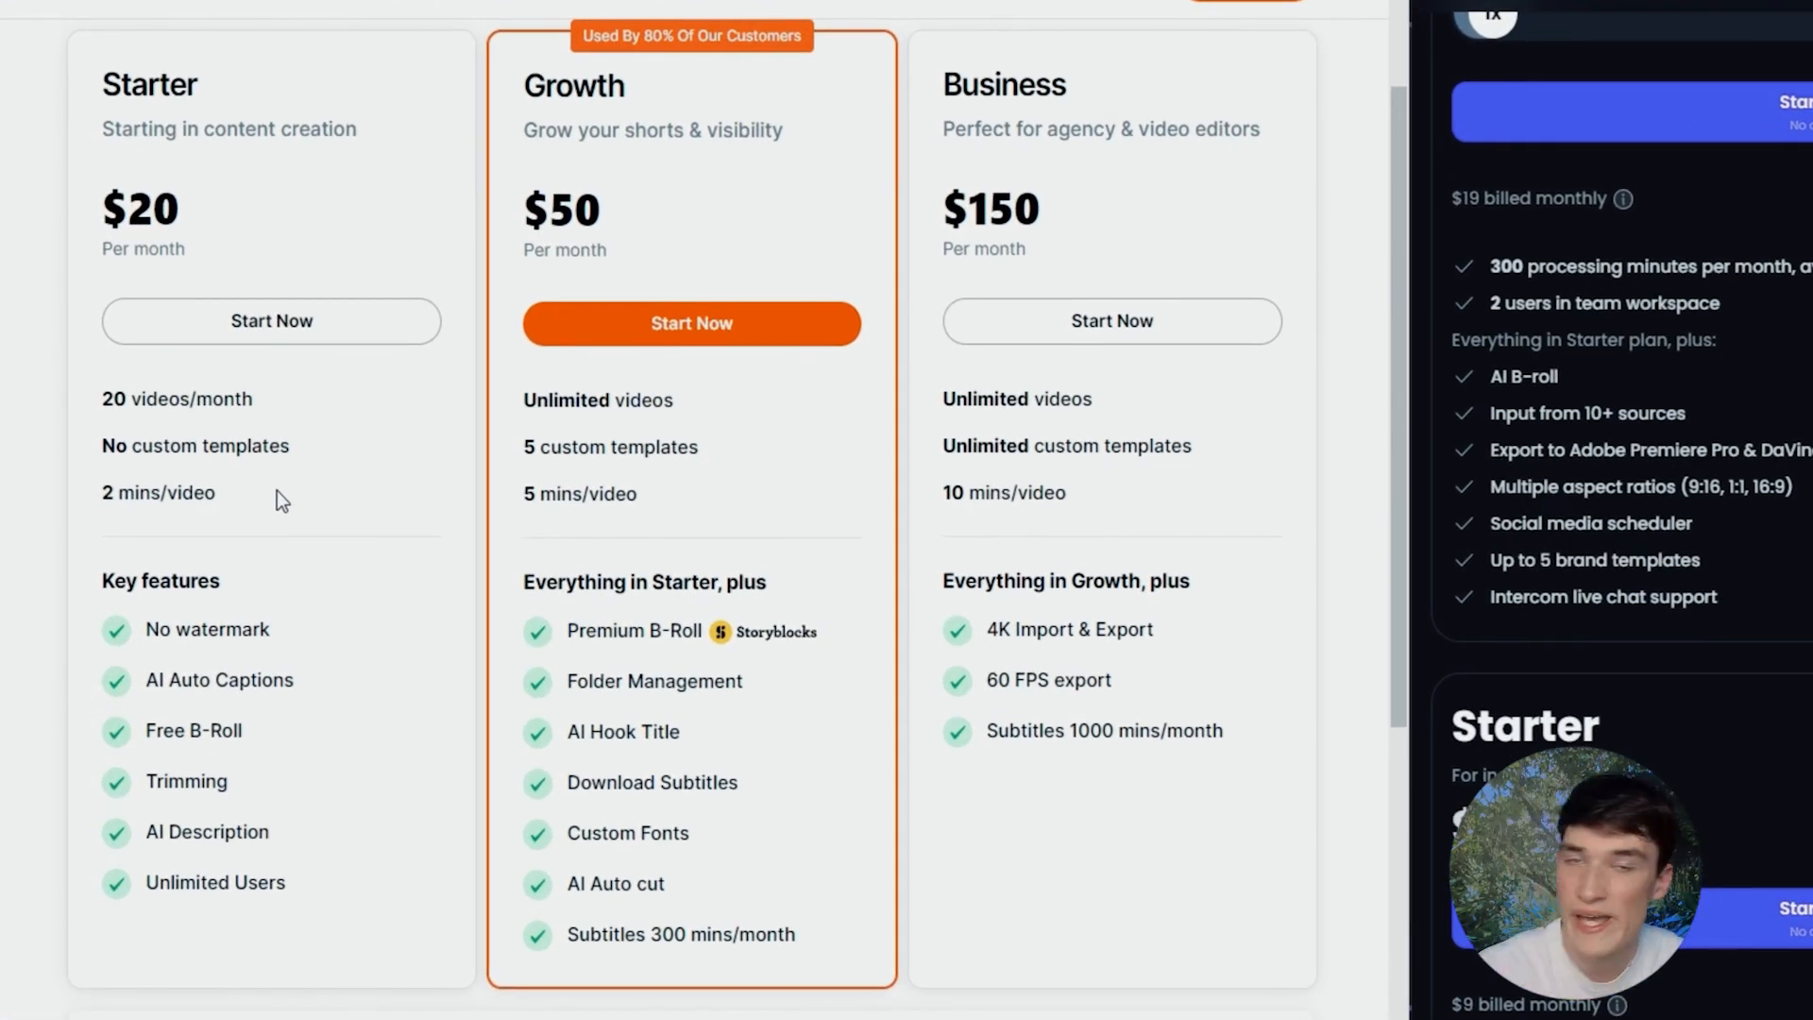
mouse_move(321, 530)
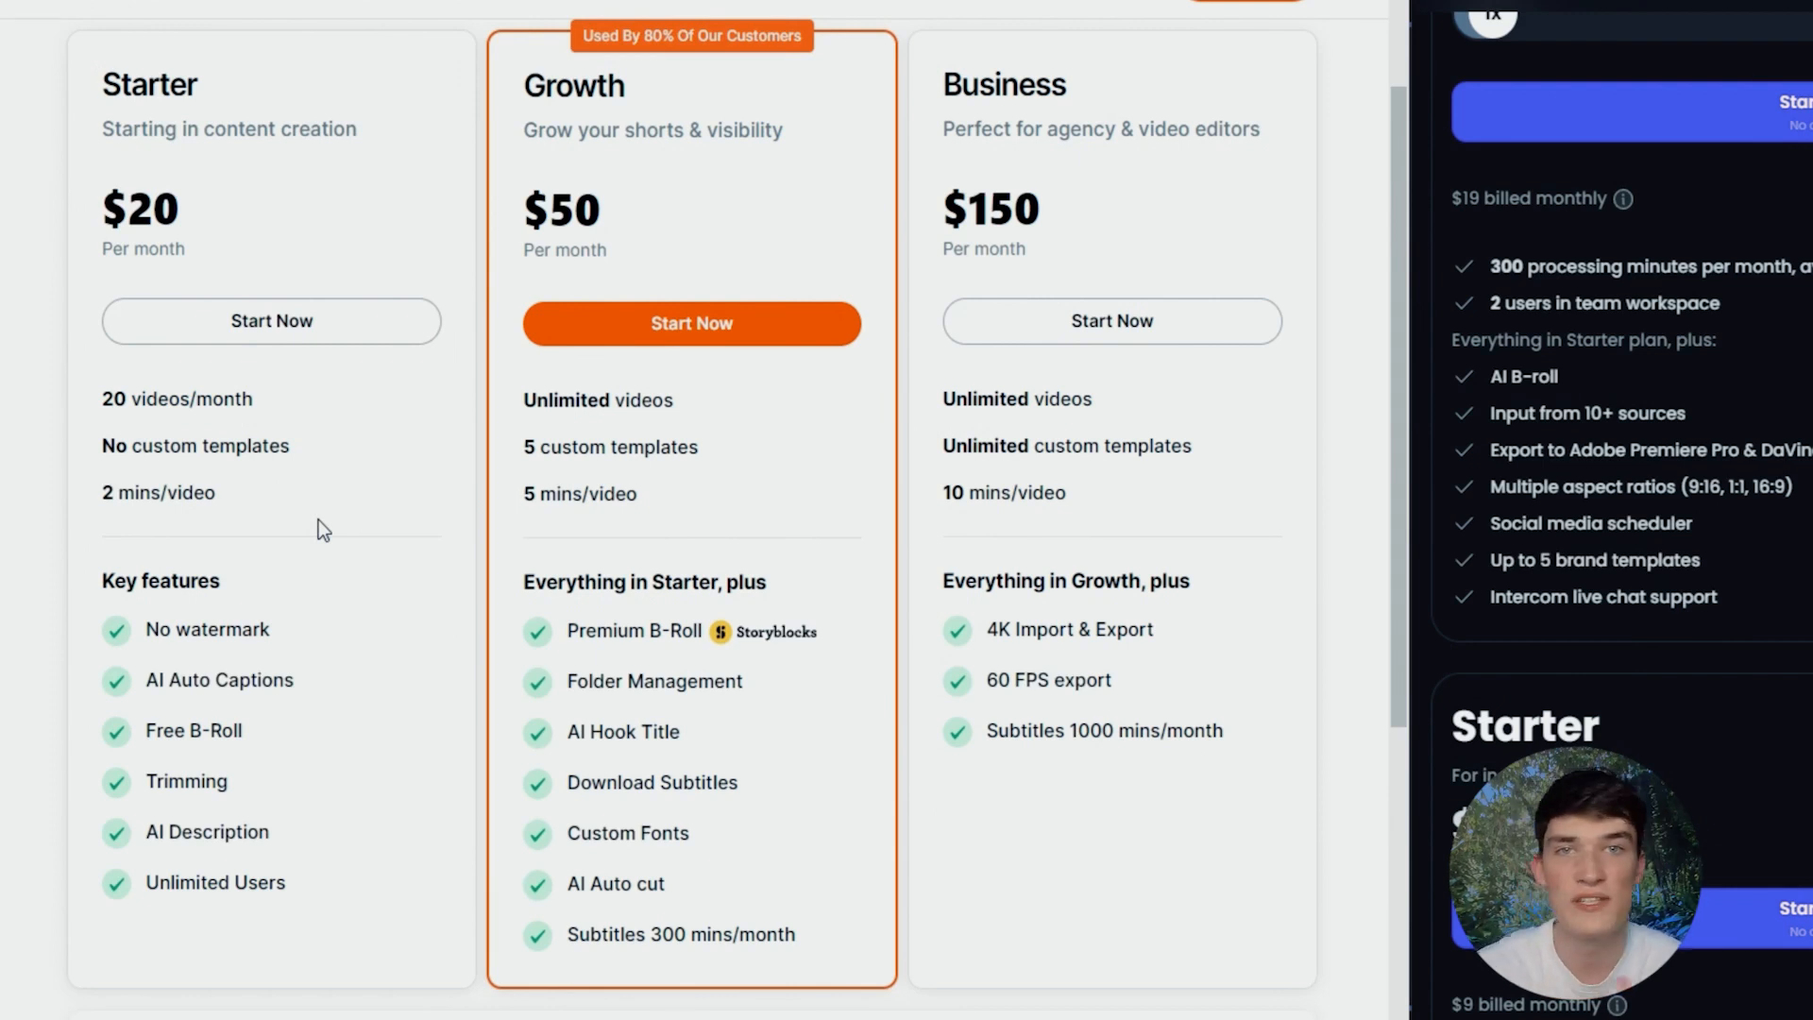
scroll("down", 3)
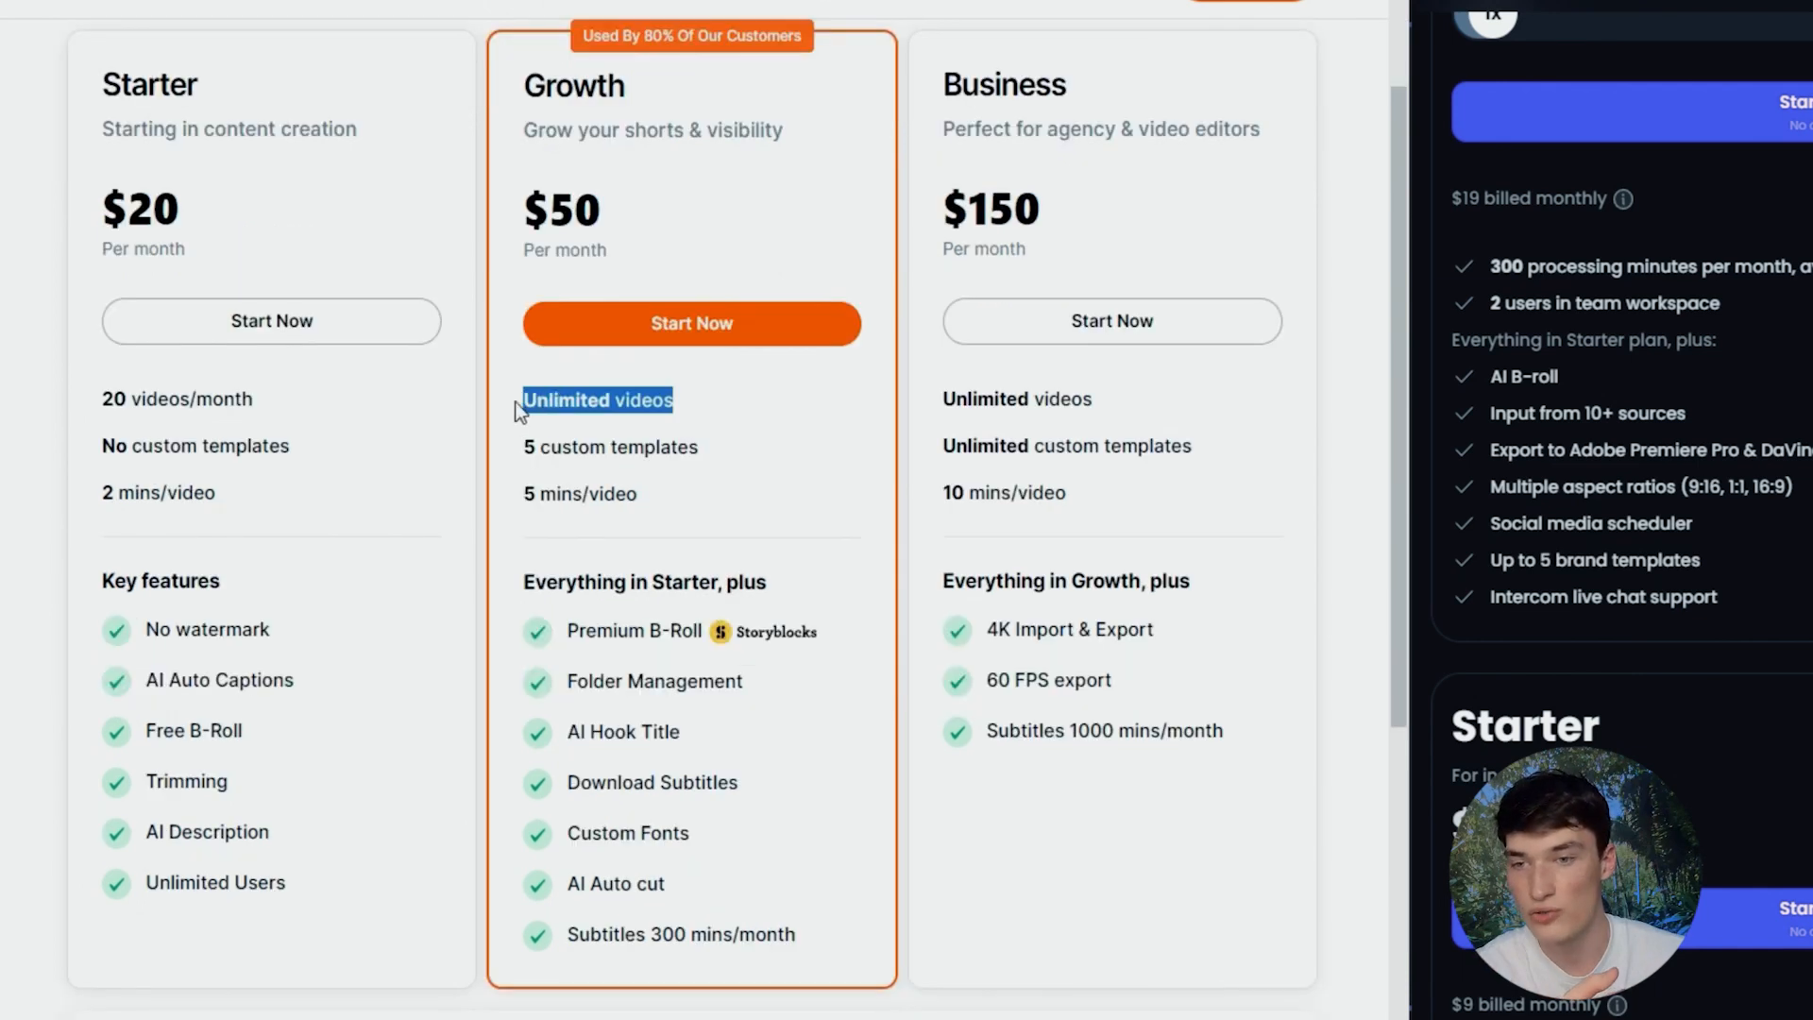
scroll("down", 3)
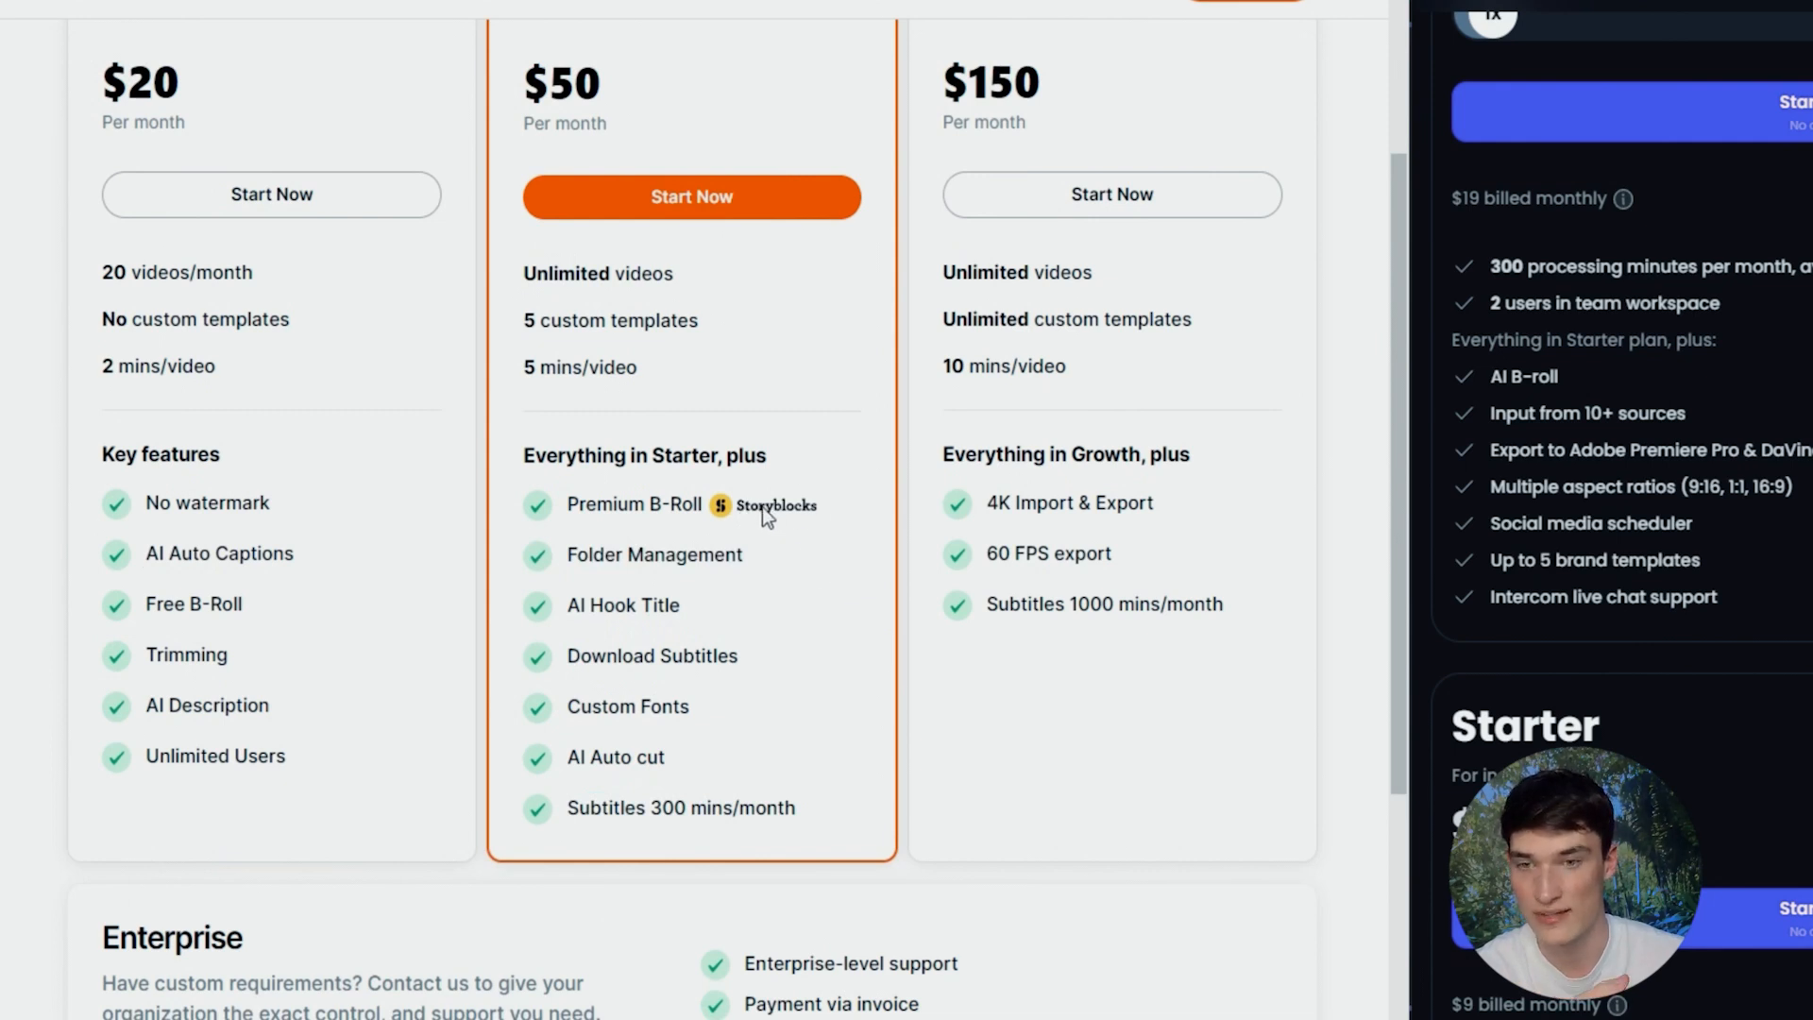
scroll("down", 3)
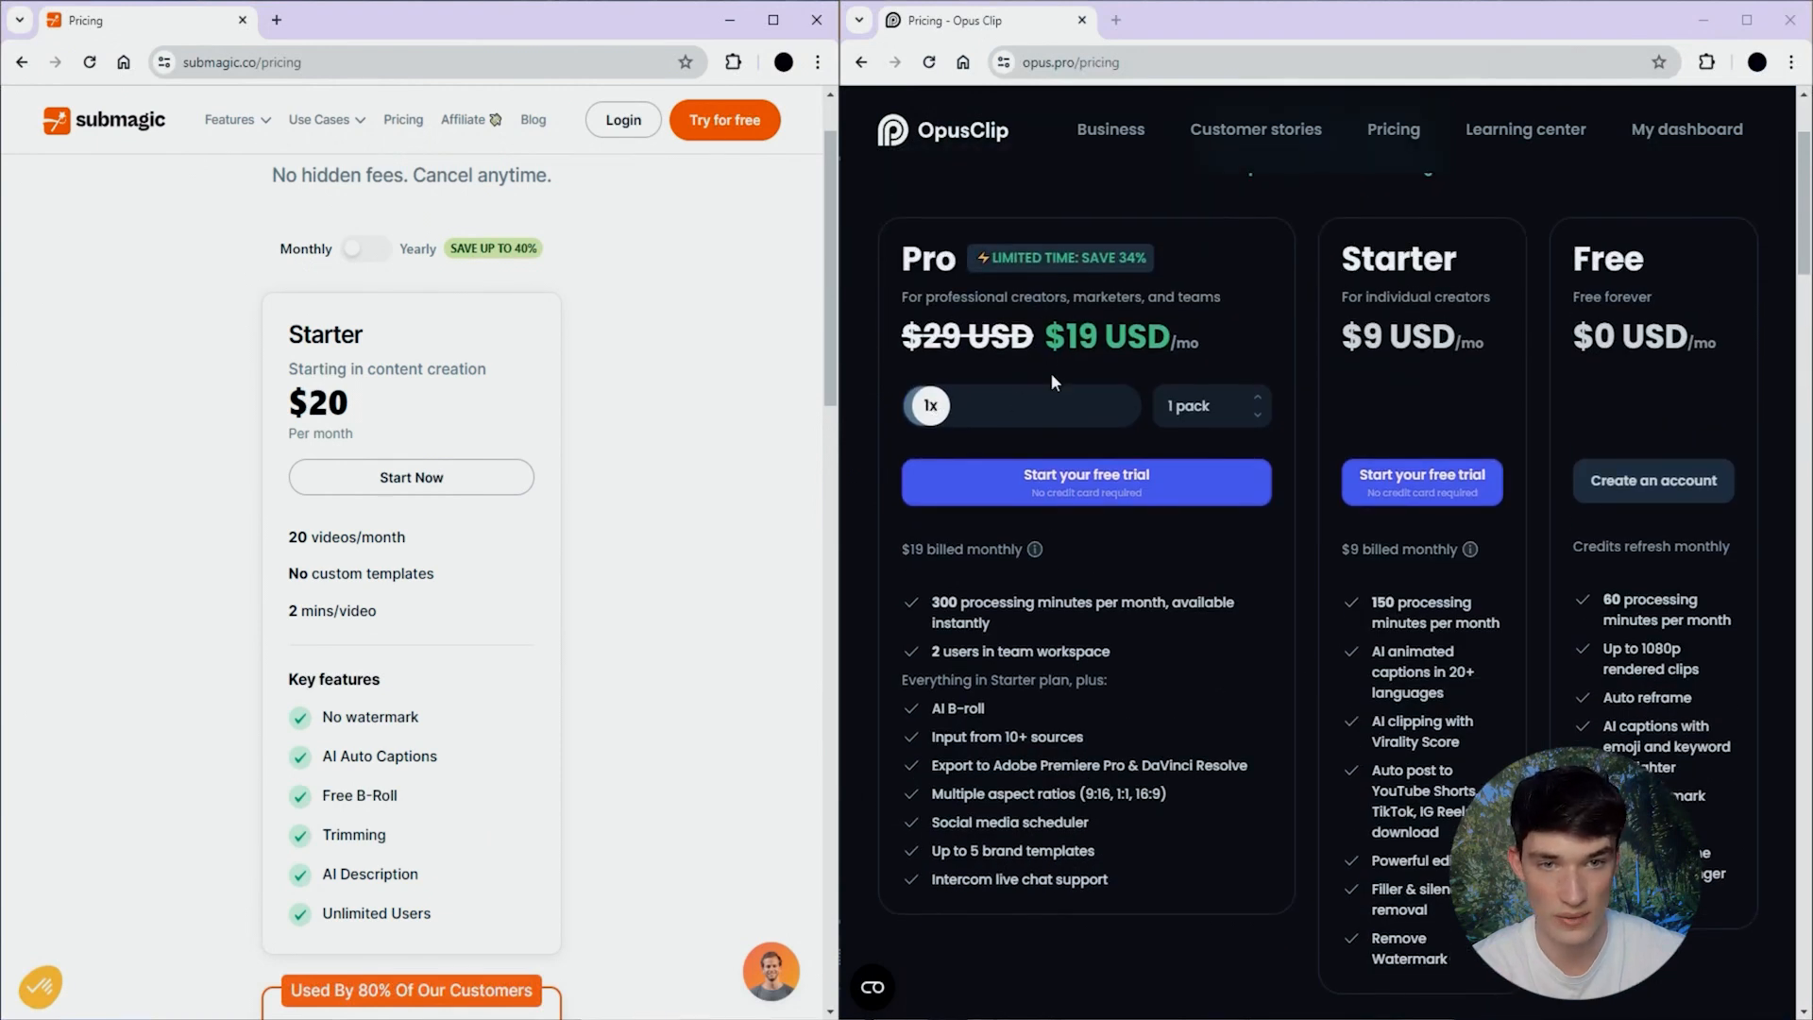
scroll("down", 3)
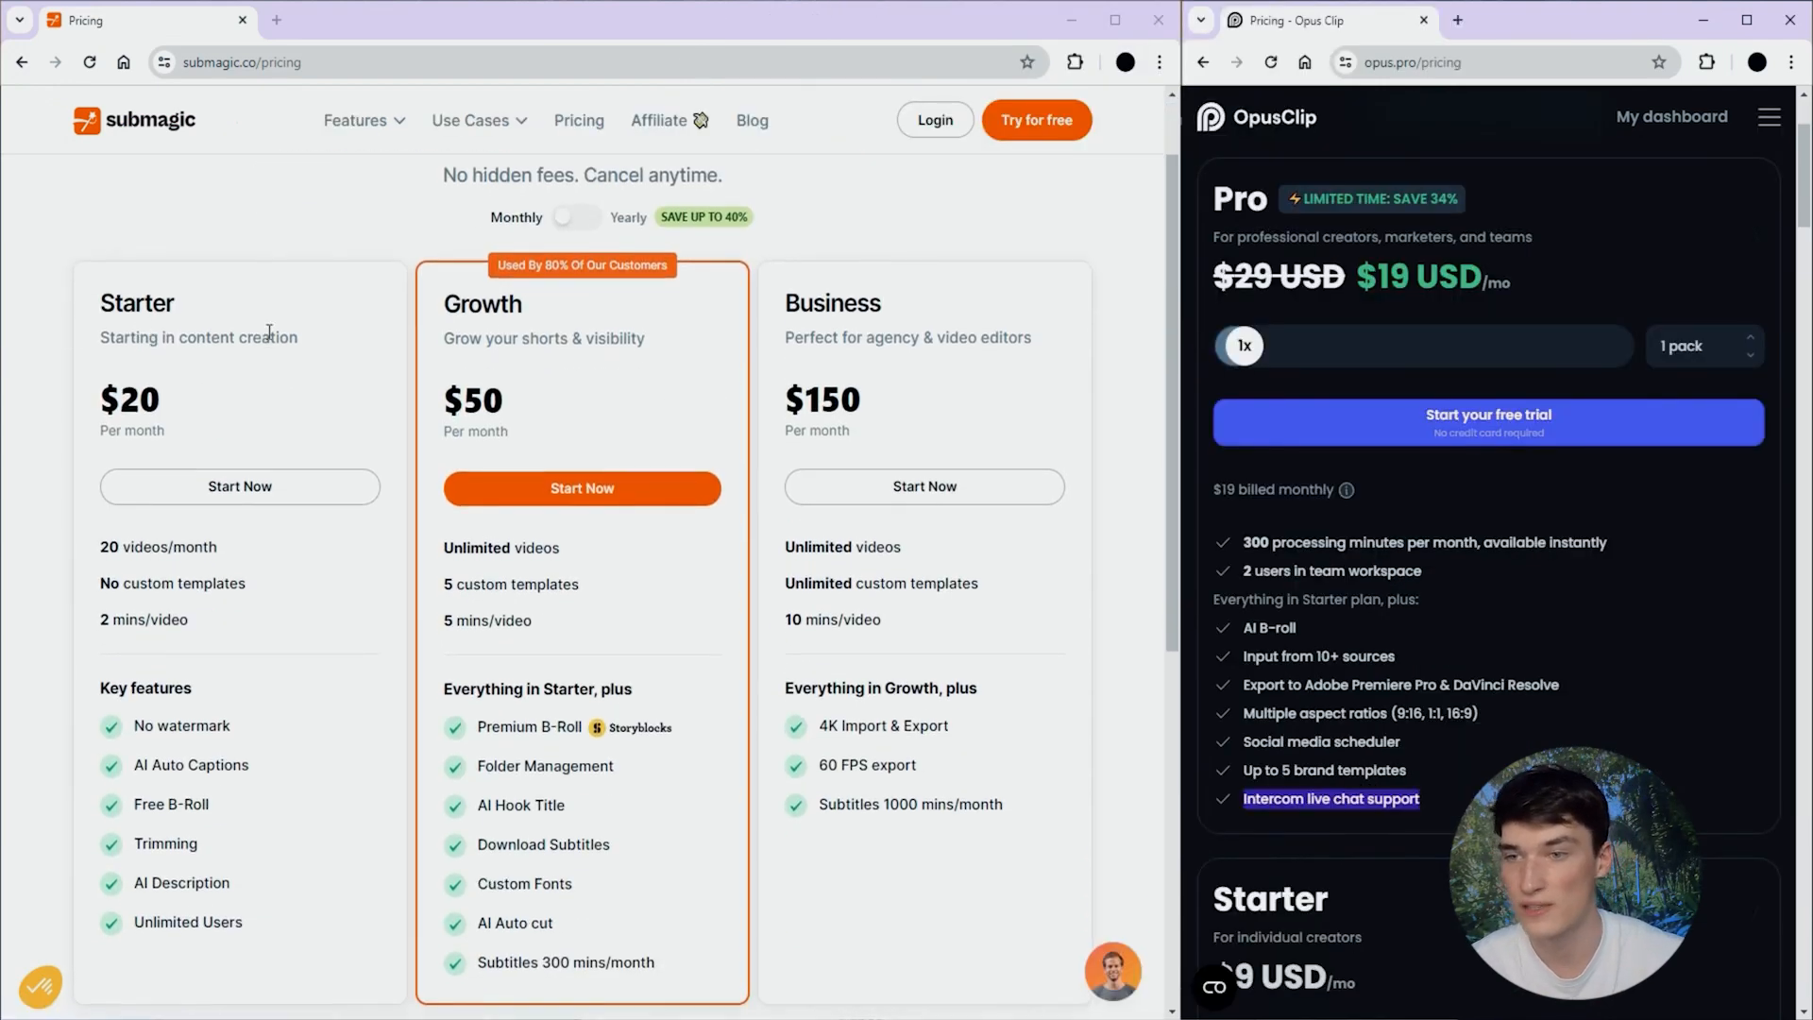
scroll("down", 3)
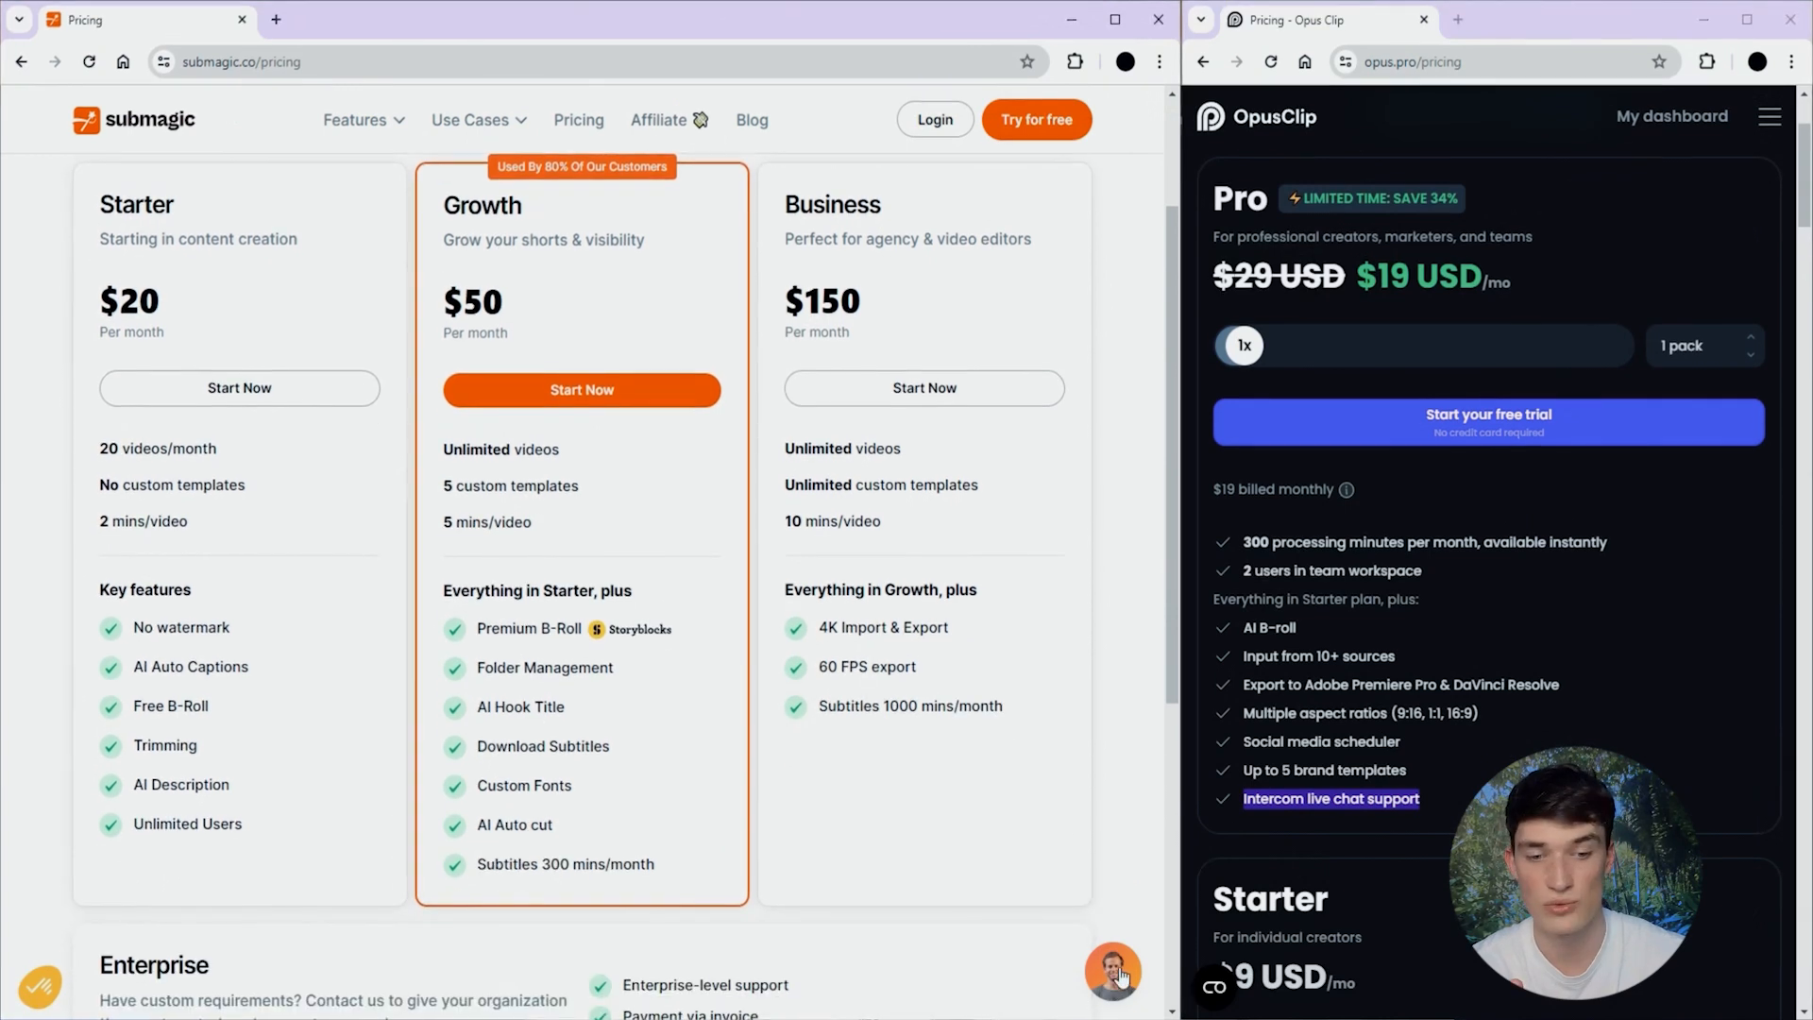
Start a live chat with Submagic support from the pricing page's chat bubble.
left_click(1112, 969)
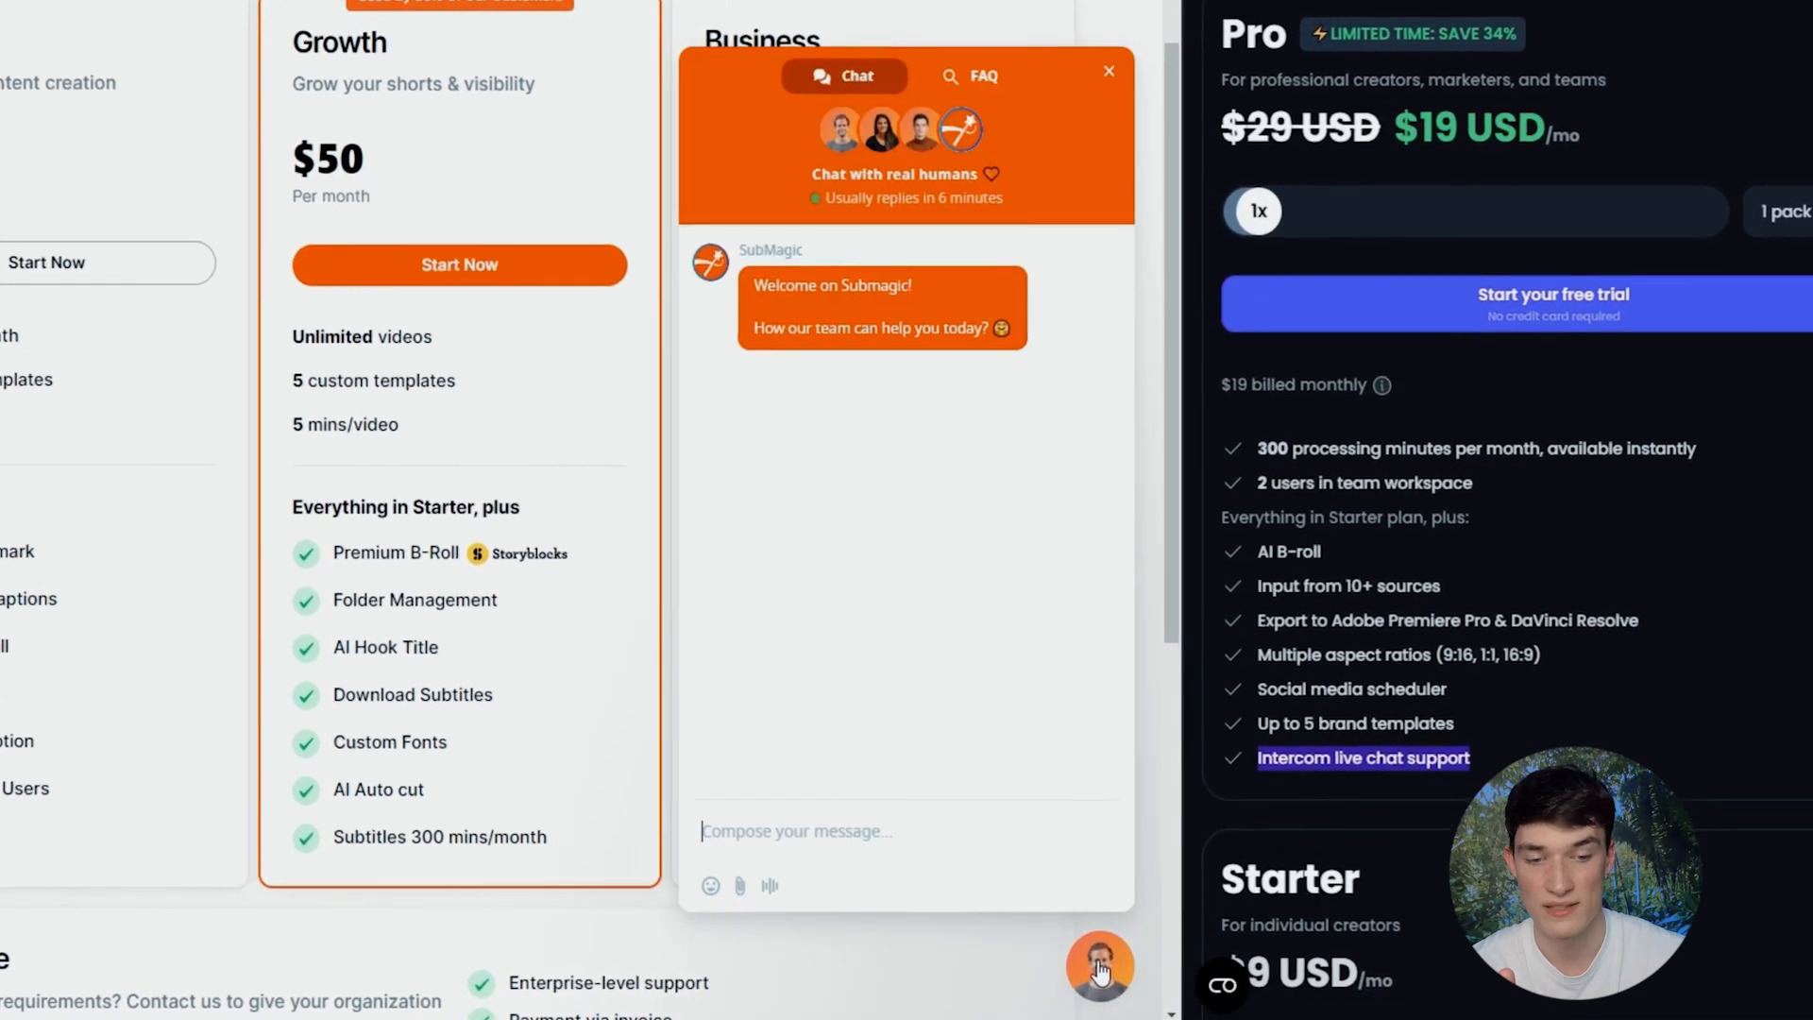
scroll("down", 3)
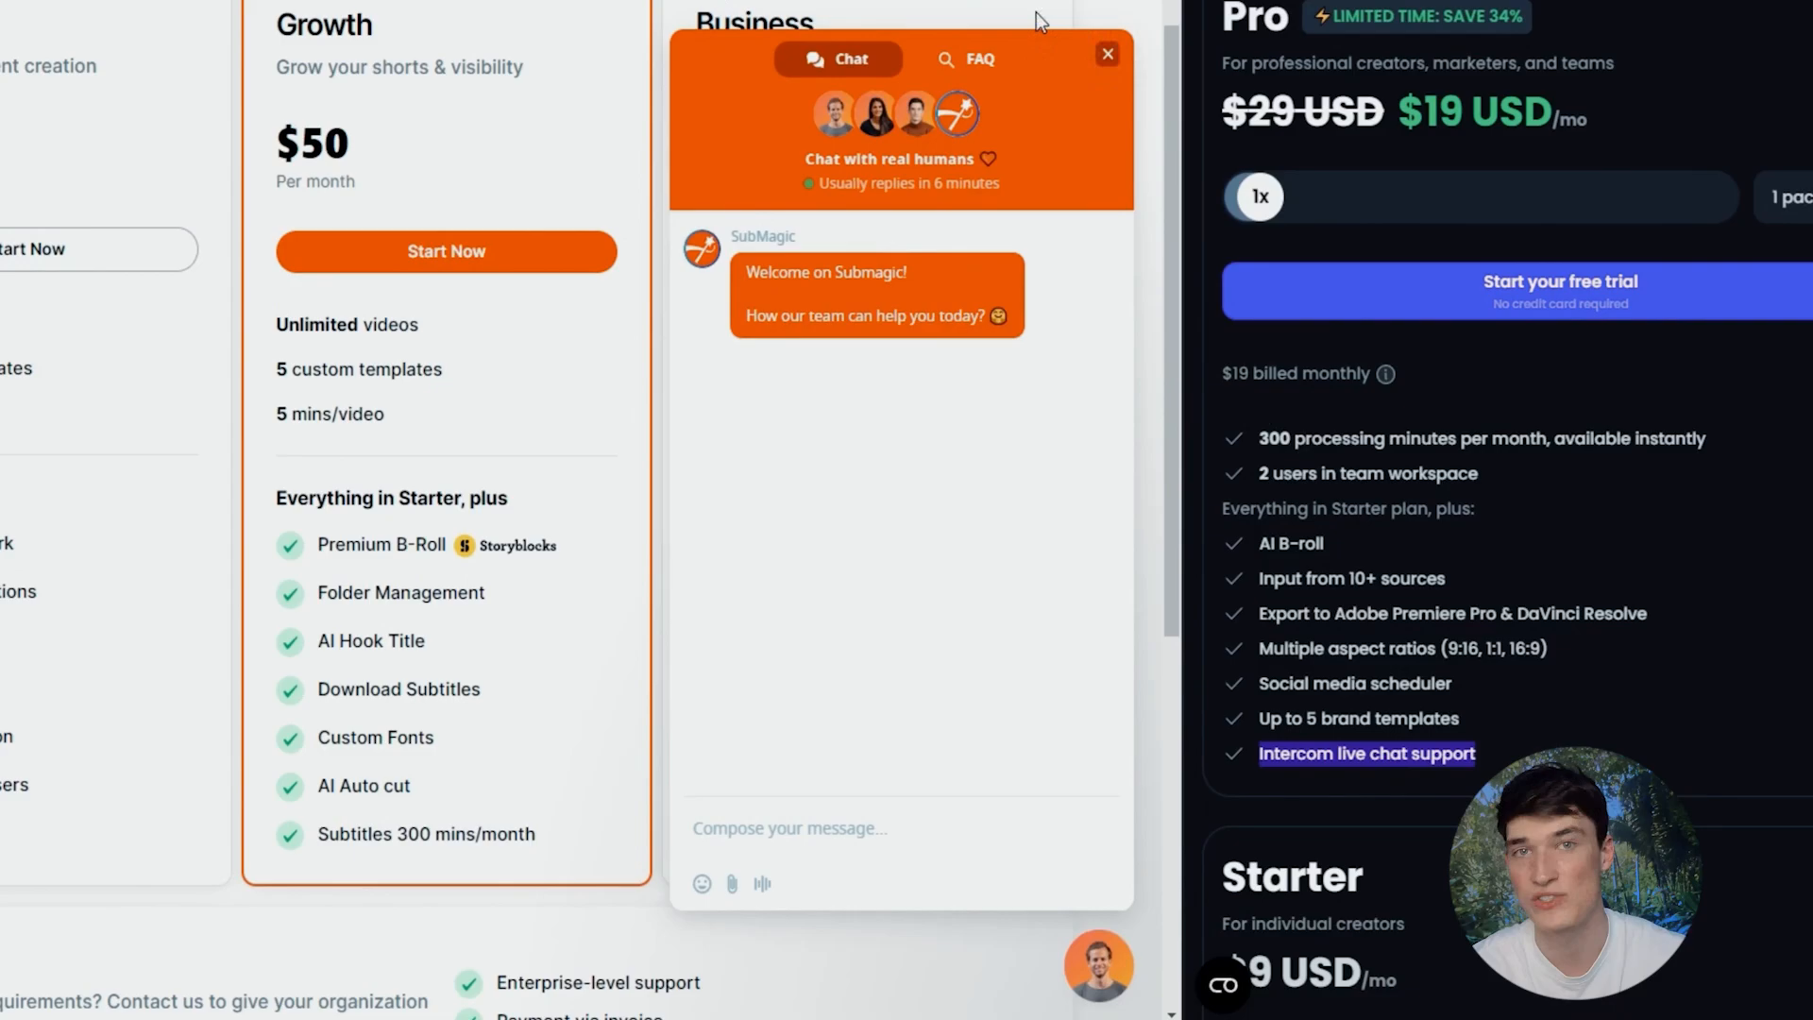